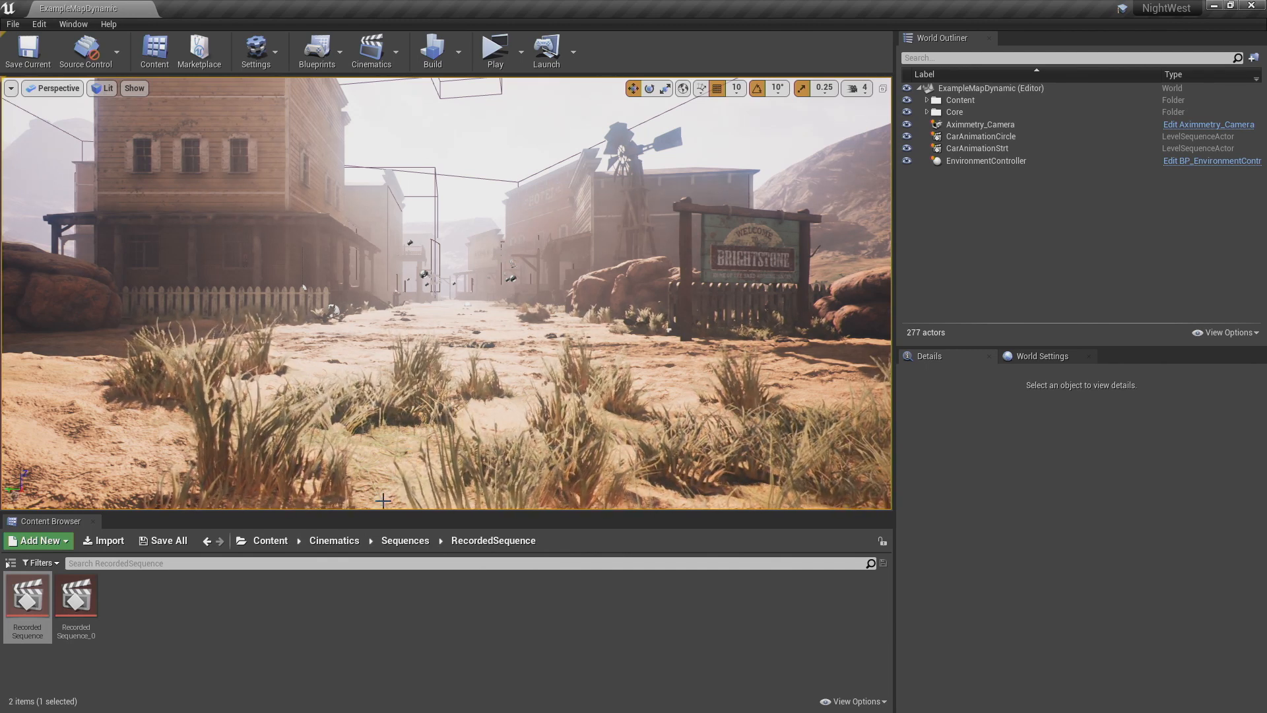
{"action": "mouse_move", "coordinate": [26, 597]}
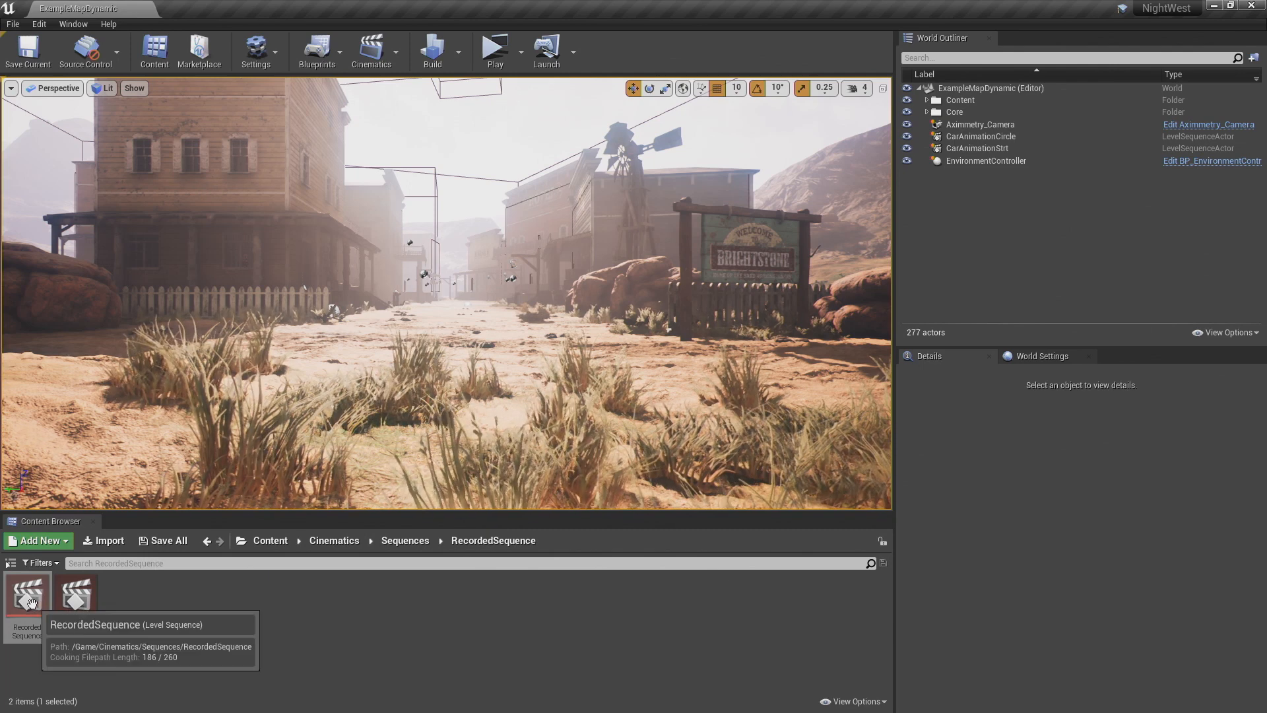
Preview the RecordedSequence and RecordedSequence_0 car animations by scrubbing their timelines.
{"action": "left_click", "coordinate": [26, 595]}
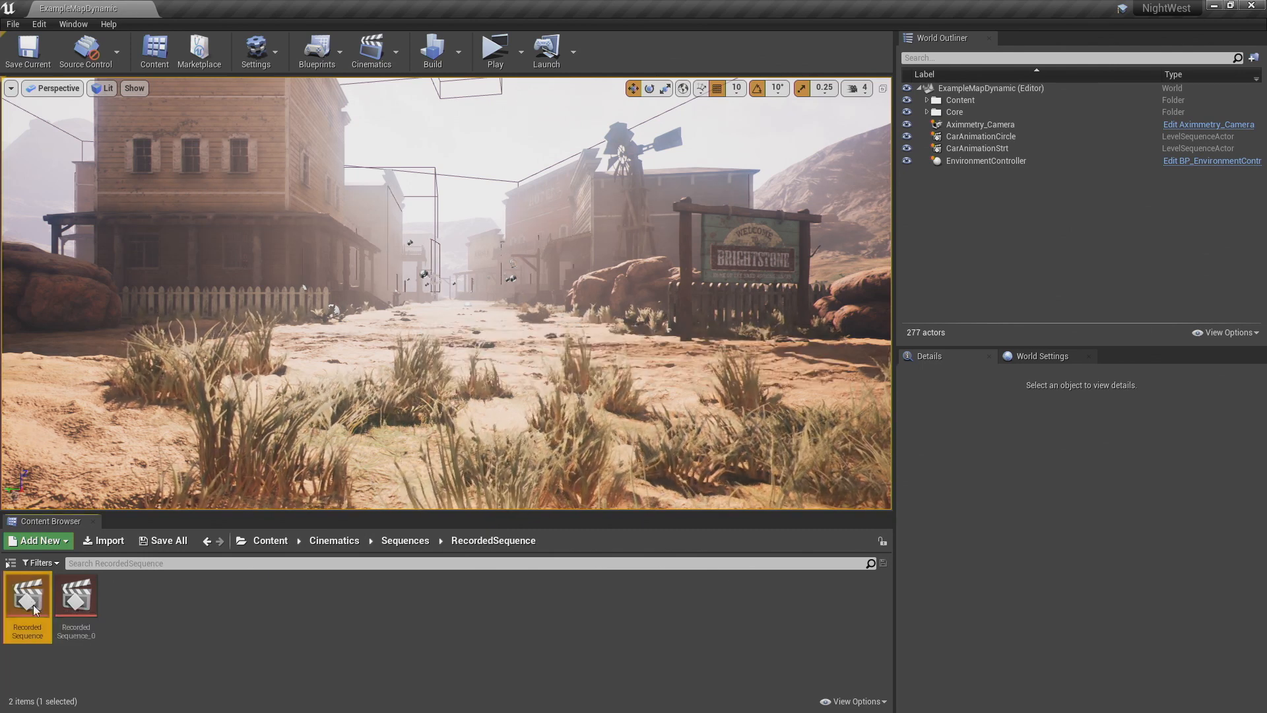
{"action": "double_click", "coordinate": [26, 594]}
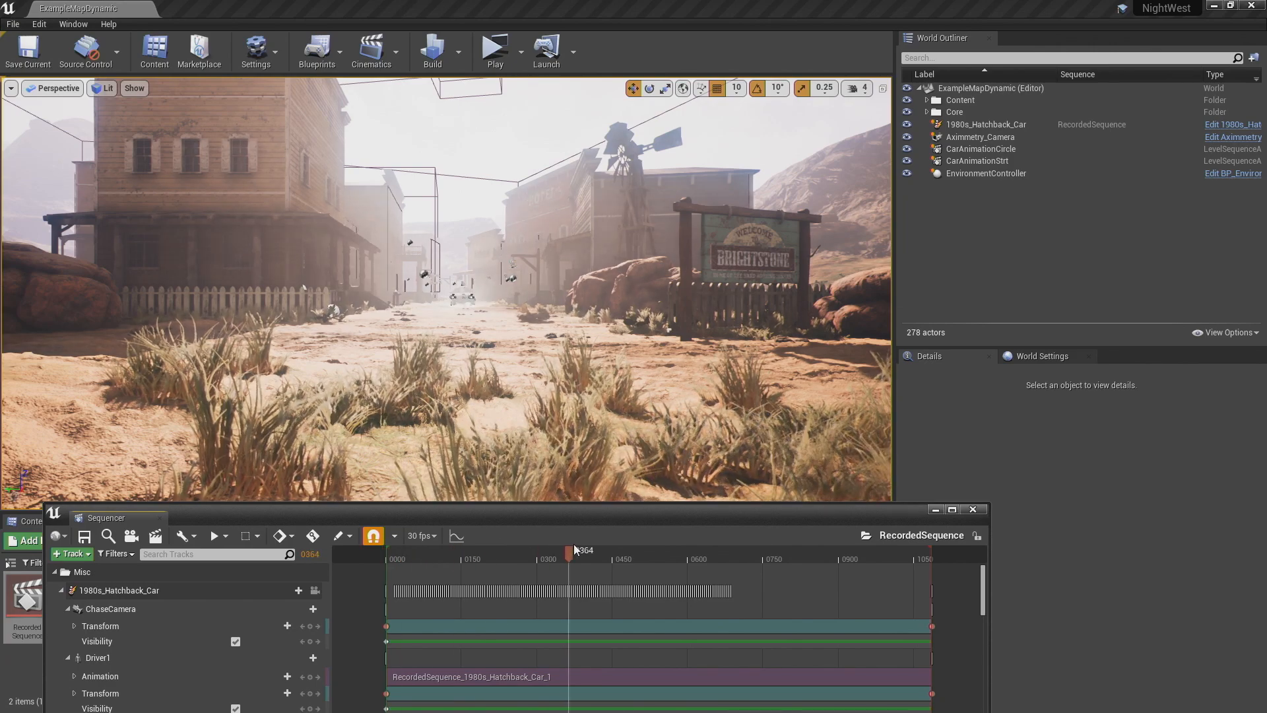
{"action": "left_click_drag", "start_coordinate": [568, 552], "coordinate": [597, 552]}
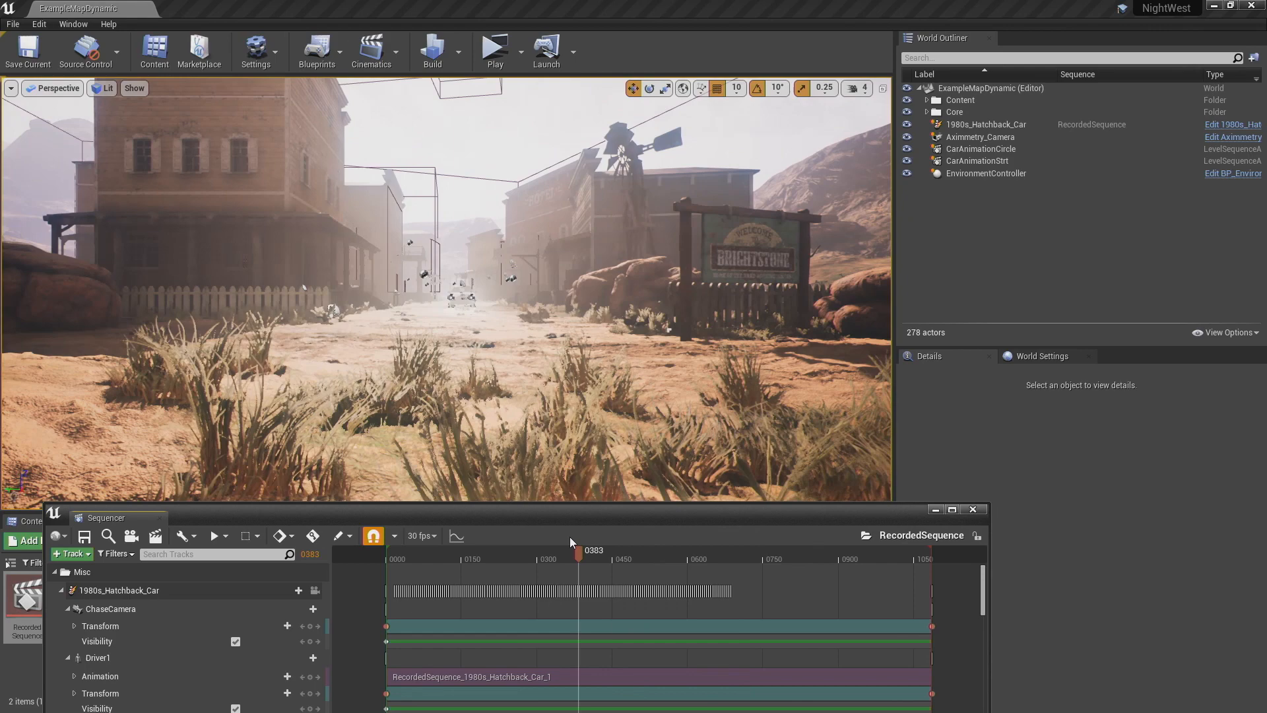
{"action": "left_click_drag", "start_coordinate": [579, 556], "coordinate": [596, 555]}
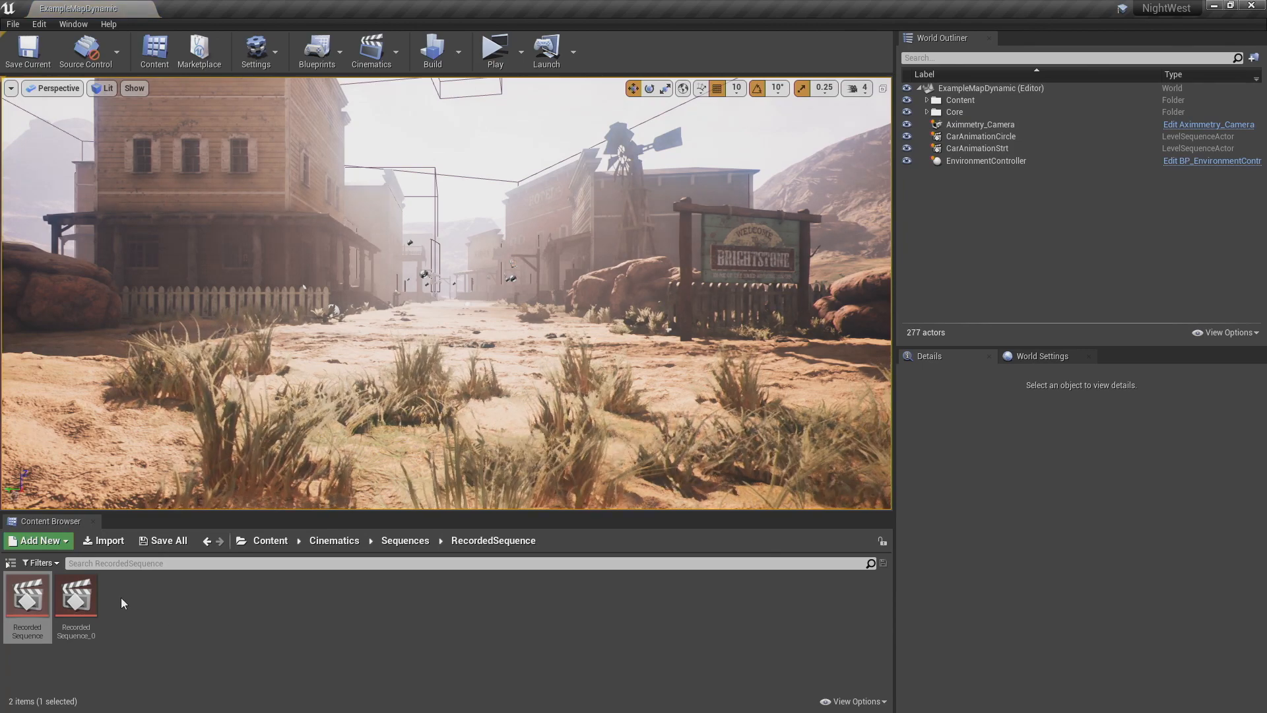
{"action": "double_click", "coordinate": [75, 594]}
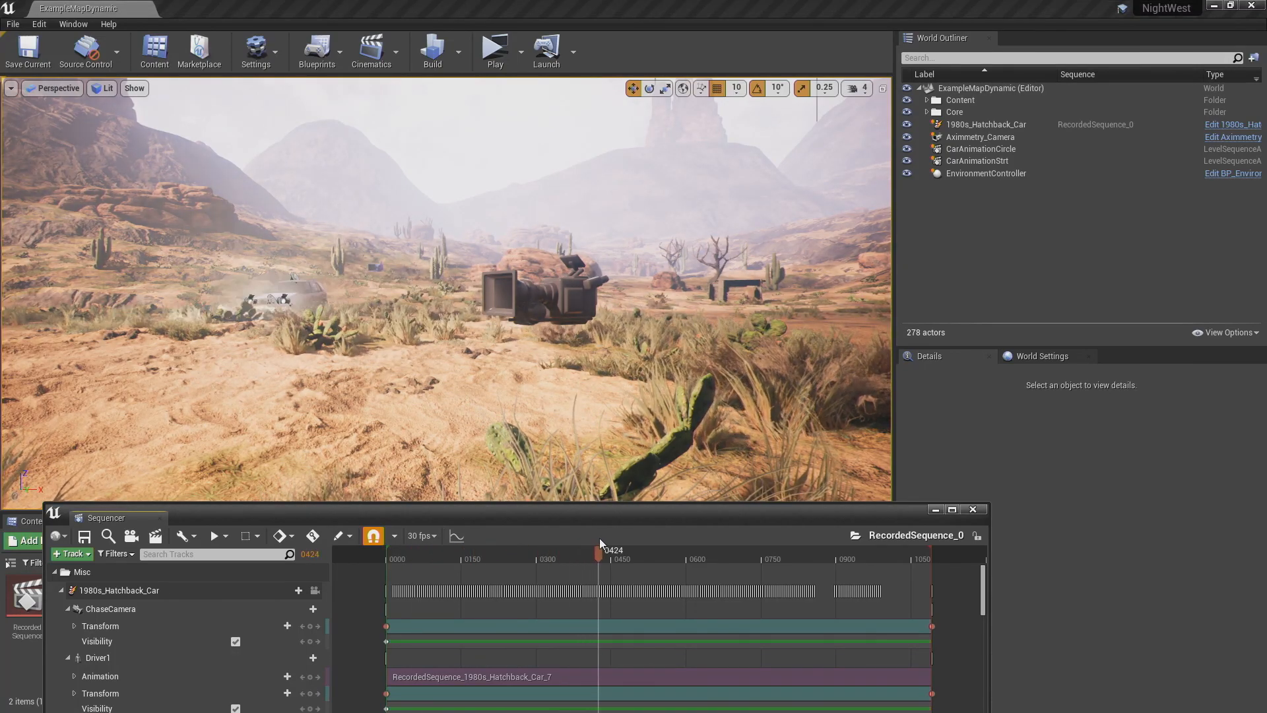
{"action": "left_click_drag", "start_coordinate": [598, 552], "coordinate": [693, 552]}
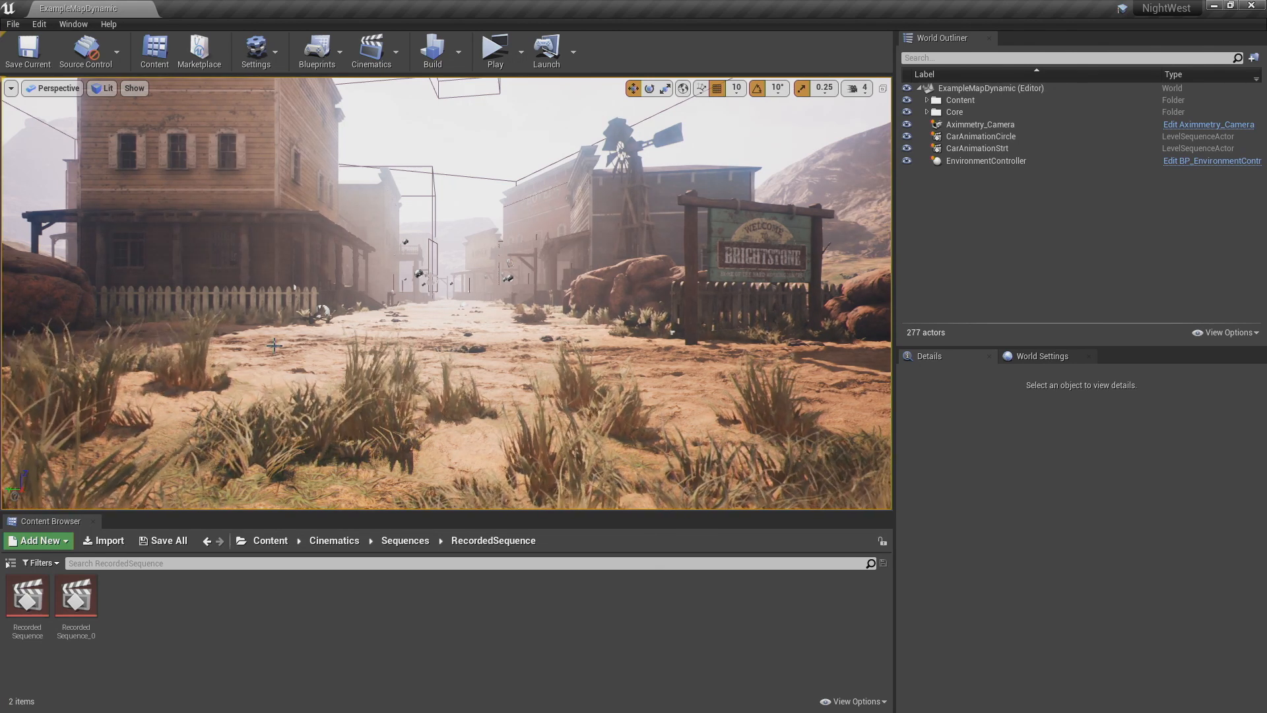
Open the Level Blueprint's event graph from the Blueprints toolbar dropdown.
{"action": "left_click", "coordinate": [318, 50]}
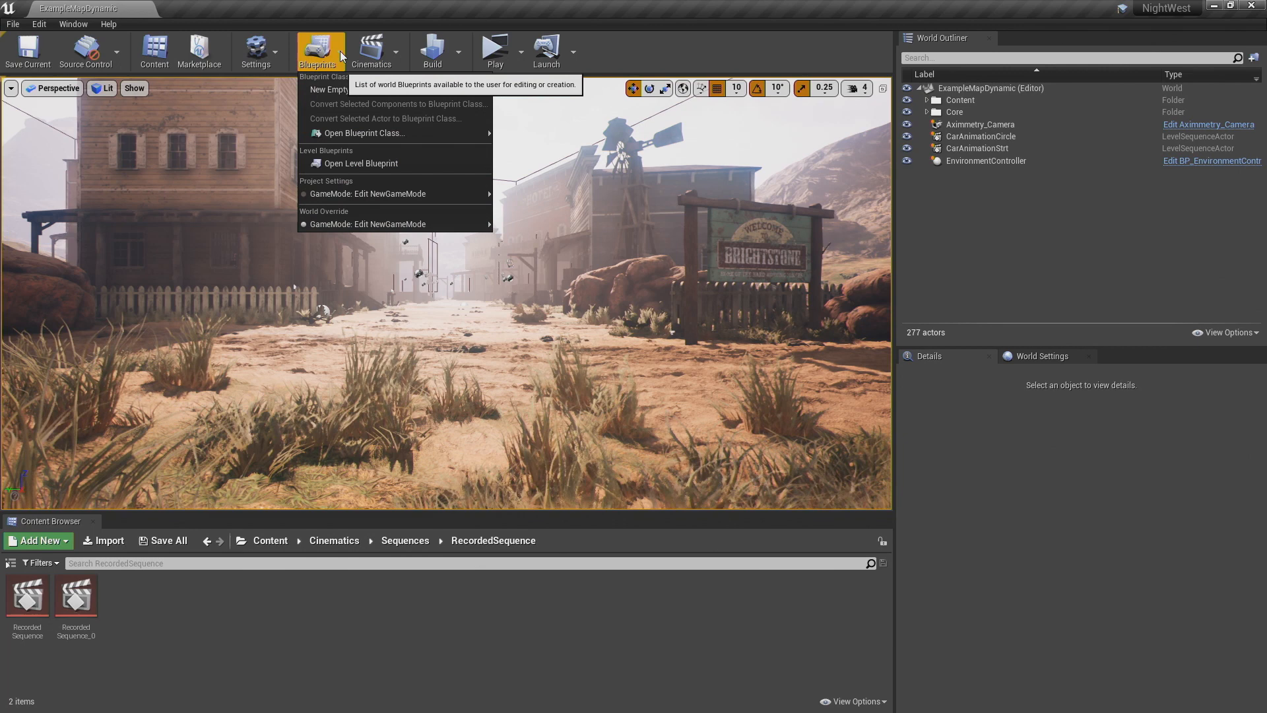
{"action": "mouse_move", "coordinate": [362, 163]}
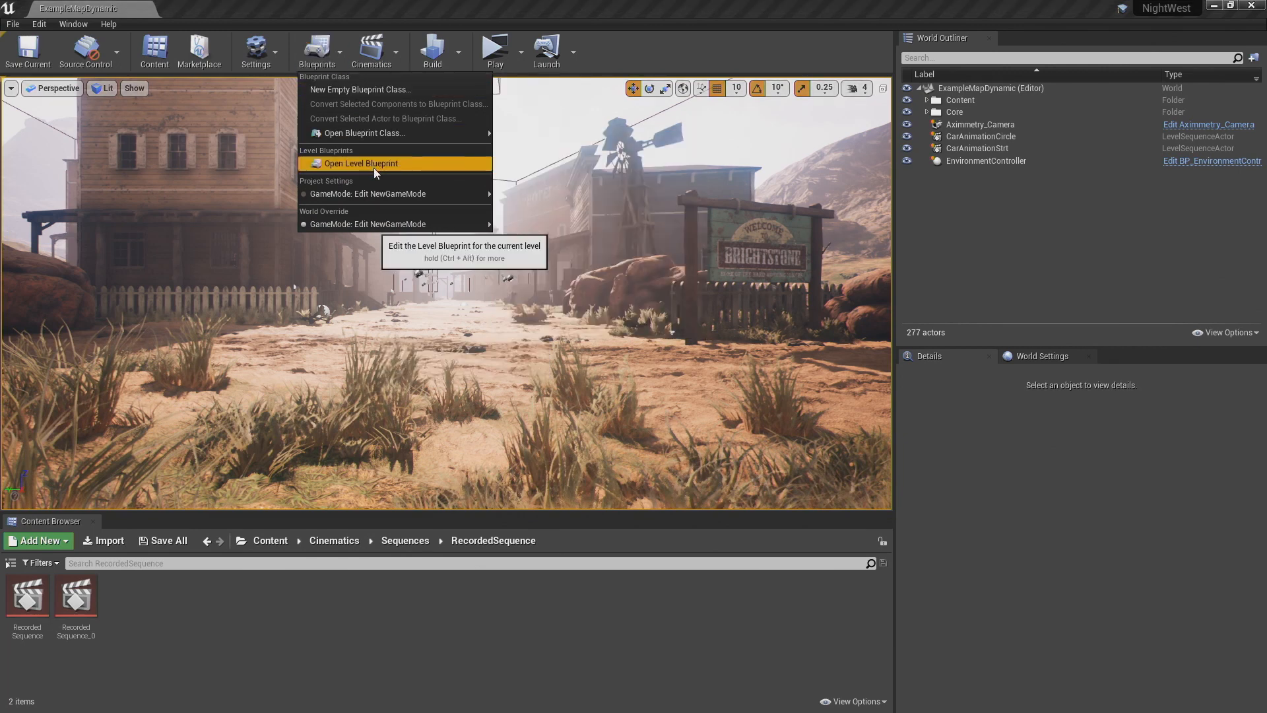
{"action": "left_click", "coordinate": [362, 162]}
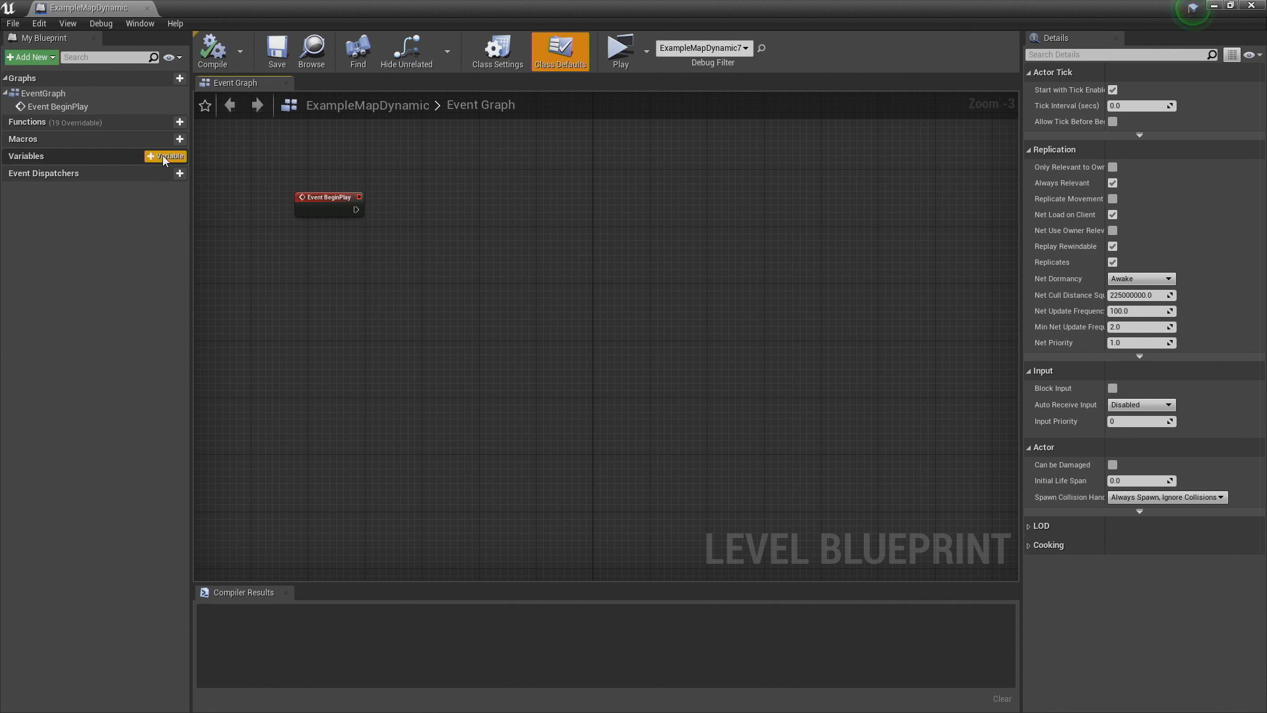
Create a variable 'Sequence 1' typed as a Level Sequence Actor object reference.
{"action": "left_click", "coordinate": [165, 155]}
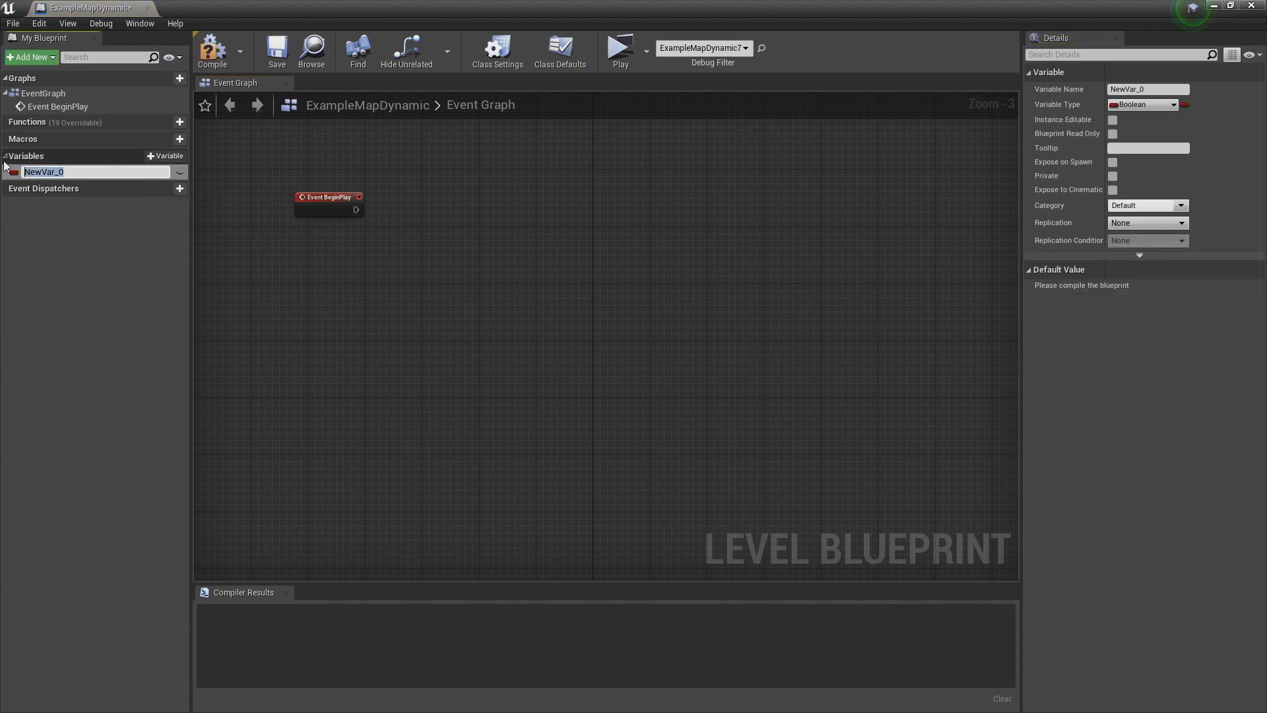
{"action": "type", "text": "Seq"}
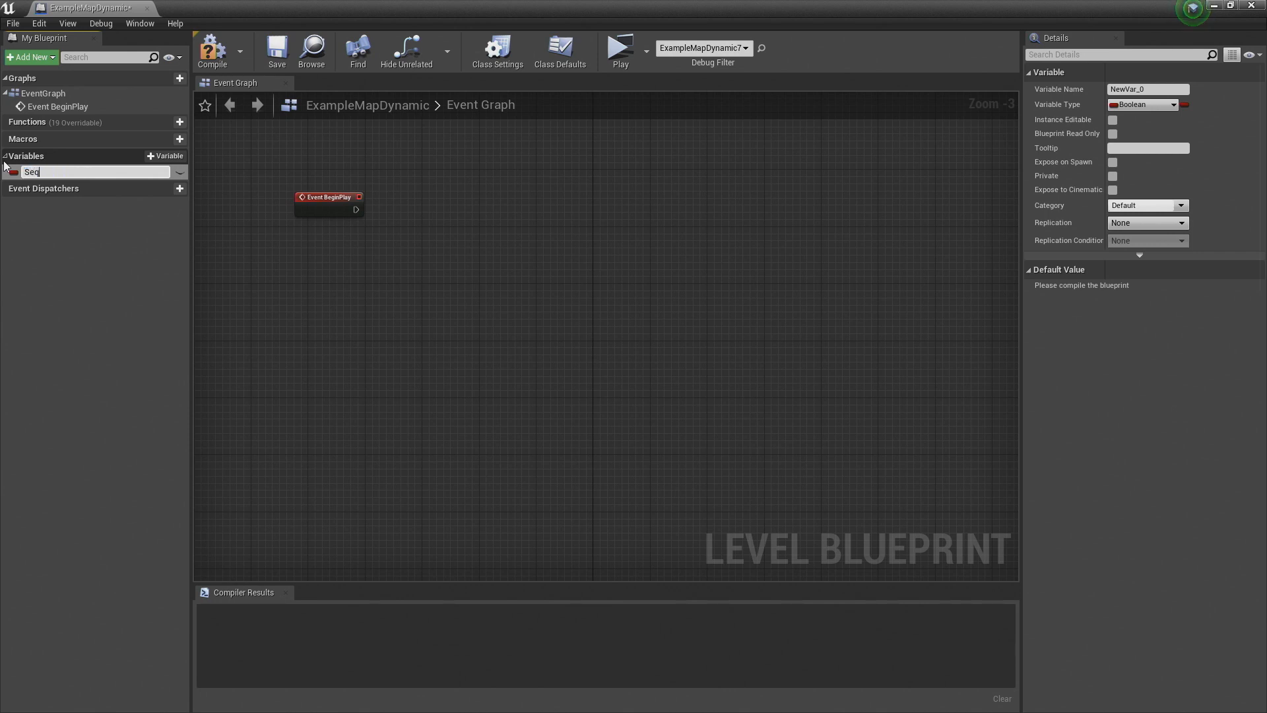
{"action": "type", "text": "uence"}
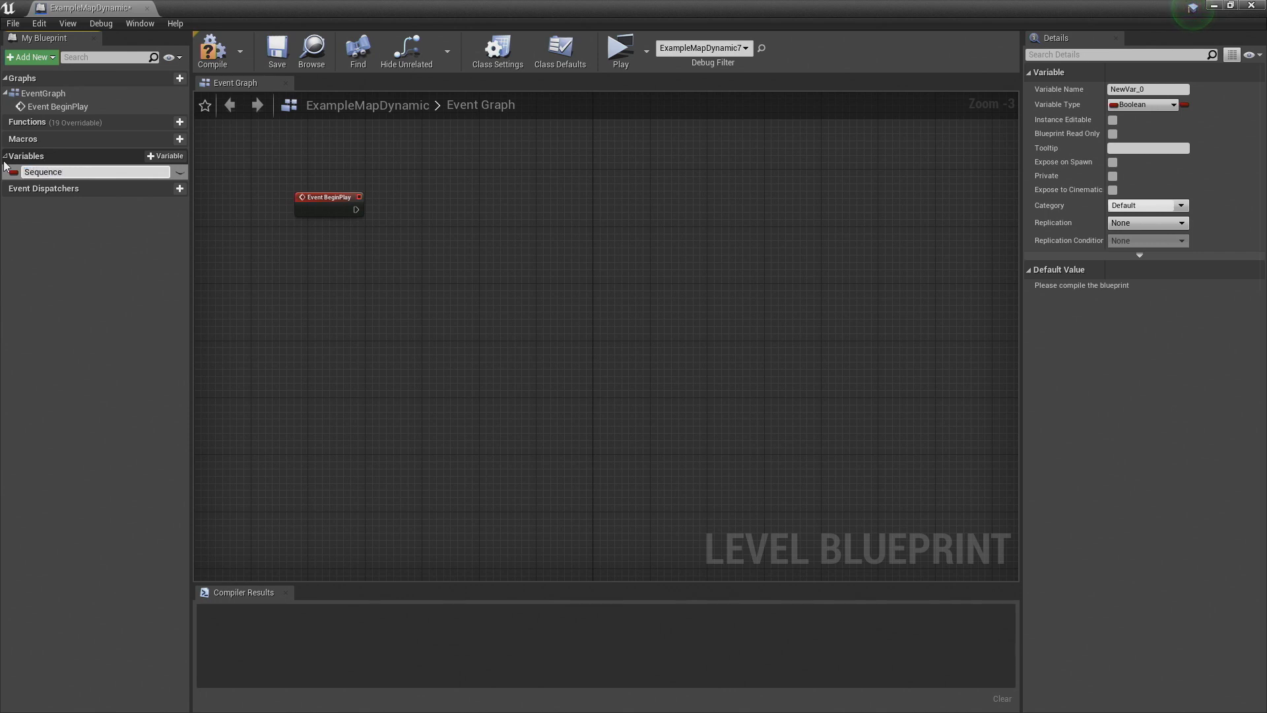
{"action": "type", "text": "Sequence 1"}
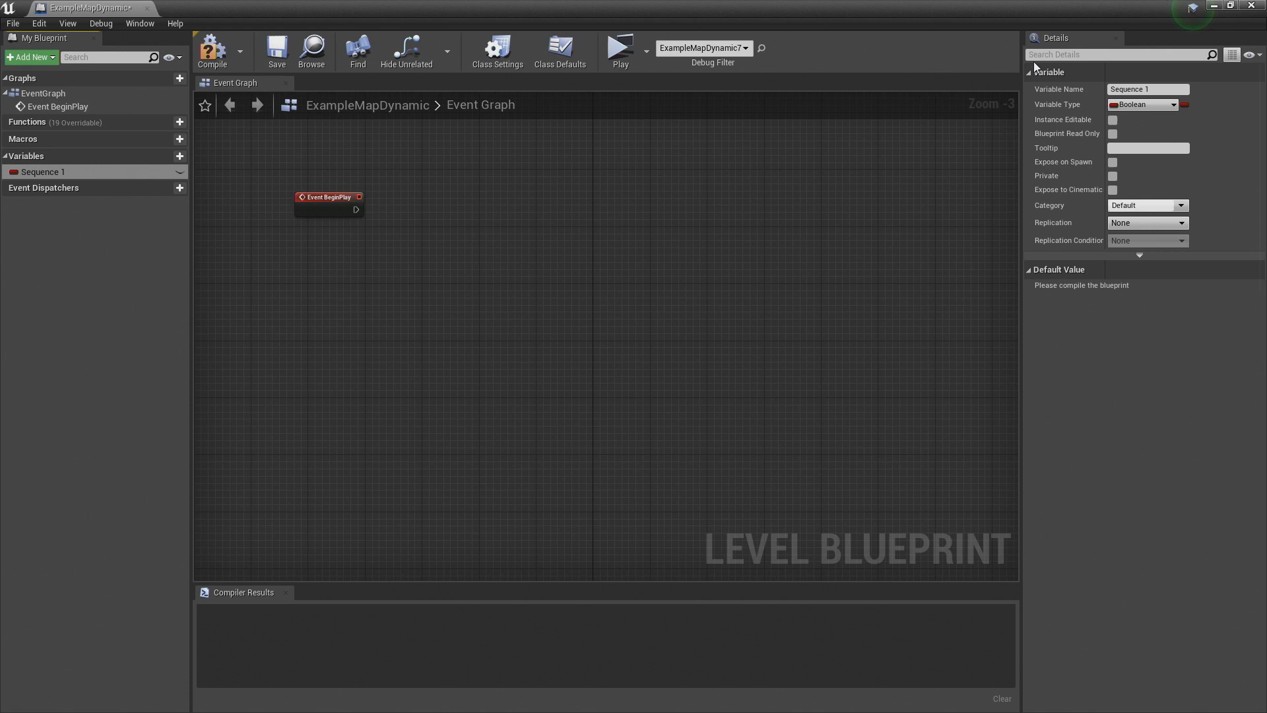
{"action": "left_click", "coordinate": [1168, 104]}
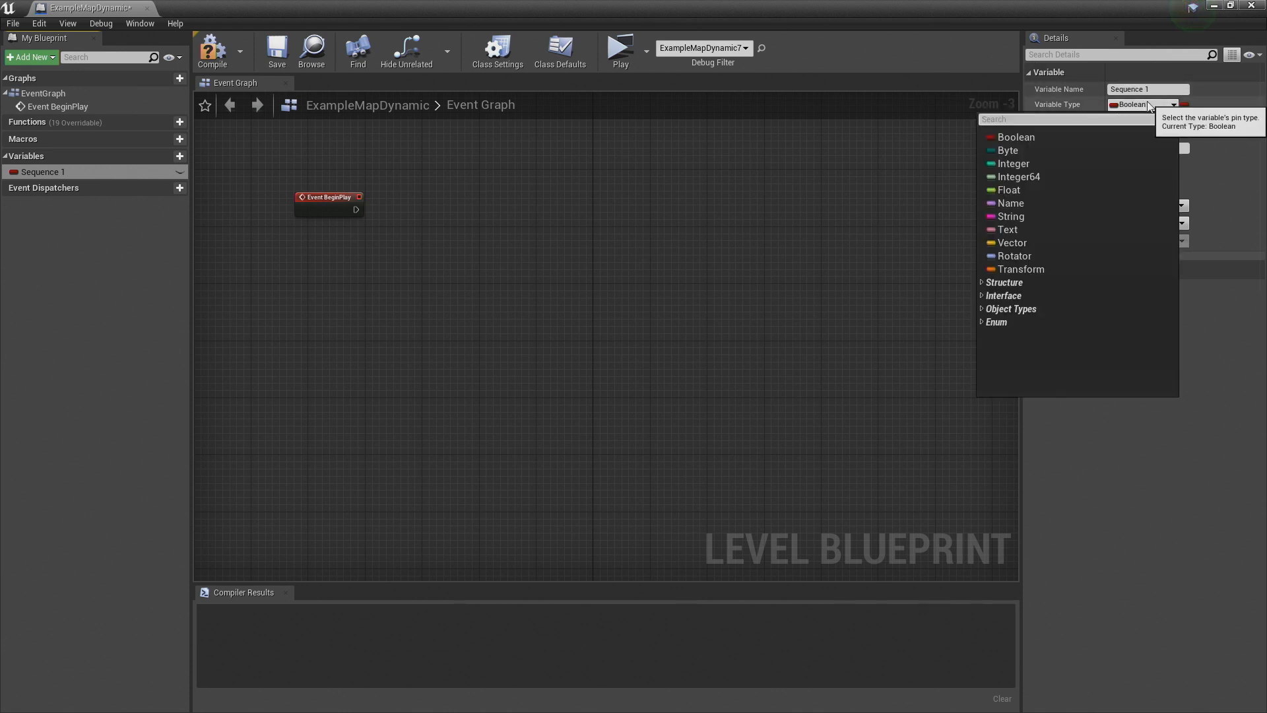
{"action": "type", "text": "levelse"}
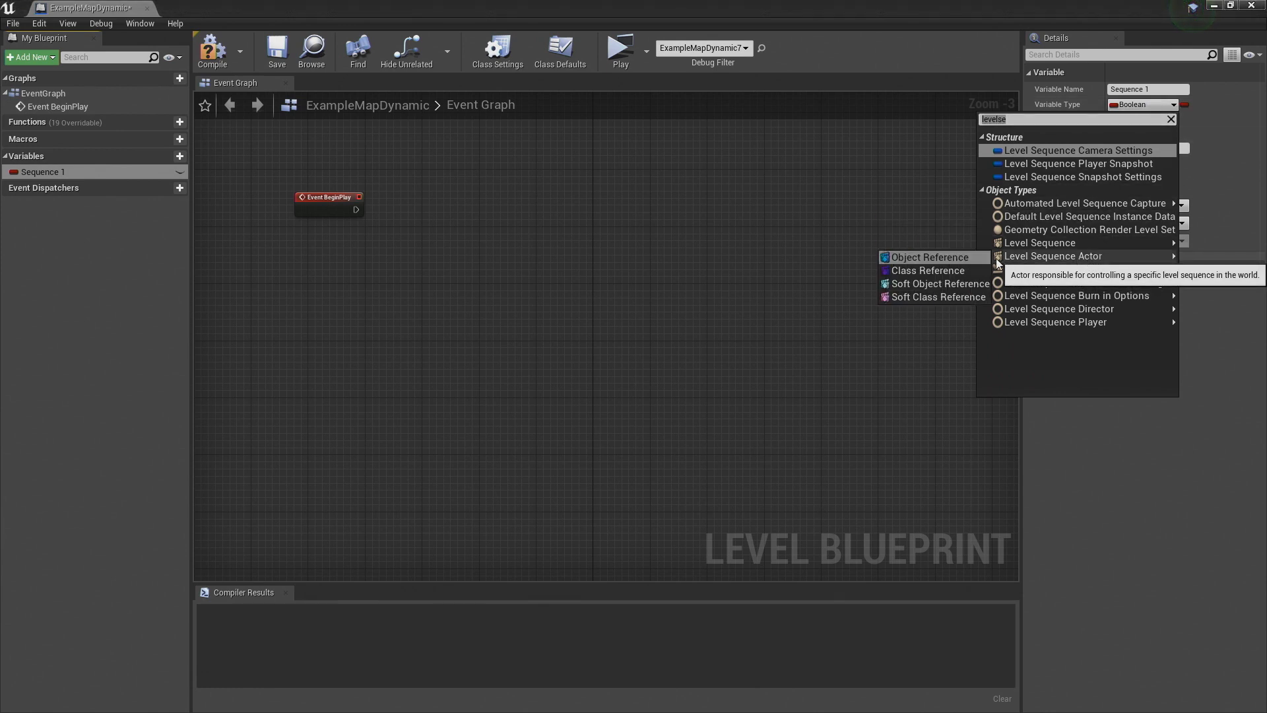
{"action": "mouse_move", "coordinate": [930, 257]}
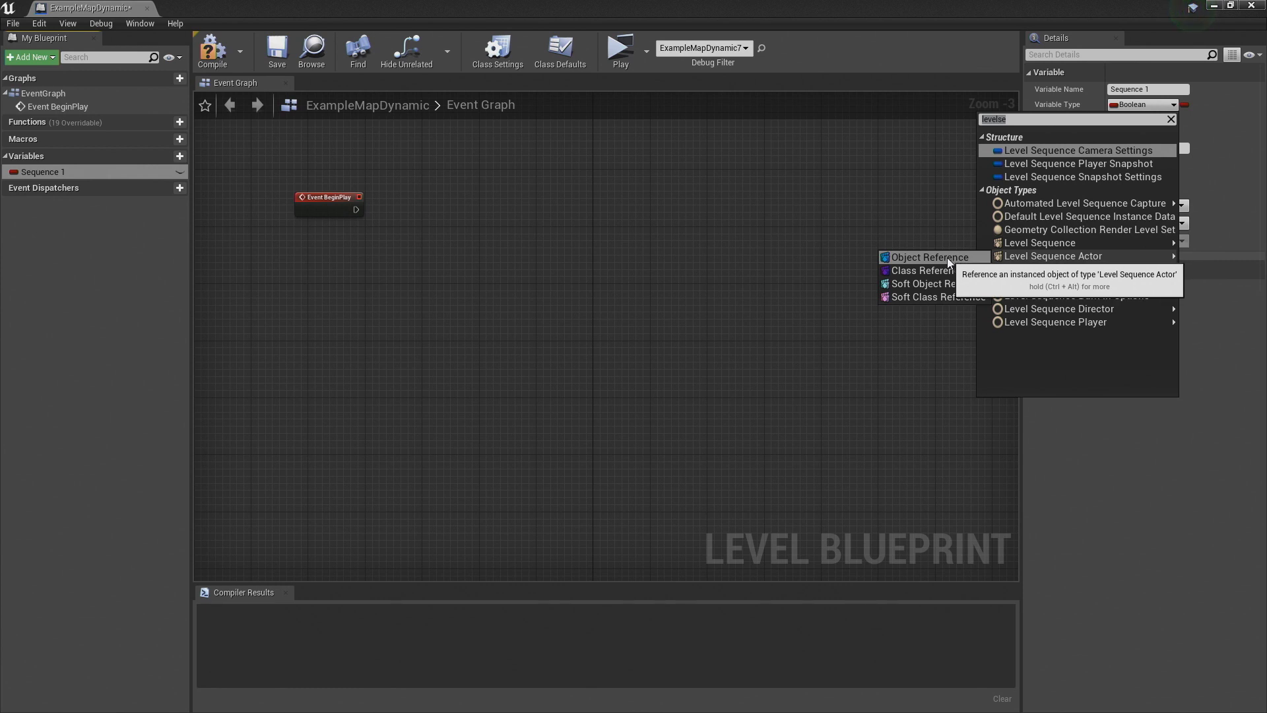
{"action": "left_click", "coordinate": [1041, 243]}
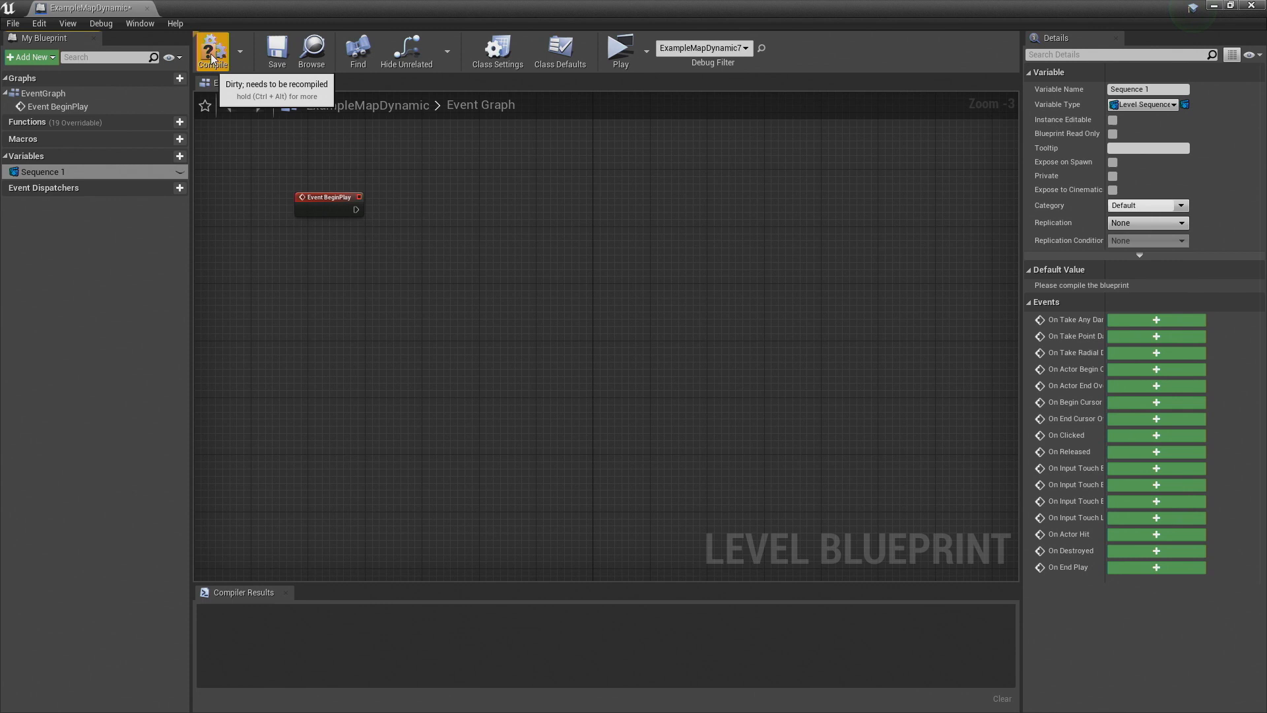
Compile, set Sequence 1's default to CarAnimationStrt, and recompile the blueprint.
{"action": "left_click", "coordinate": [211, 50]}
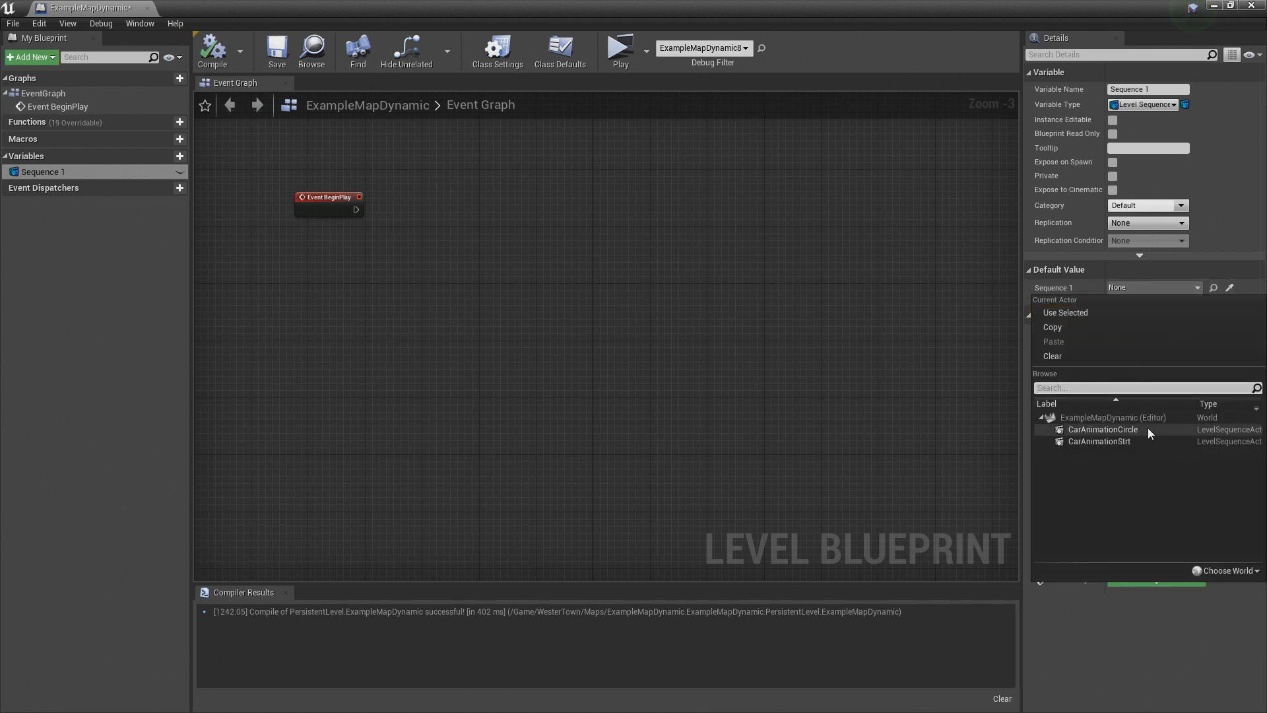
{"action": "mouse_move", "coordinate": [1100, 441]}
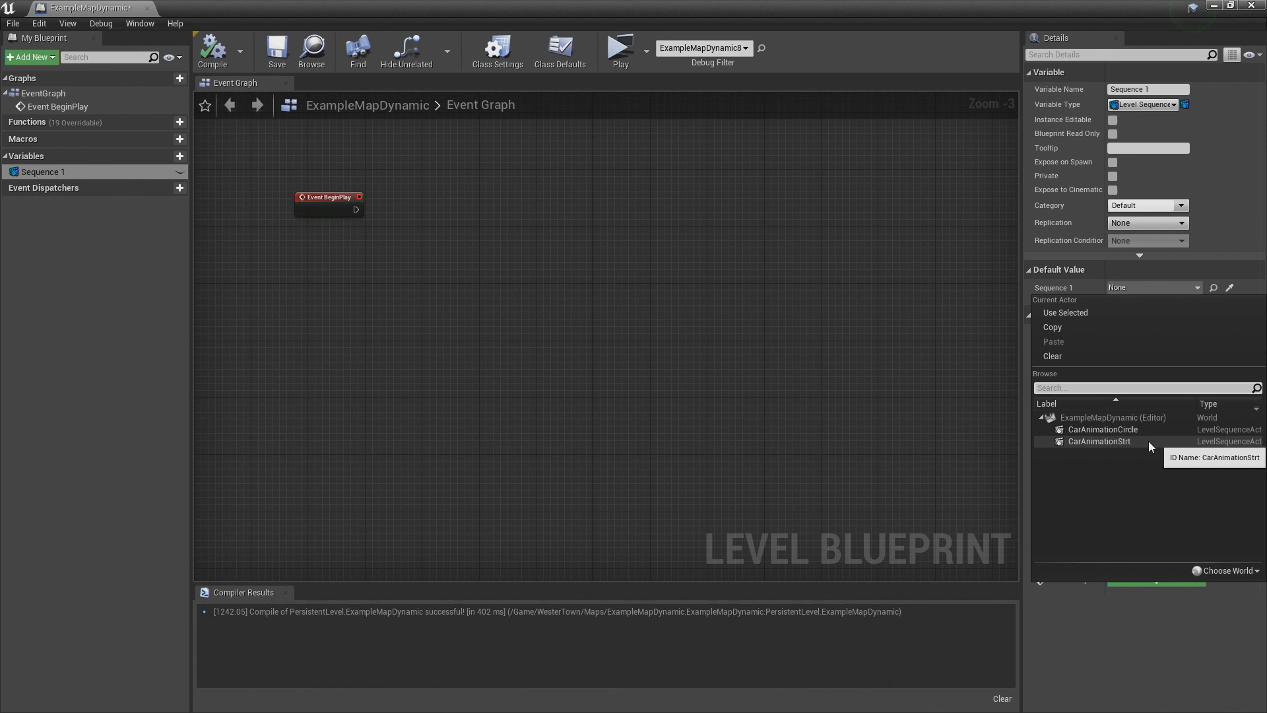
{"action": "left_click", "coordinate": [1099, 441]}
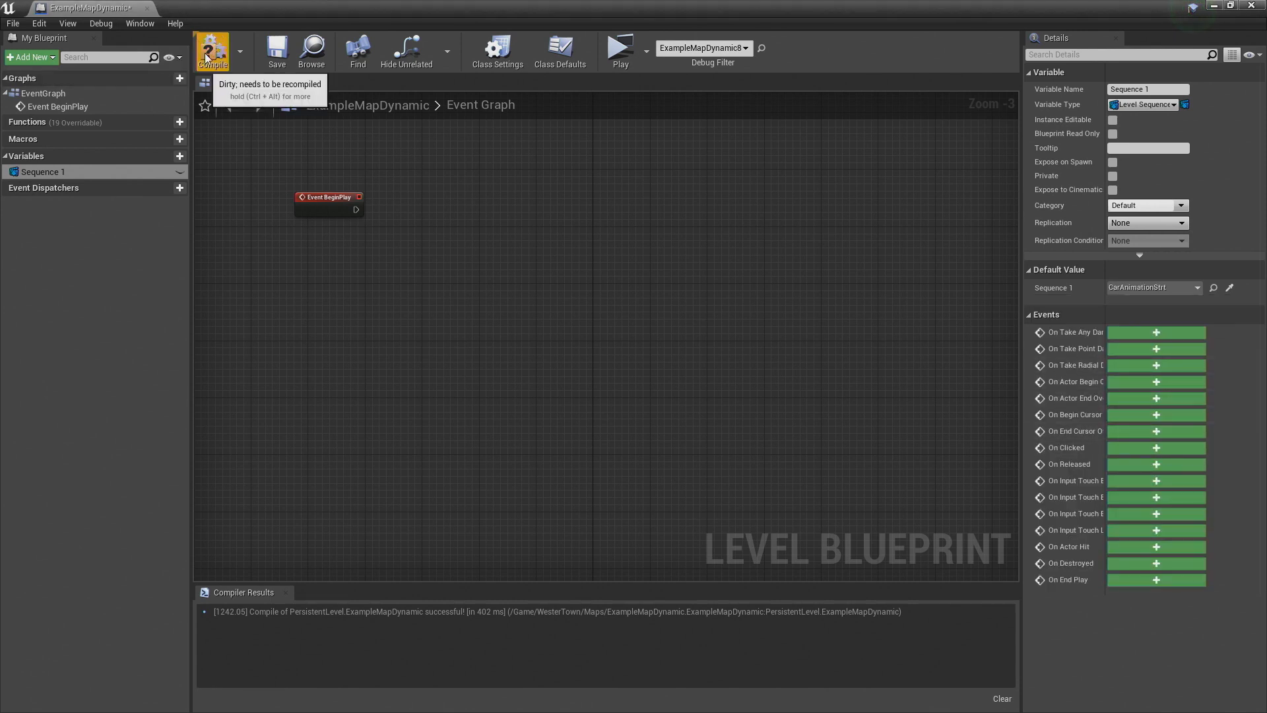
{"action": "left_click", "coordinate": [276, 50]}
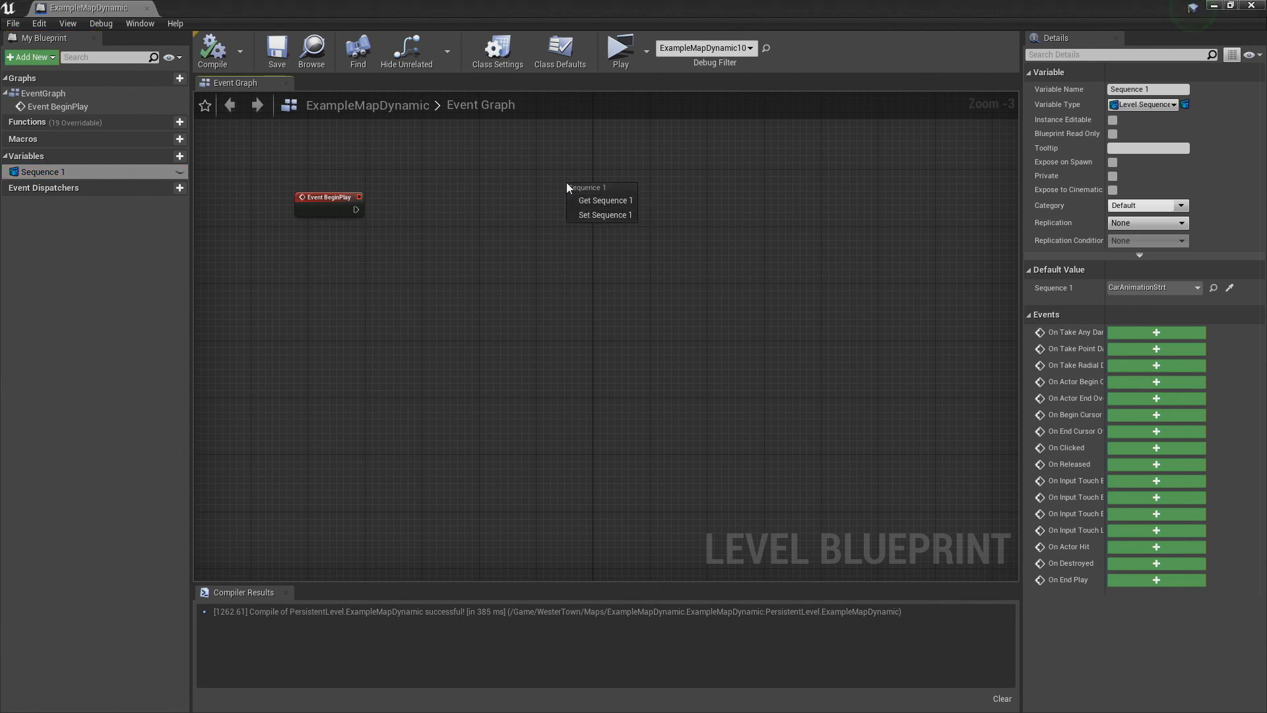
{"action": "mouse_move", "coordinate": [603, 199]}
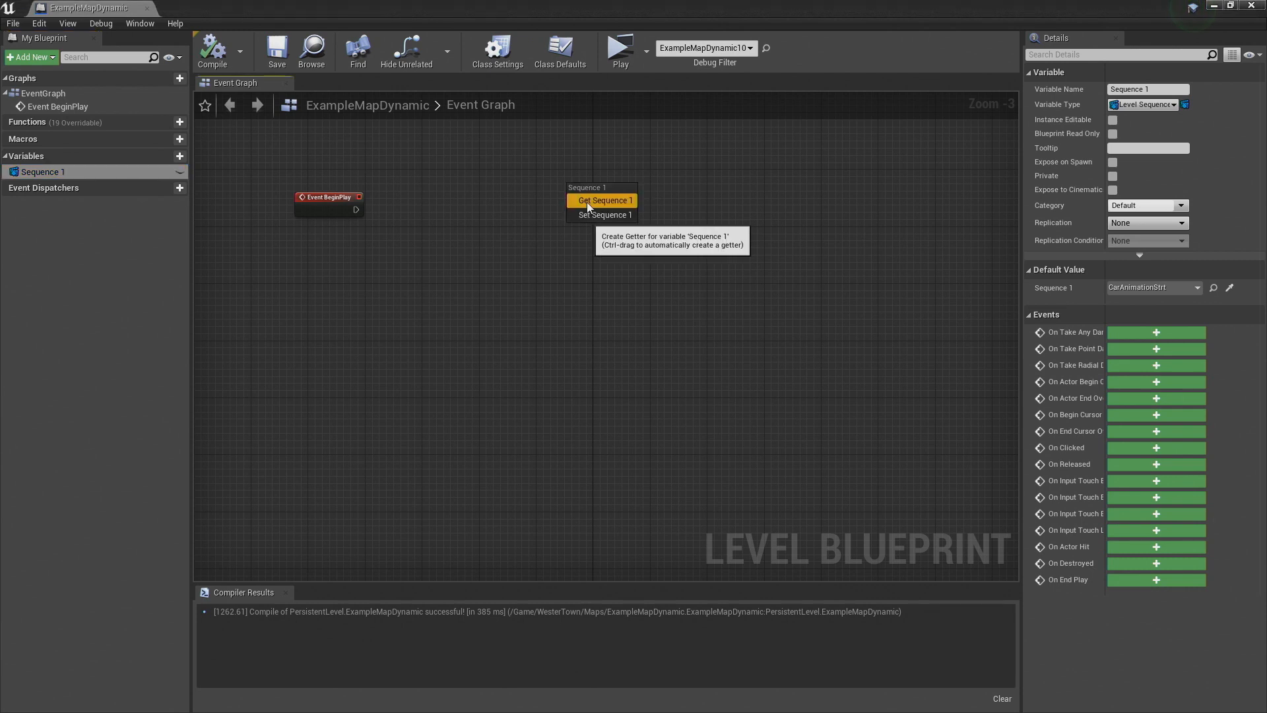
Place a Sequence 1 getter and wire it through a Sequence Player into a Play node.
{"action": "left_click", "coordinate": [602, 199]}
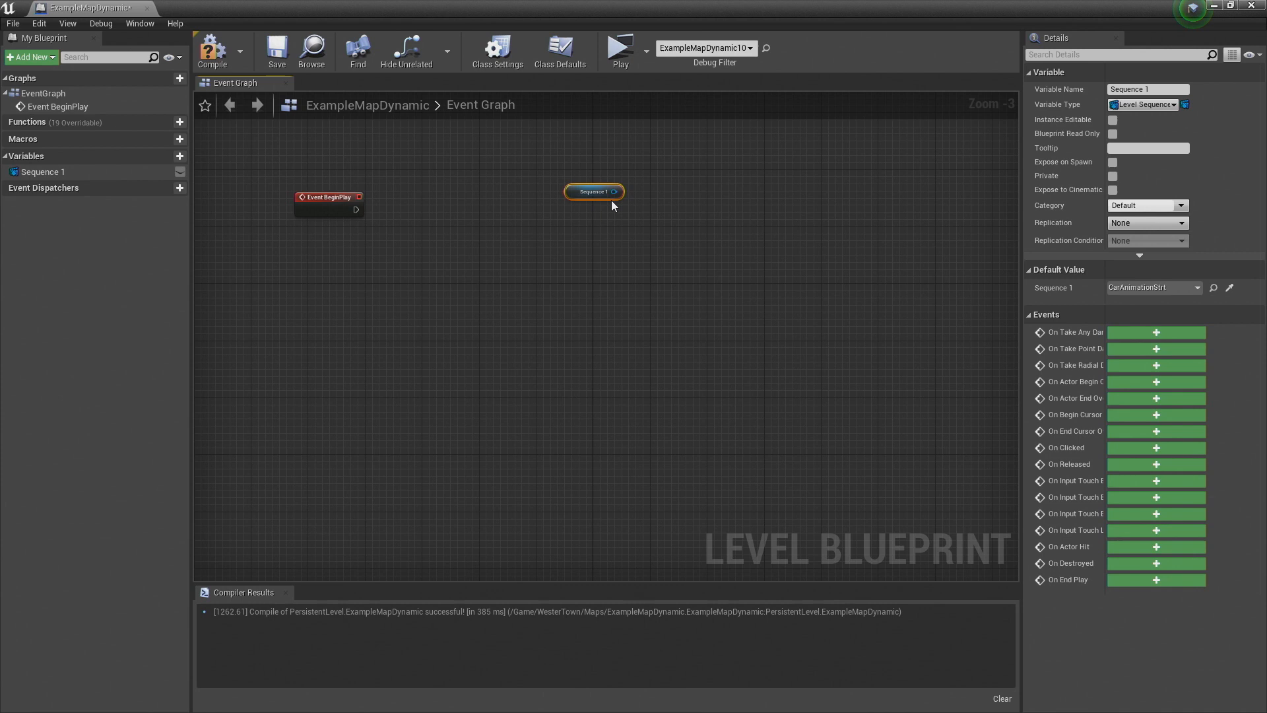
{"action": "left_click_drag", "start_coordinate": [617, 191], "coordinate": [730, 227]}
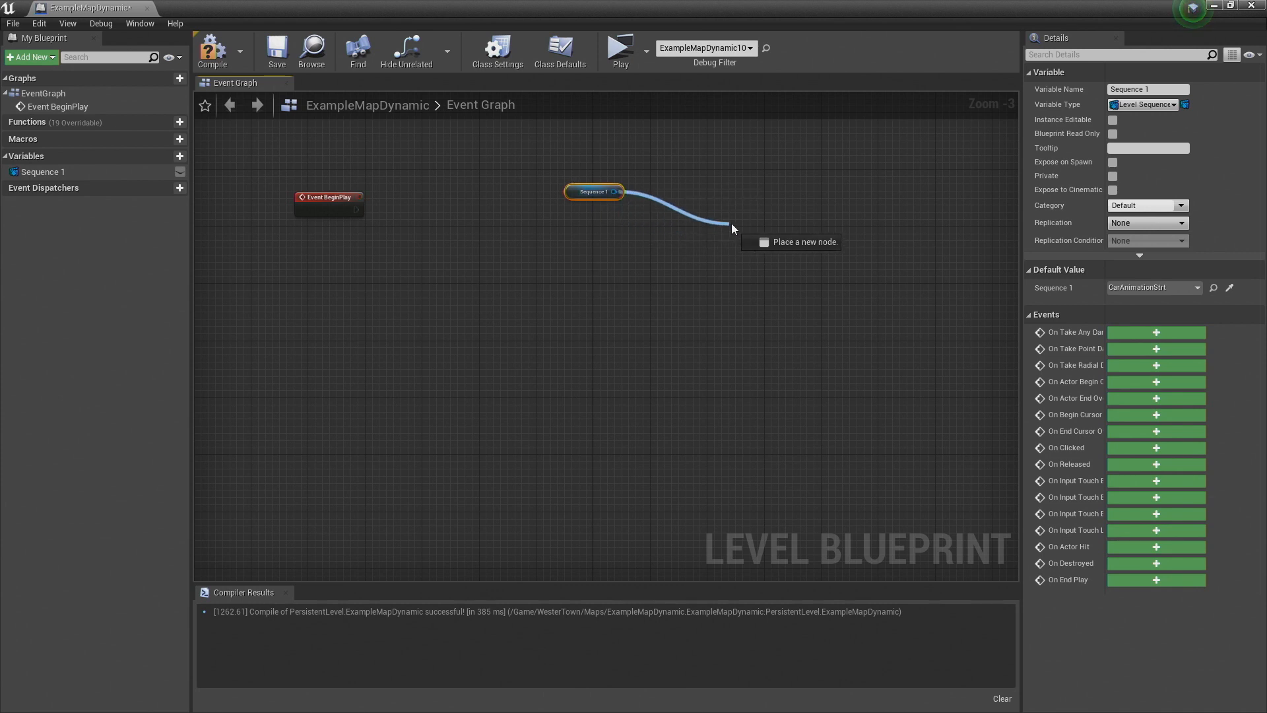
{"action": "type", "text": "play"}
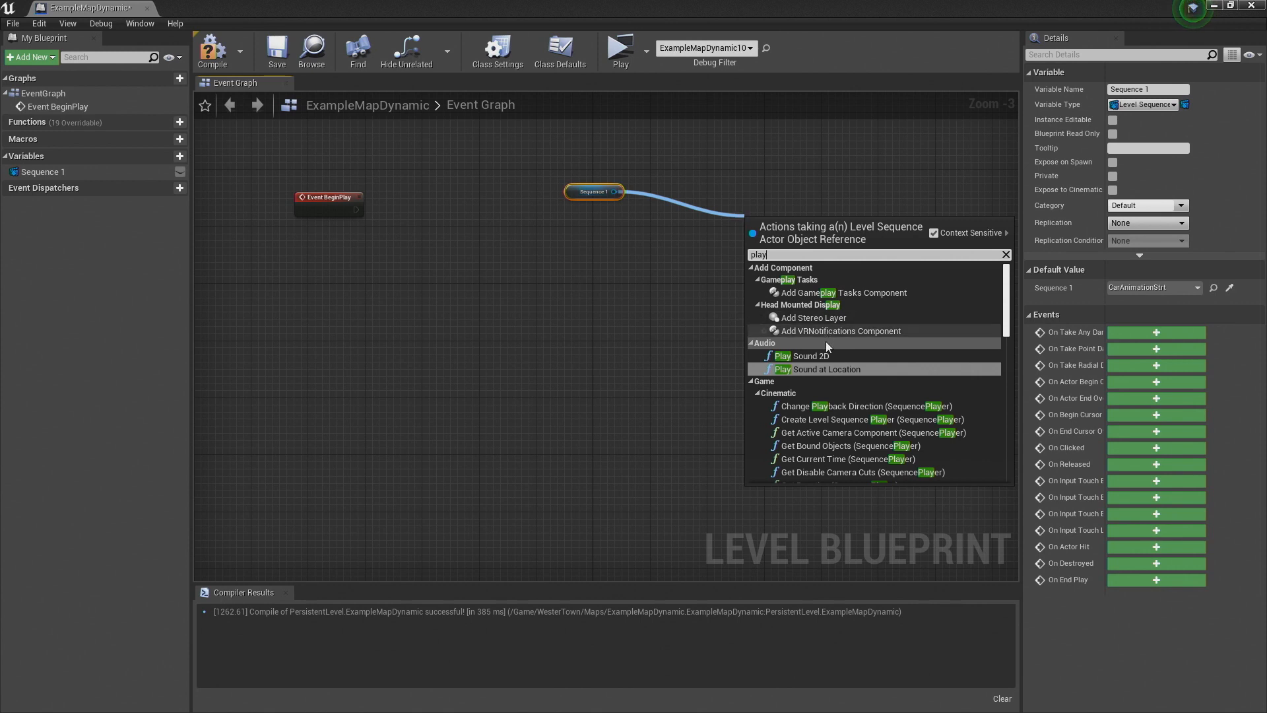
{"action": "scroll", "scroll_direction": "down", "scroll_amount": 3}
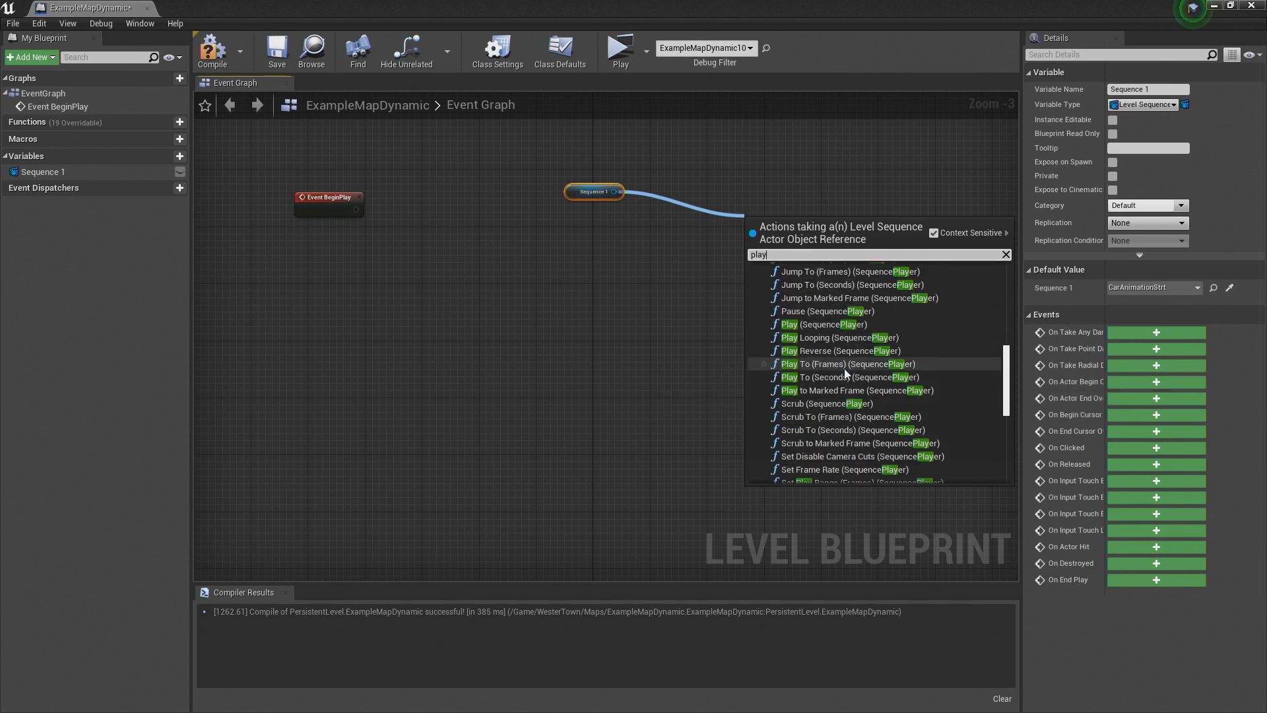
{"action": "mouse_move", "coordinate": [822, 325]}
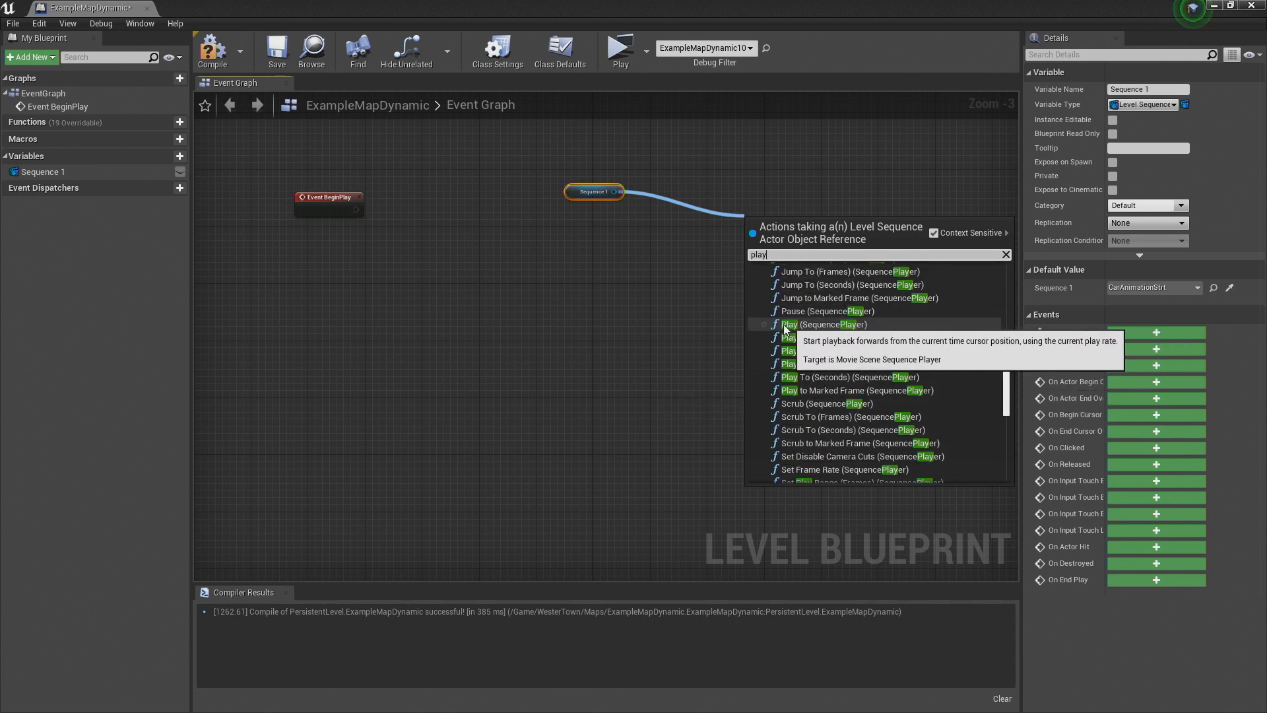
{"action": "mouse_move", "coordinate": [822, 325]}
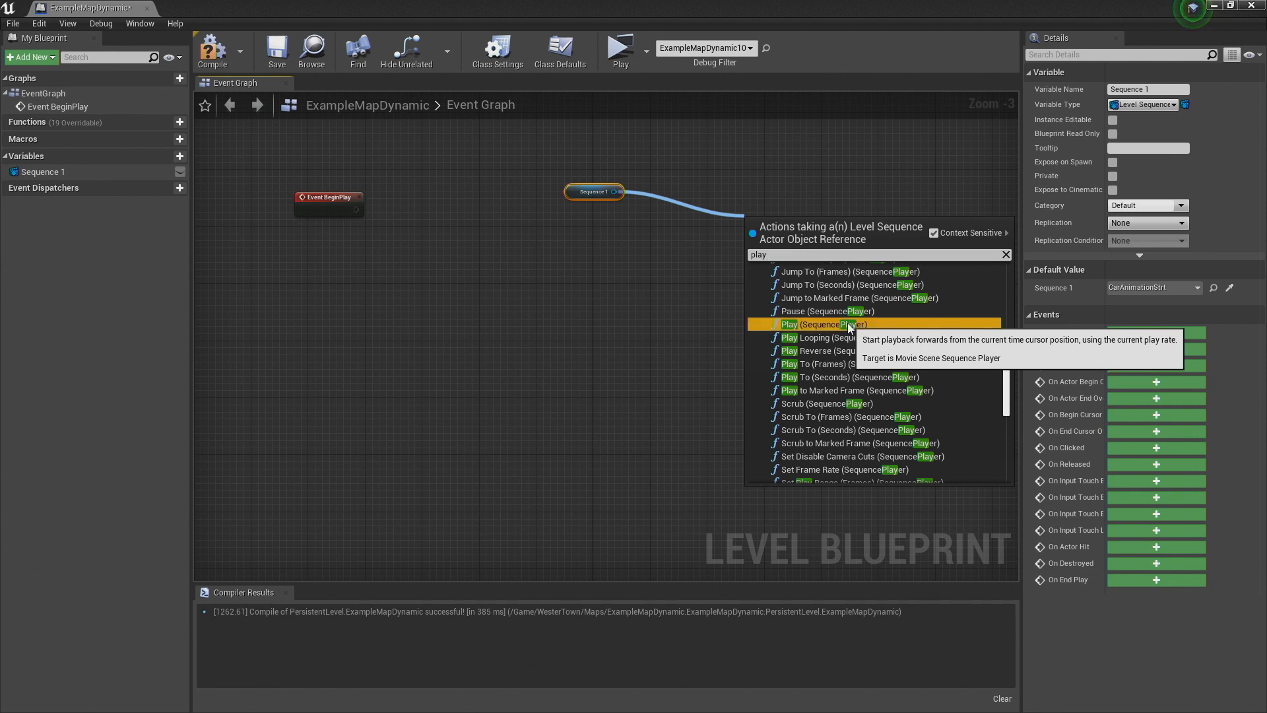
{"action": "left_click", "coordinate": [800, 323]}
{"action": "type", "text": "bindeventtotrigger"}
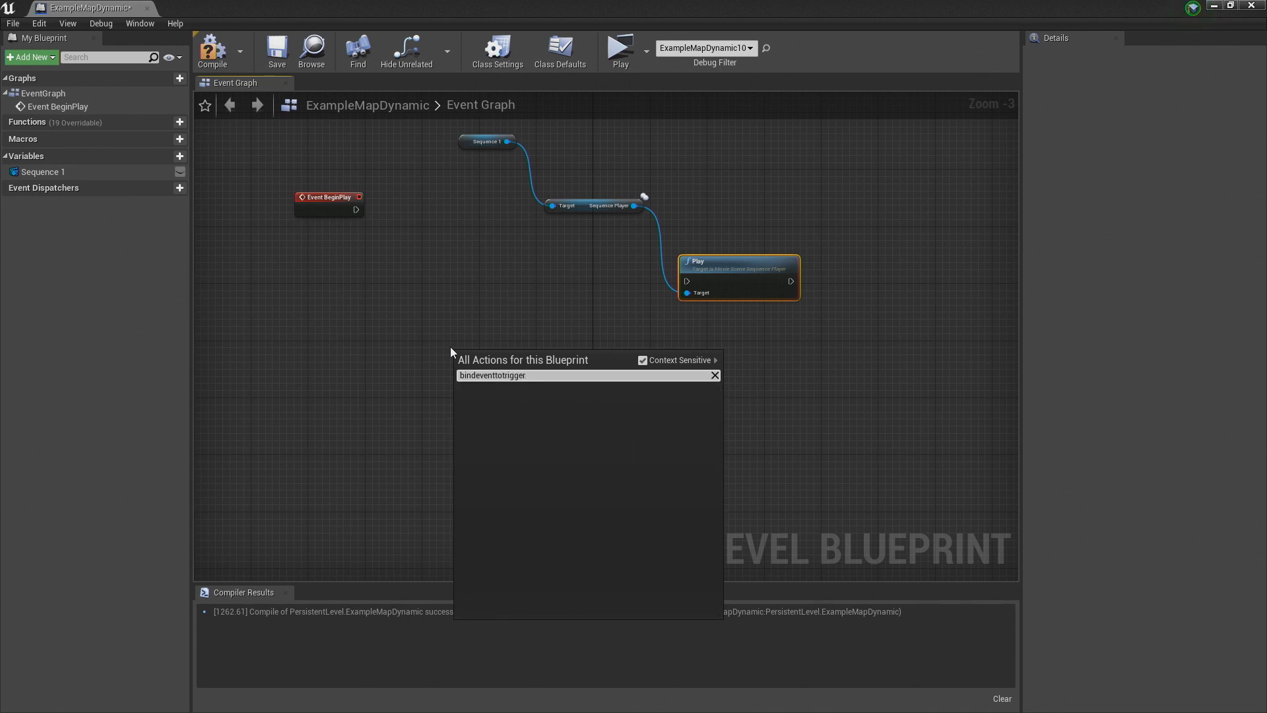
{"action": "mouse_move", "coordinate": [660, 360]}
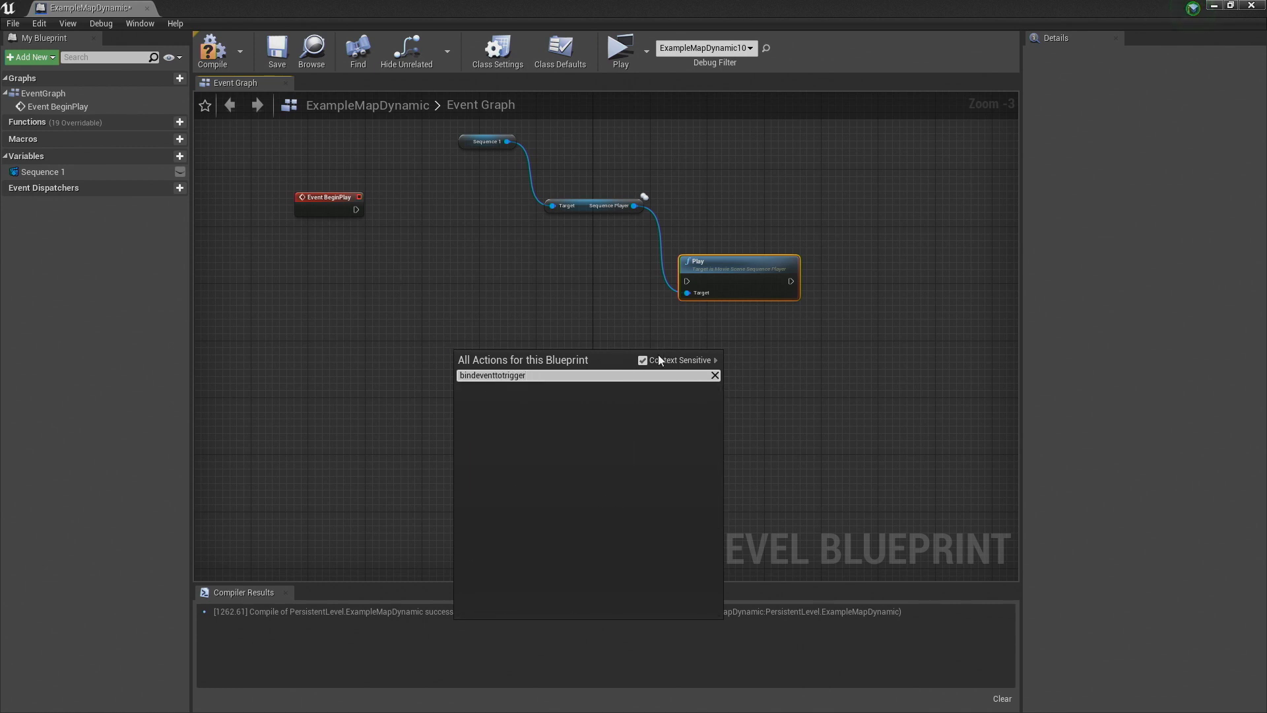
{"action": "mouse_move", "coordinate": [681, 359]}
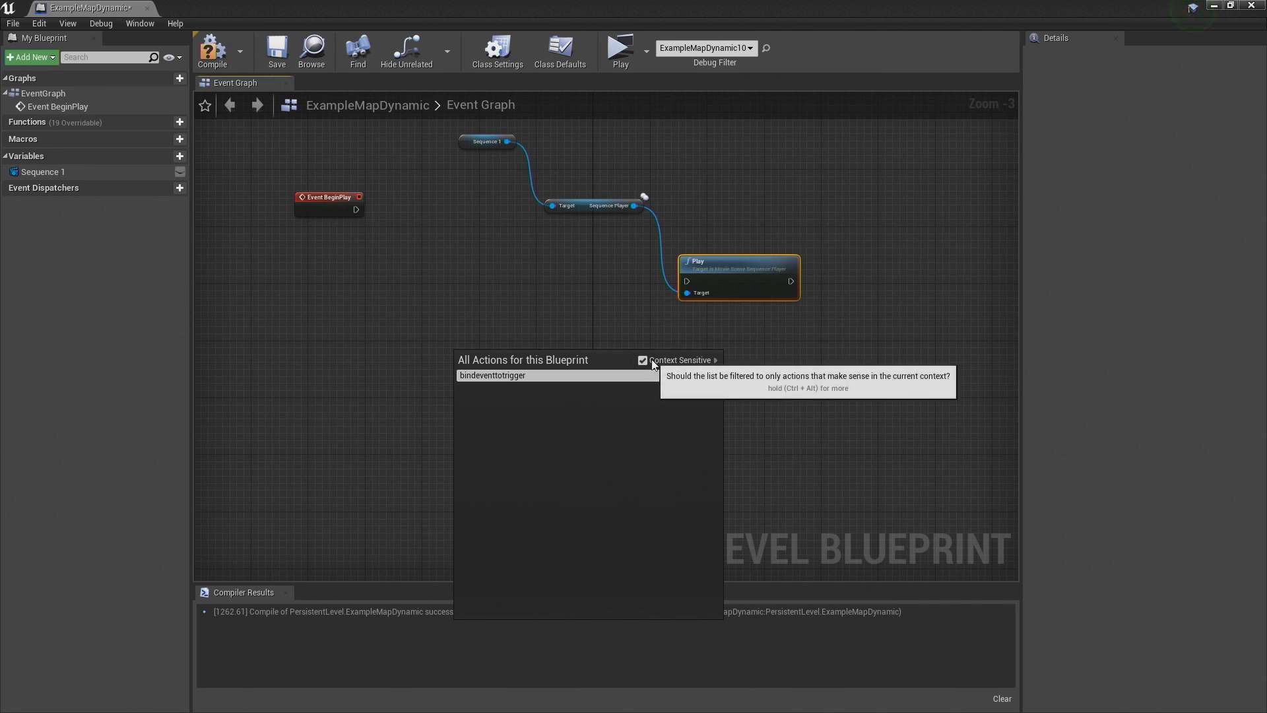
Add a Bind Event to Trigger node with Context Sensitive off and position it in the graph.
{"action": "left_click", "coordinate": [643, 359]}
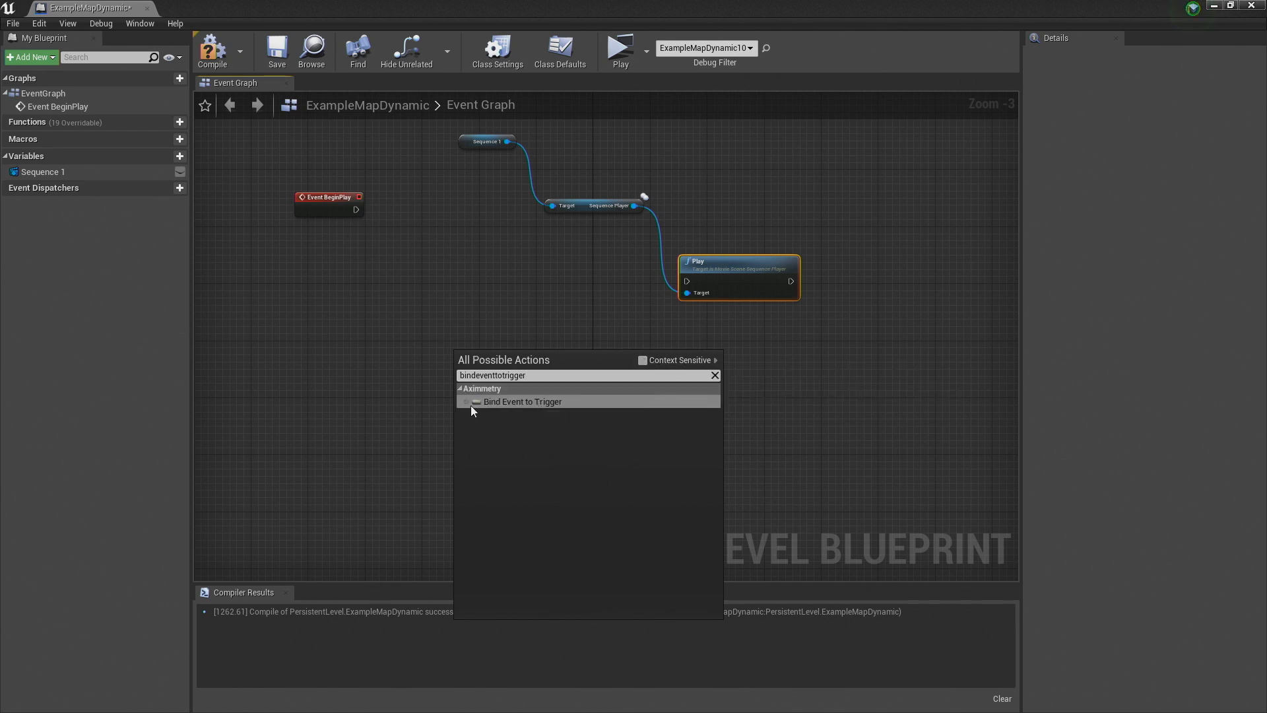
{"action": "left_click", "coordinate": [522, 401]}
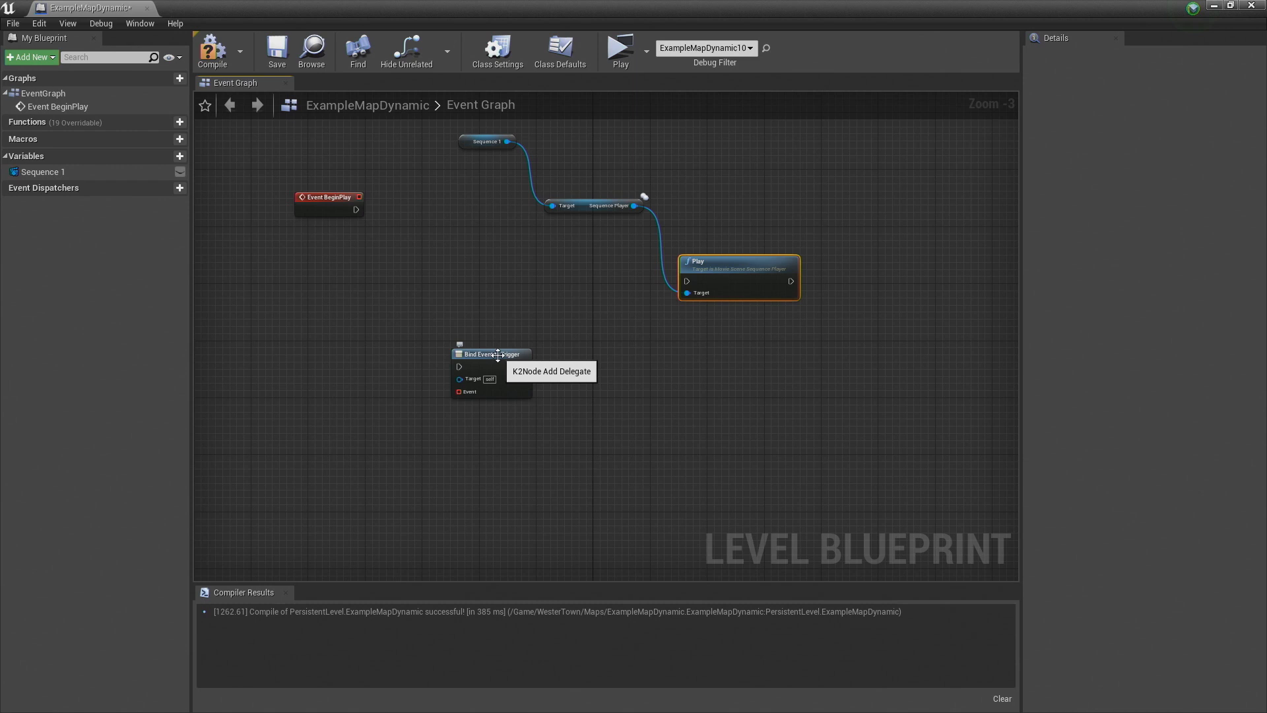
{"action": "left_click_drag", "start_coordinate": [492, 353], "coordinate": [499, 261]}
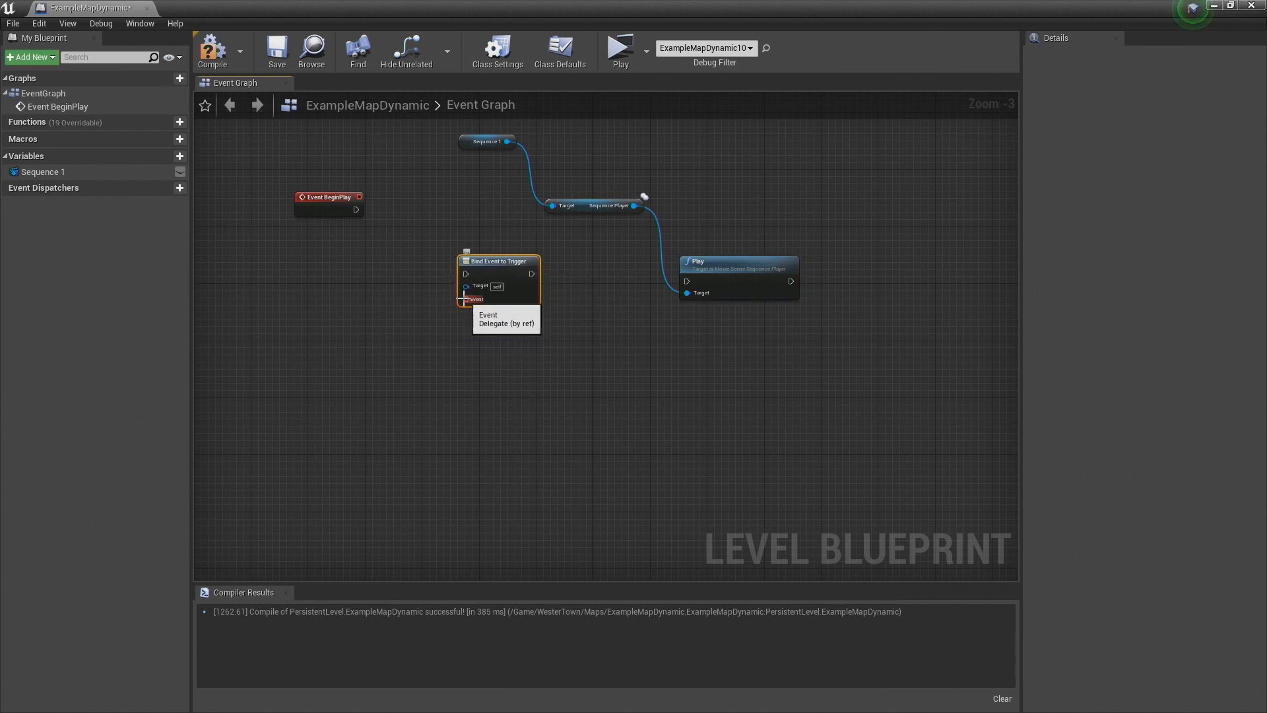
Create CustomEvent_0 wired into the binding's Event input.
{"action": "left_click_drag", "start_coordinate": [464, 300], "coordinate": [387, 339]}
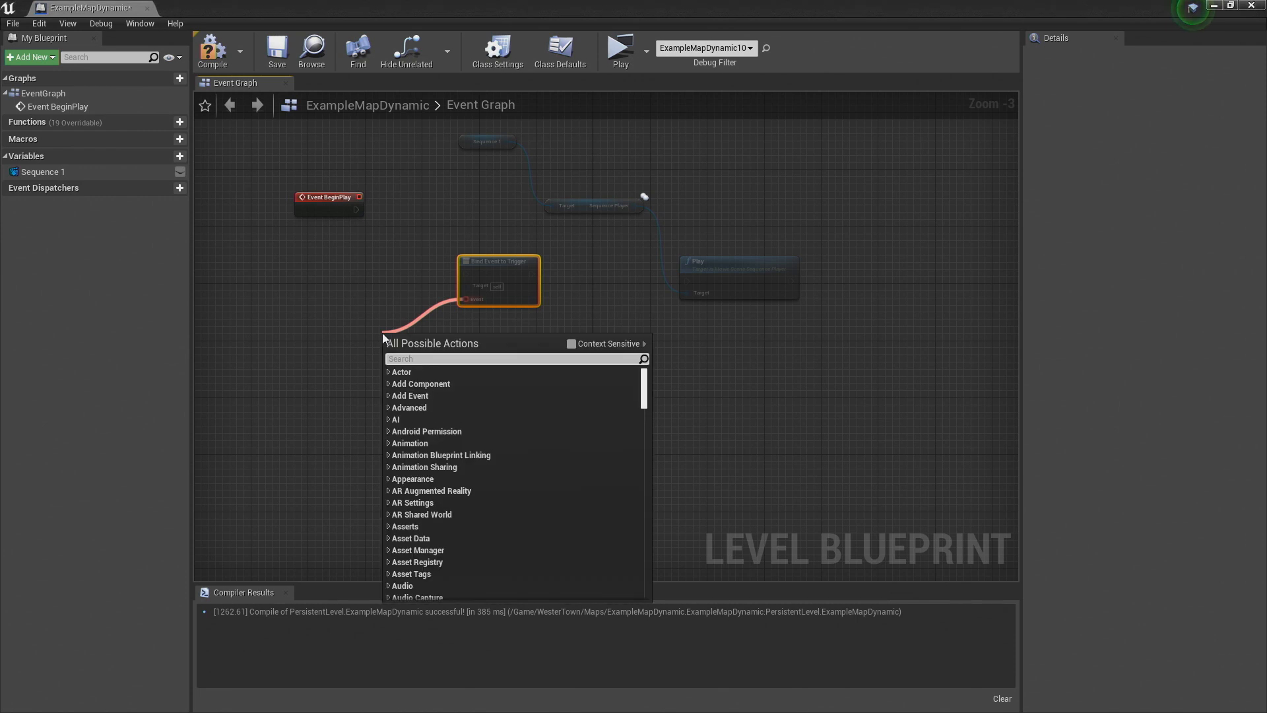
{"action": "type", "text": "custom"}
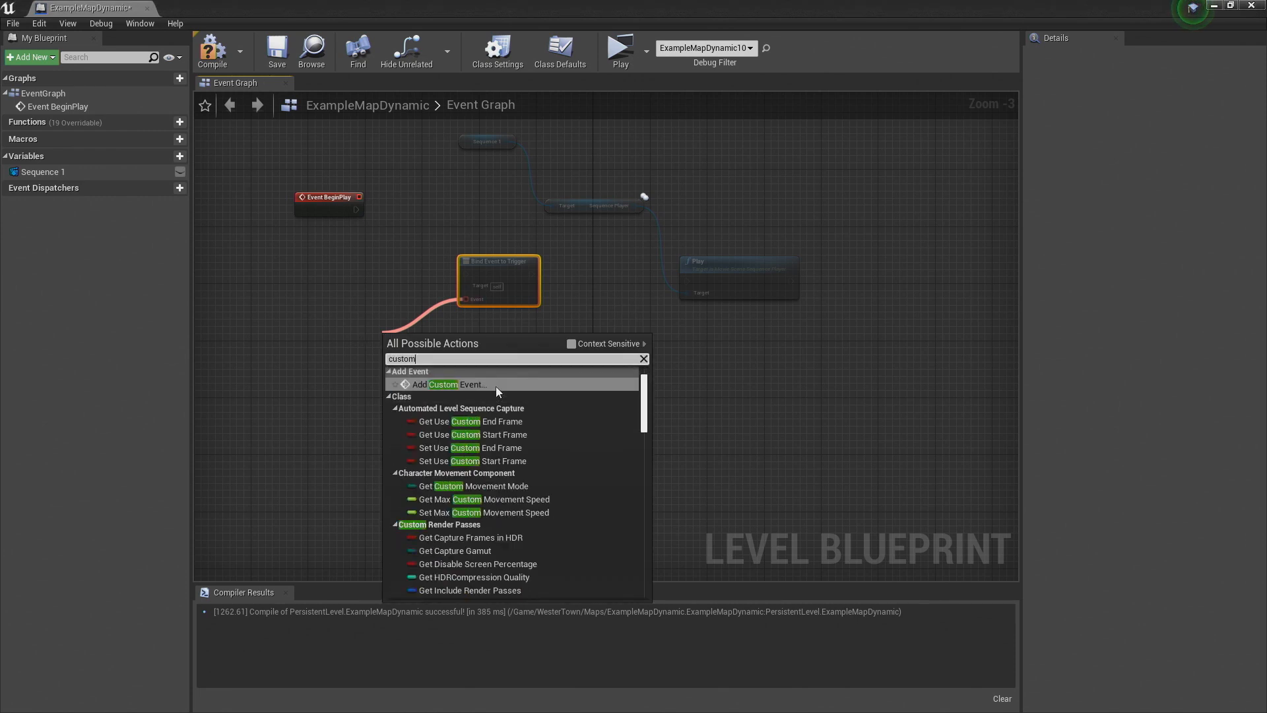
{"action": "left_click", "coordinate": [450, 384]}
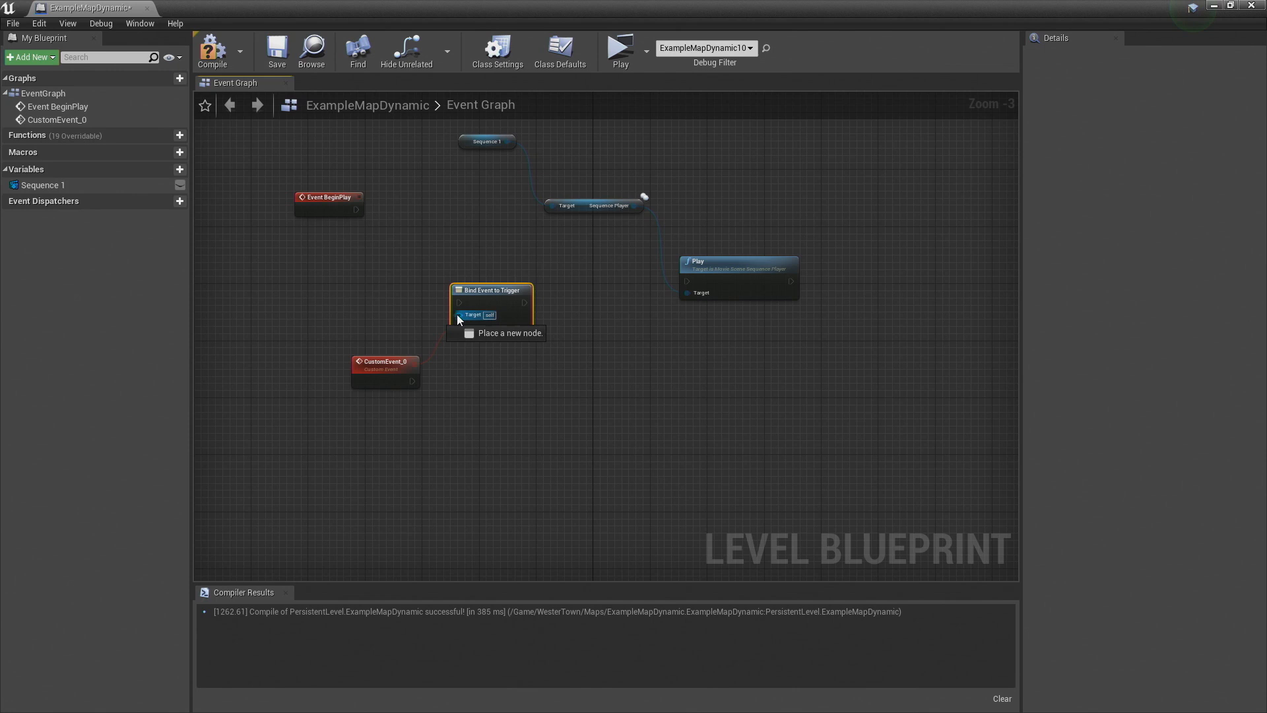
{"action": "left_click", "coordinate": [461, 315]}
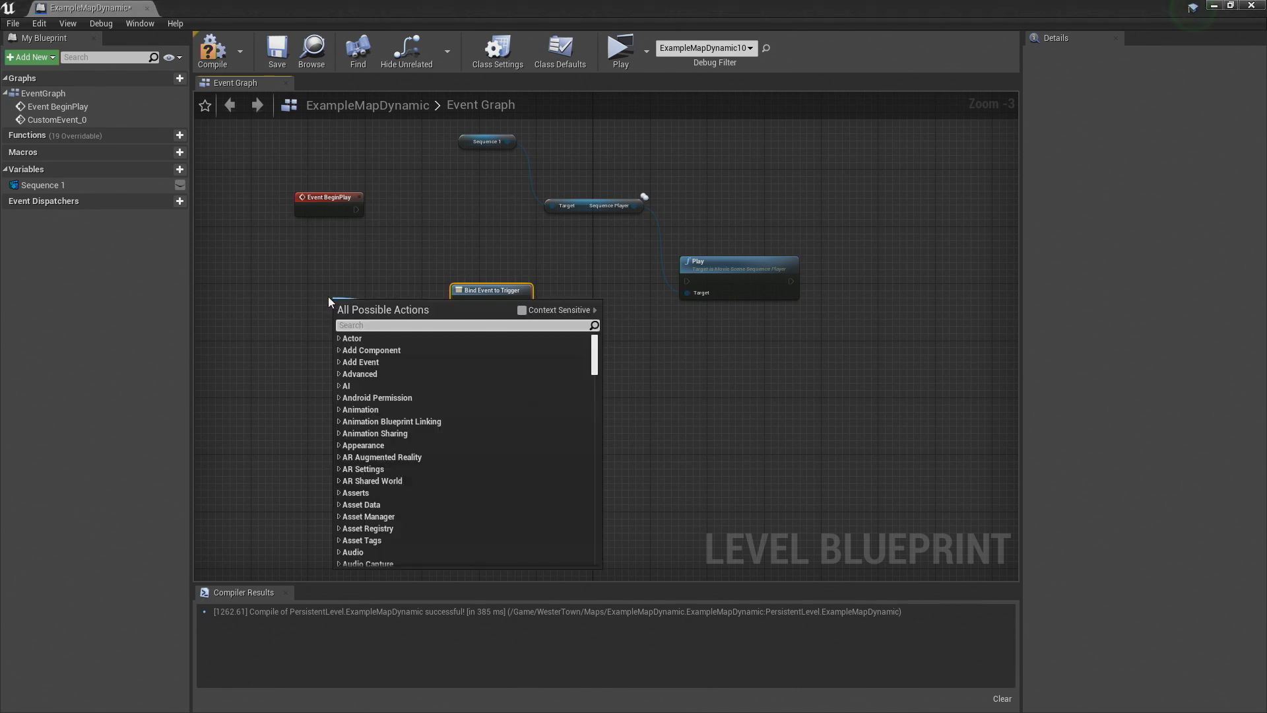
Feed Get Aximmetry Trigger into the binding's target, fire it from BeginPlay, and wire CustomEvent_0 to Play.
{"action": "type", "text": "getax"}
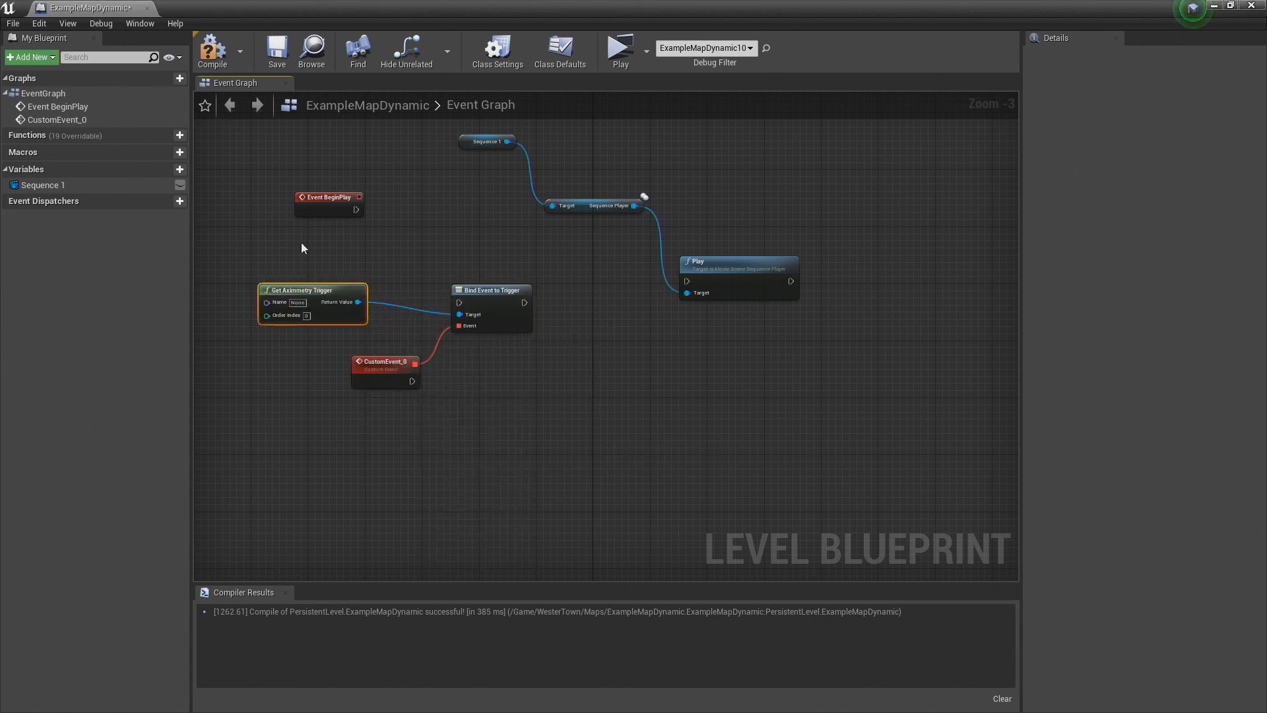
{"action": "mouse_move", "coordinate": [538, 269]}
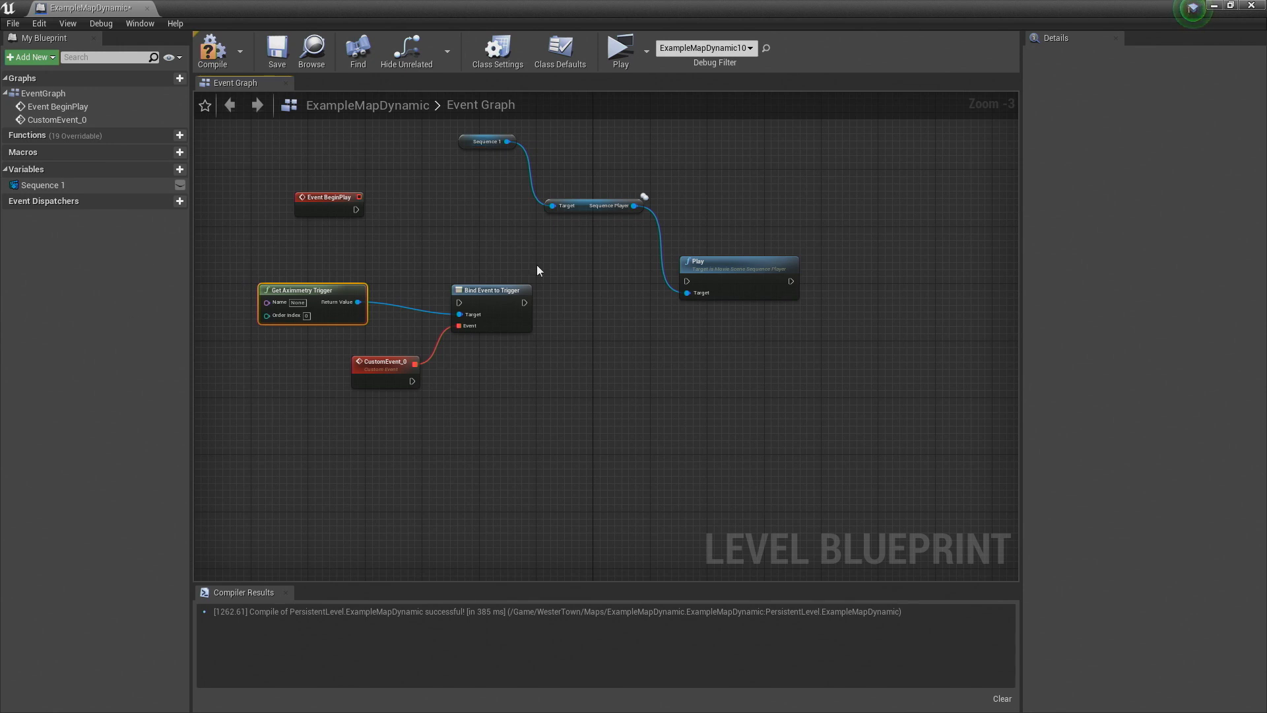
{"action": "mouse_move", "coordinate": [516, 153]}
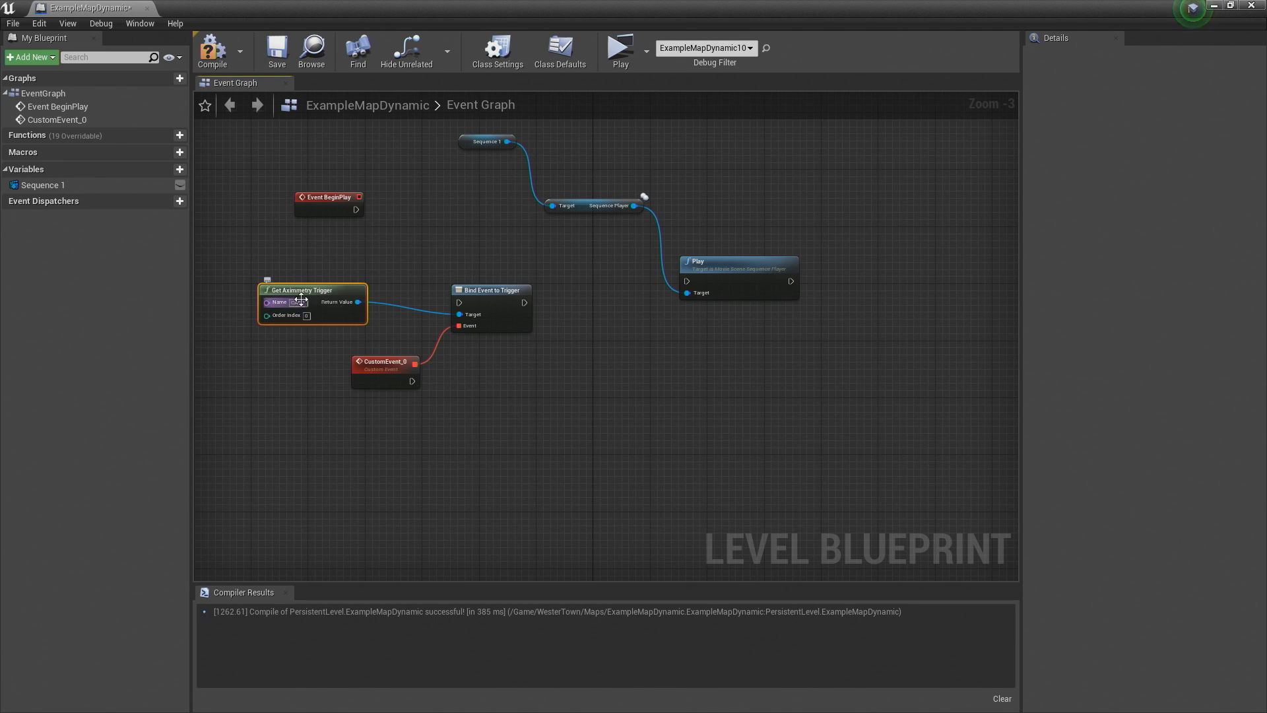
{"action": "mouse_move", "coordinate": [327, 290]}
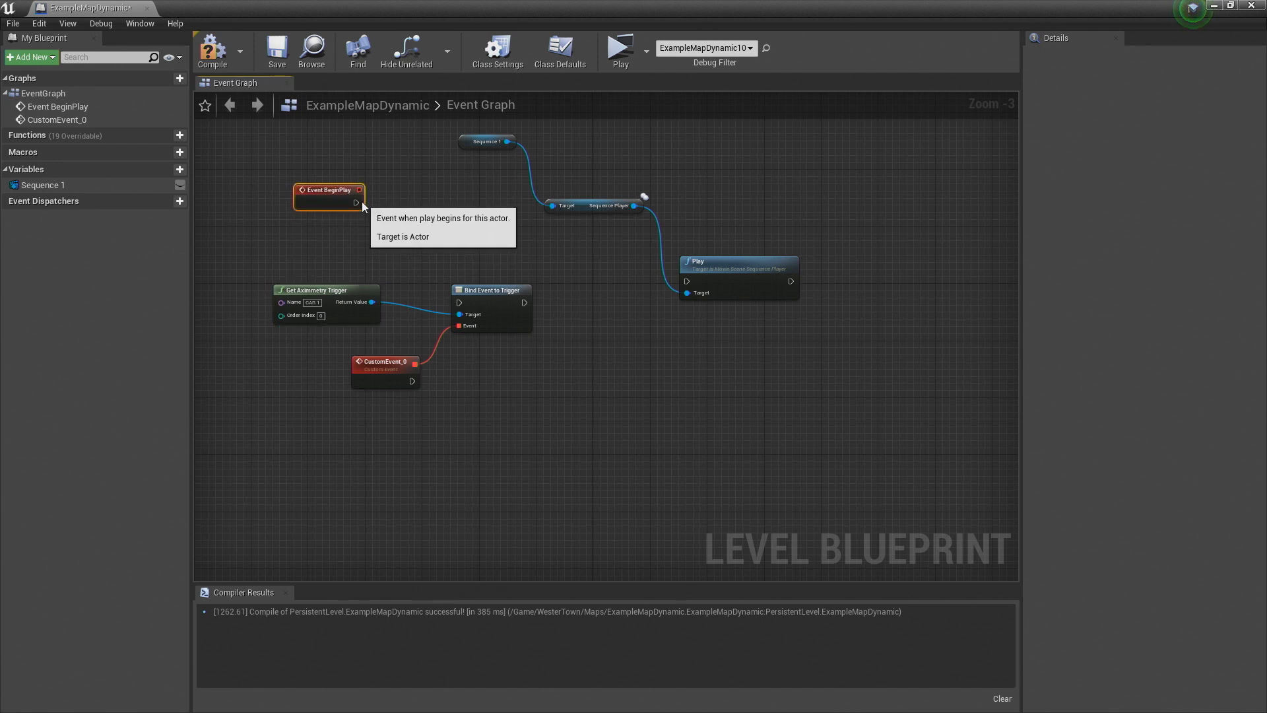
{"action": "left_click_drag", "start_coordinate": [358, 202], "coordinate": [460, 302]}
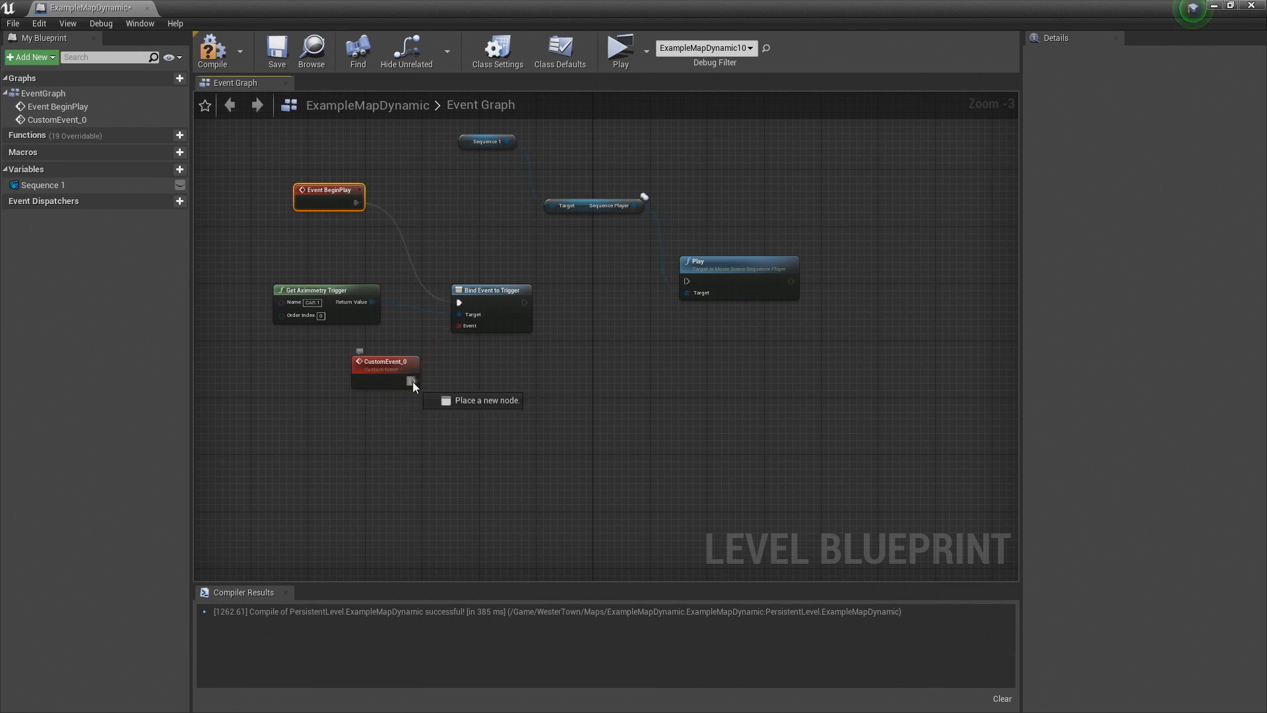
{"action": "left_click_drag", "start_coordinate": [411, 380], "coordinate": [688, 280]}
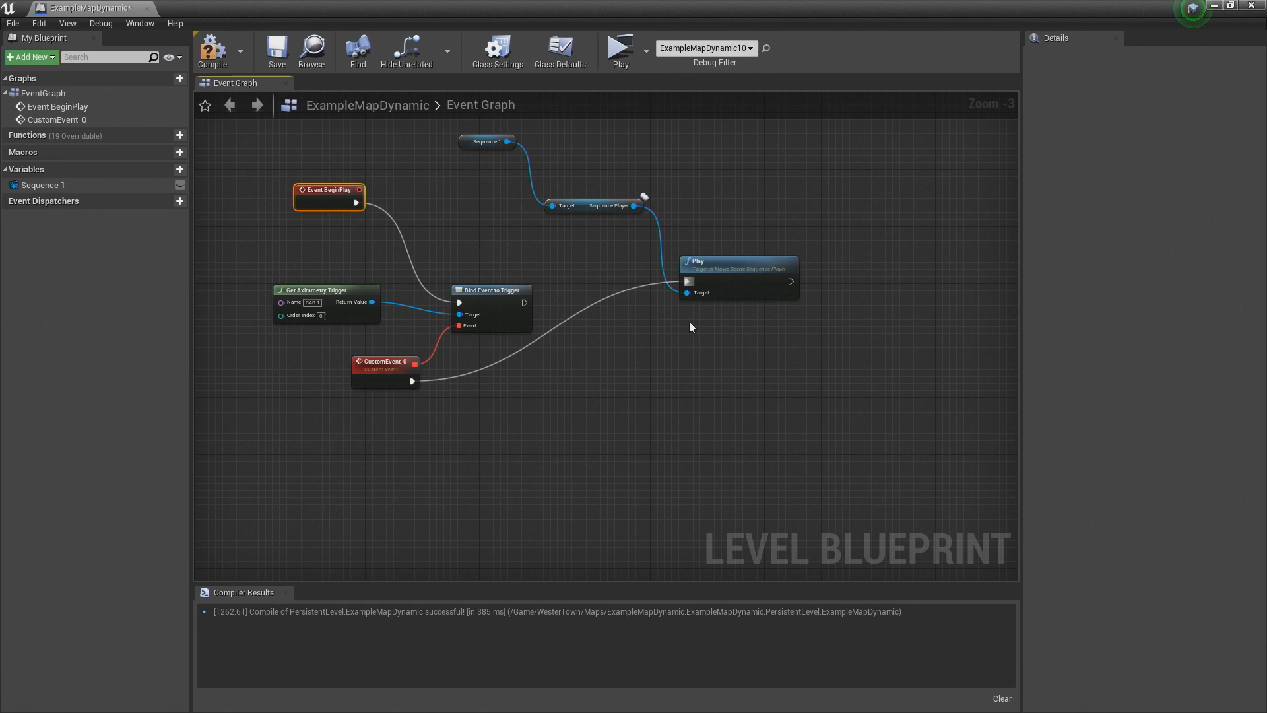
{"action": "mouse_move", "coordinate": [260, 330]}
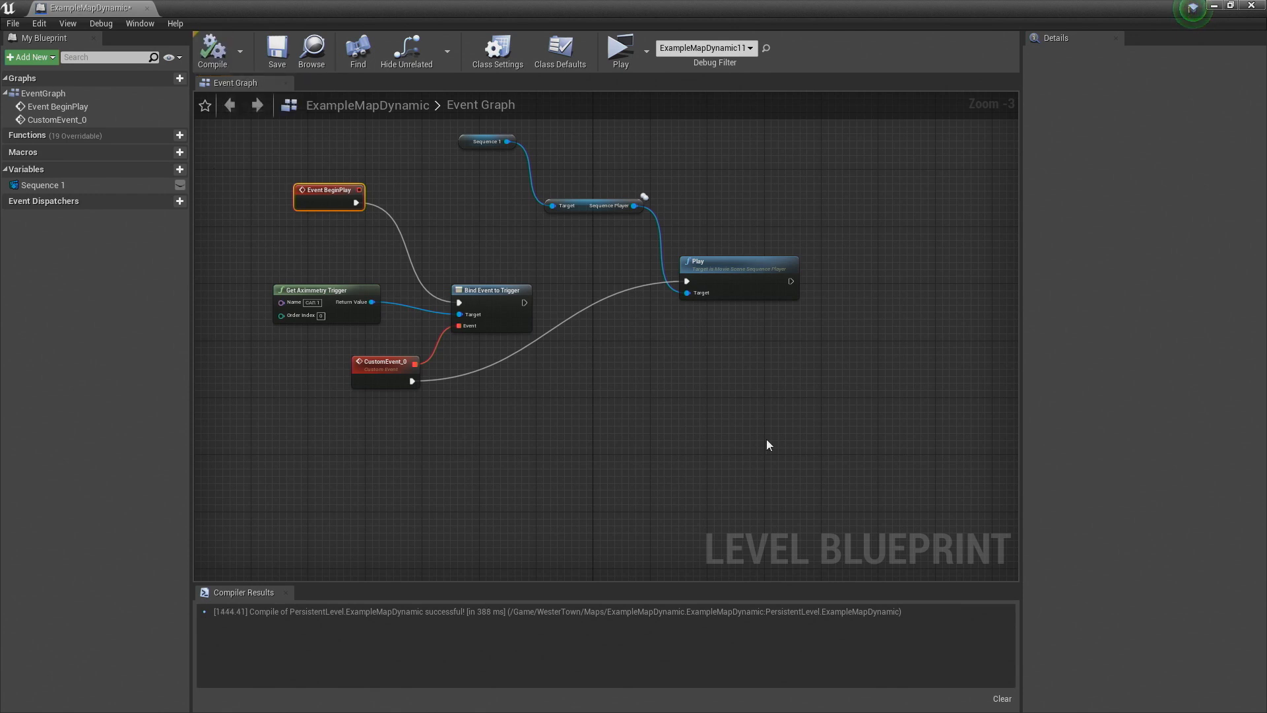
{"action": "mouse_move", "coordinate": [766, 438]}
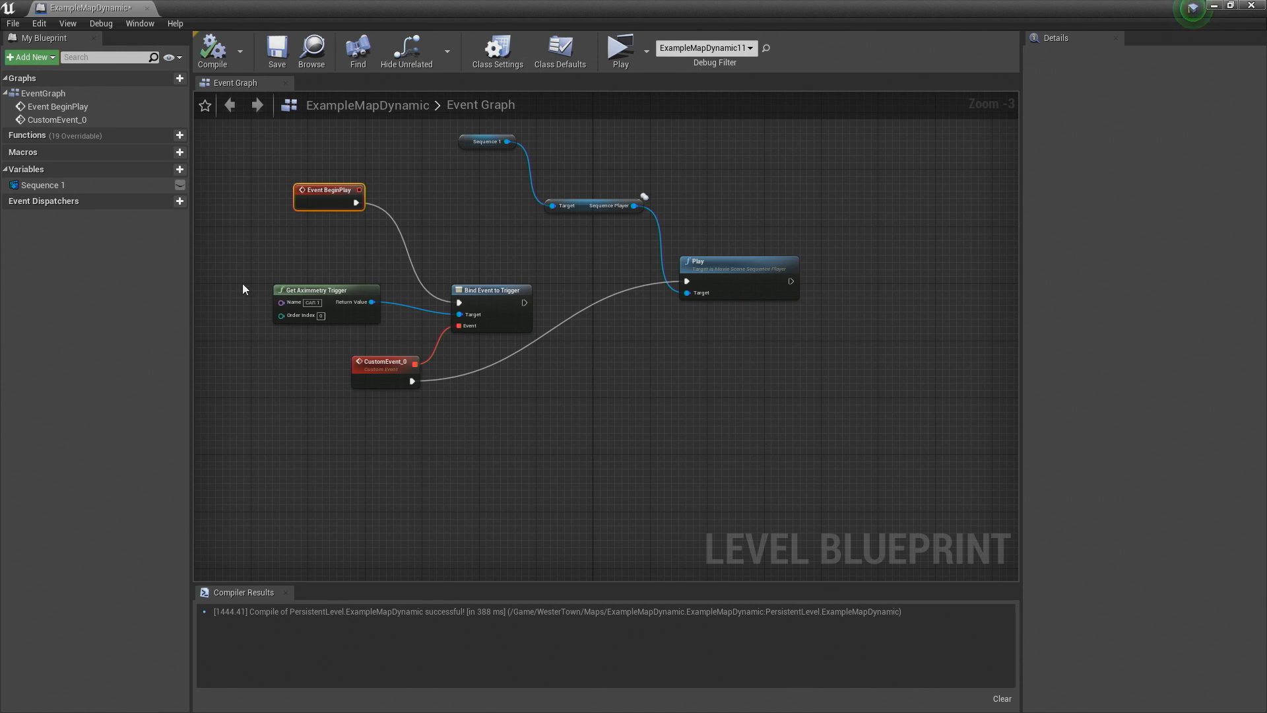
{"action": "mouse_move", "coordinate": [609, 199]}
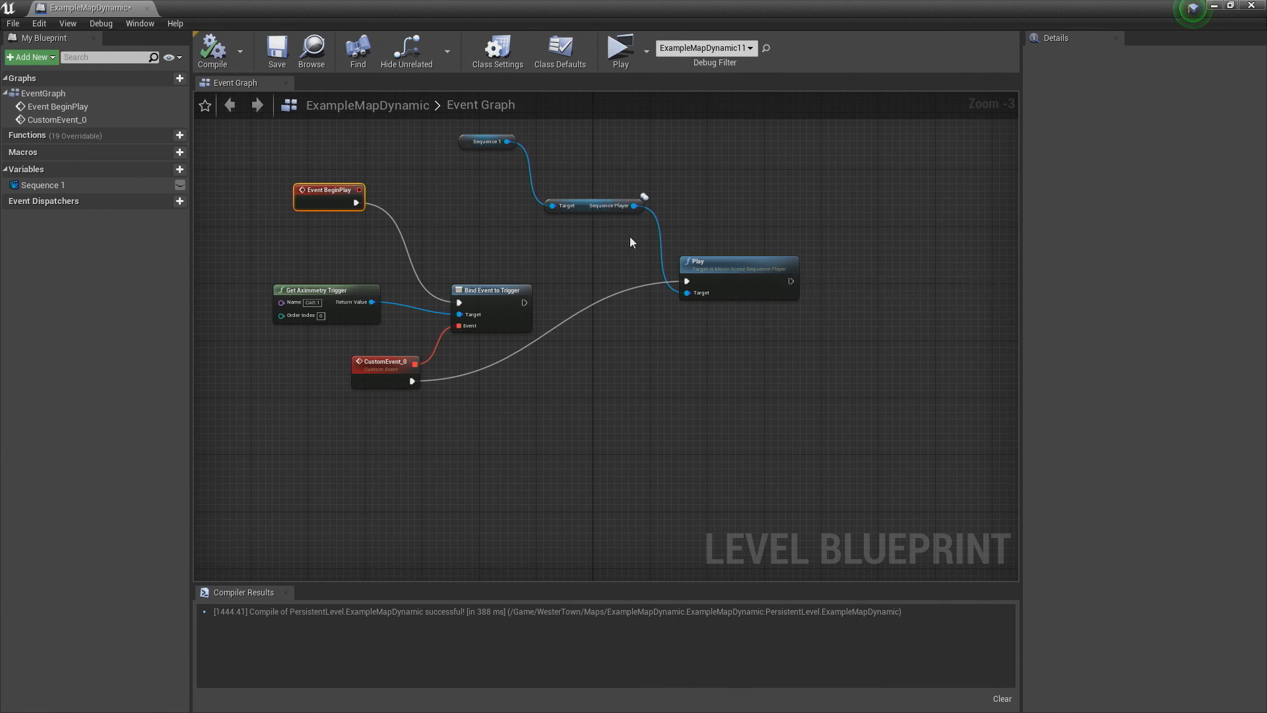
{"action": "mouse_move", "coordinate": [690, 373]}
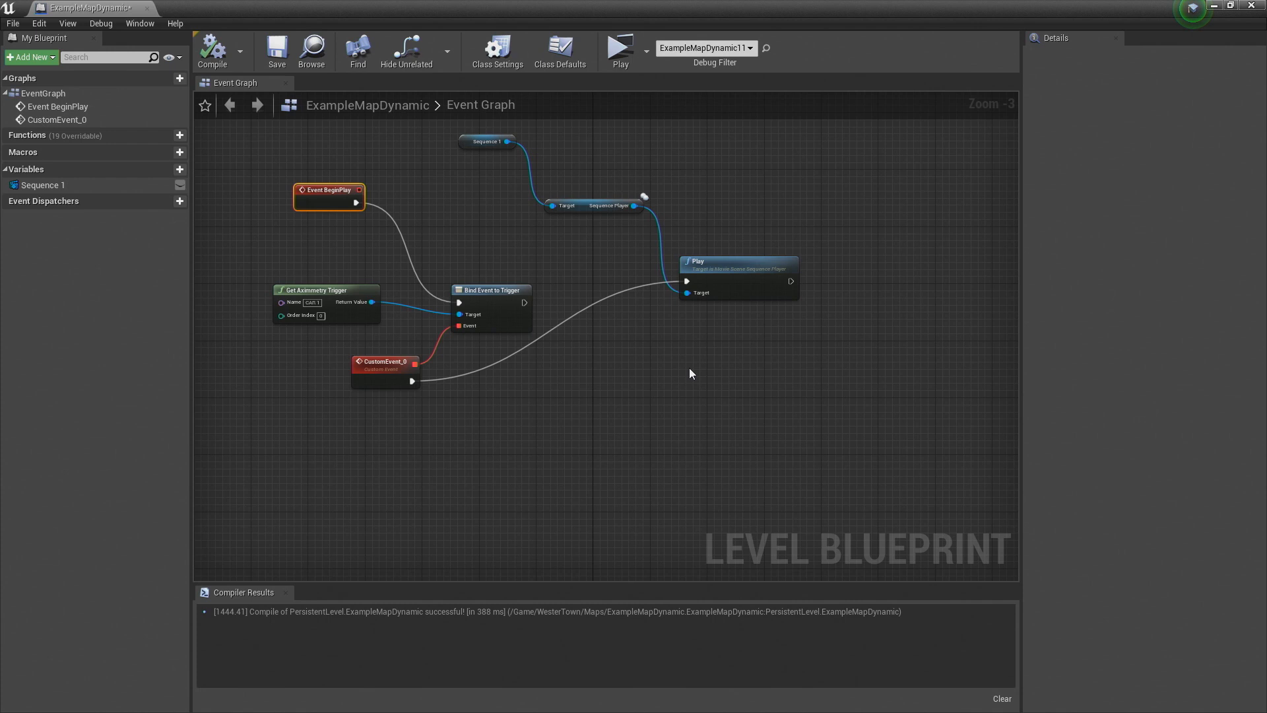
{"action": "mouse_move", "coordinate": [691, 369]}
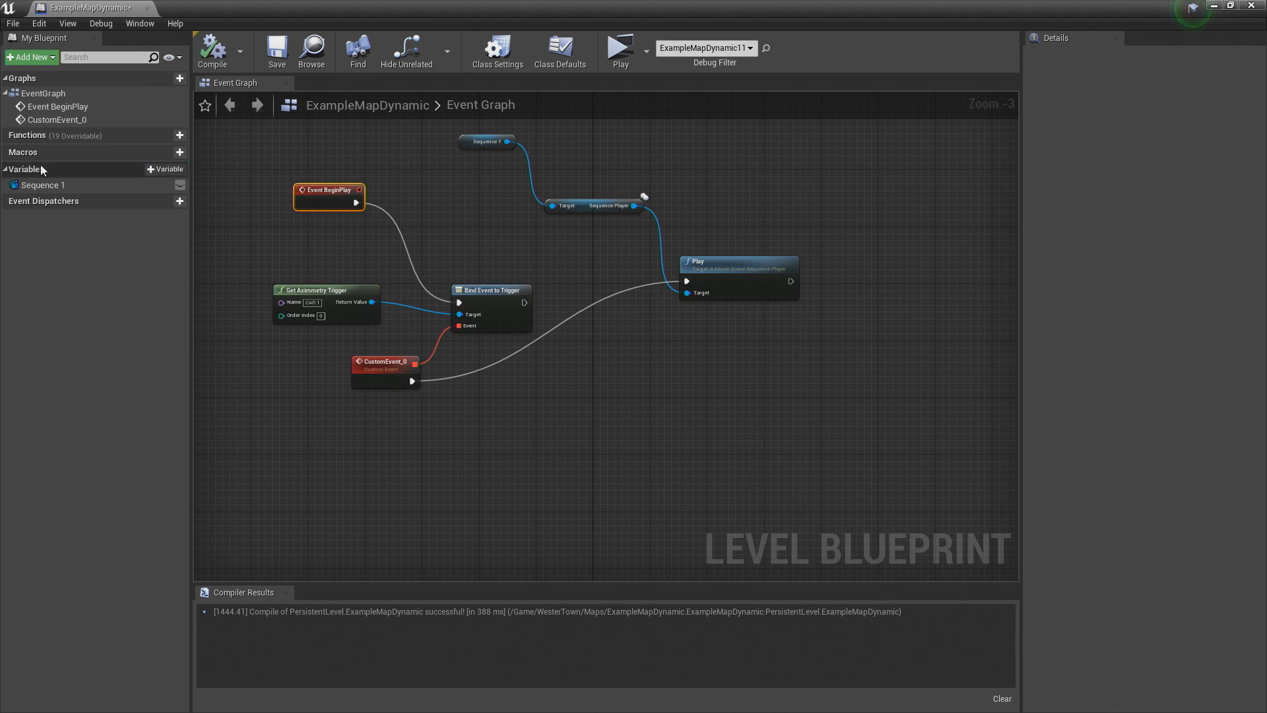
{"action": "mouse_move", "coordinate": [166, 170]}
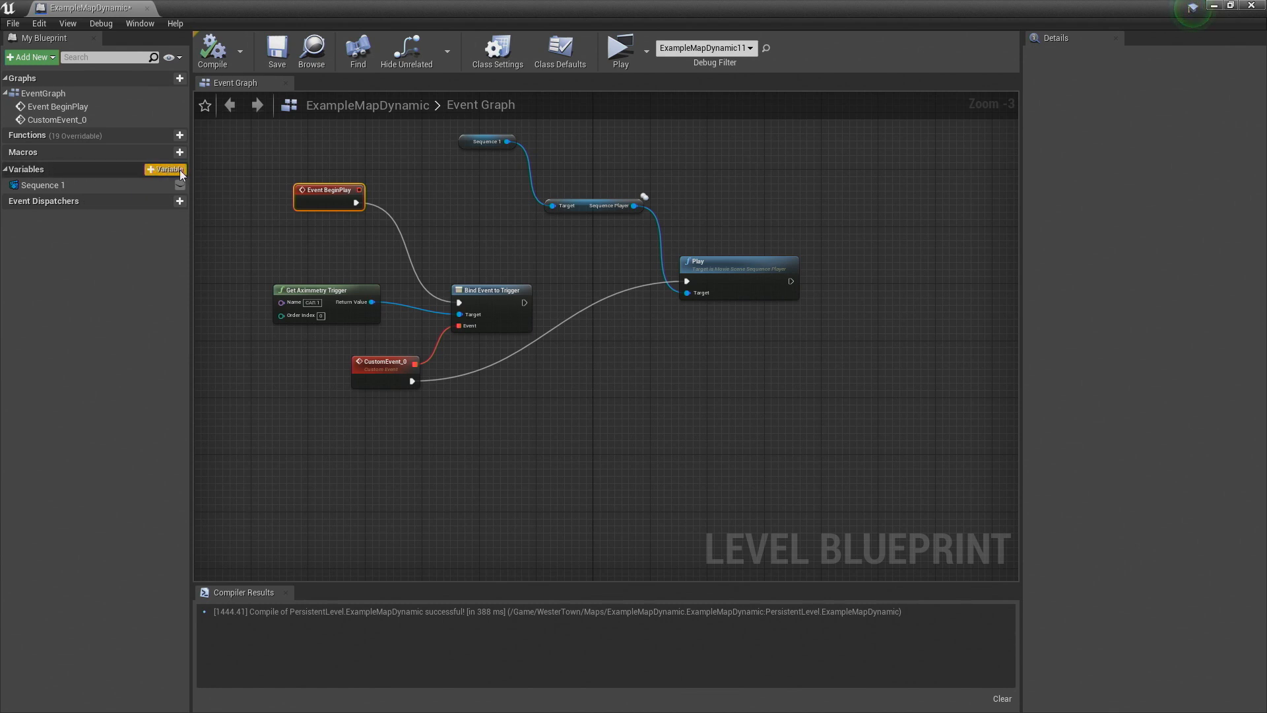
Create variable 'Sequence 2' defaulting to CarAnimationCircle, compile, and place its getter in the graph.
{"action": "left_click", "coordinate": [168, 169]}
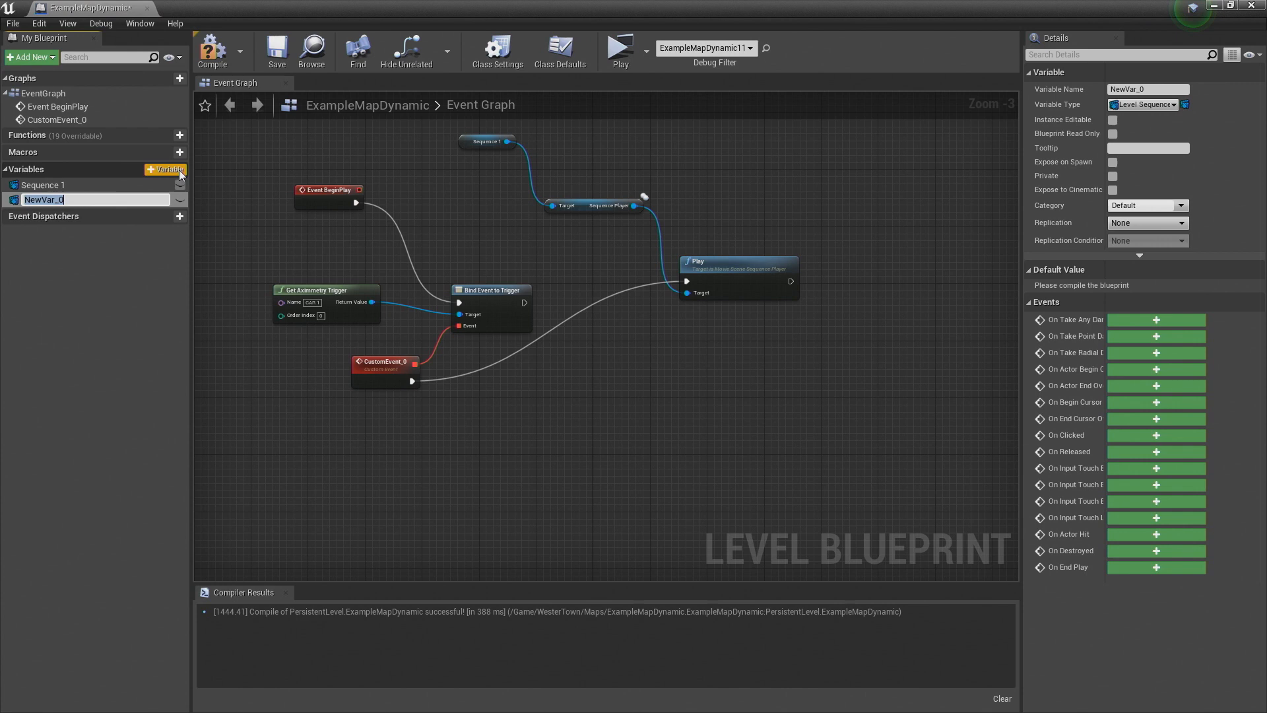
{"action": "type", "text": "Sequence 2"}
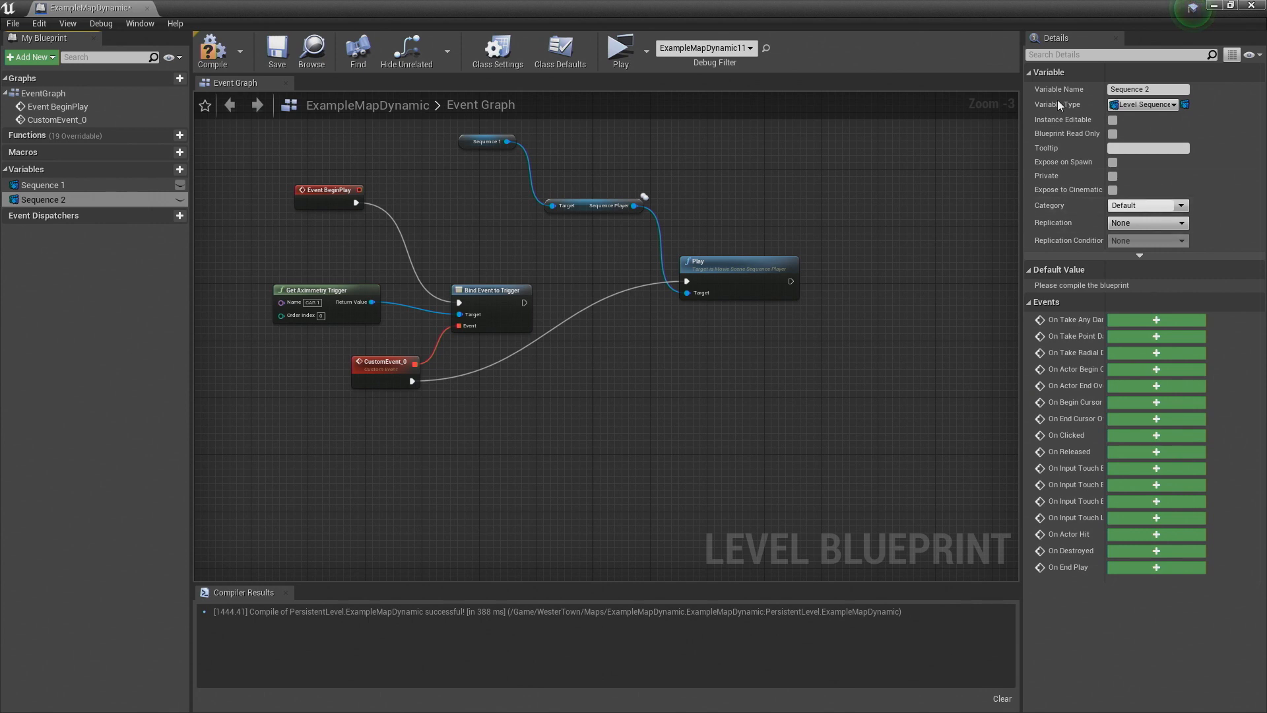
{"action": "mouse_move", "coordinate": [1008, 219]}
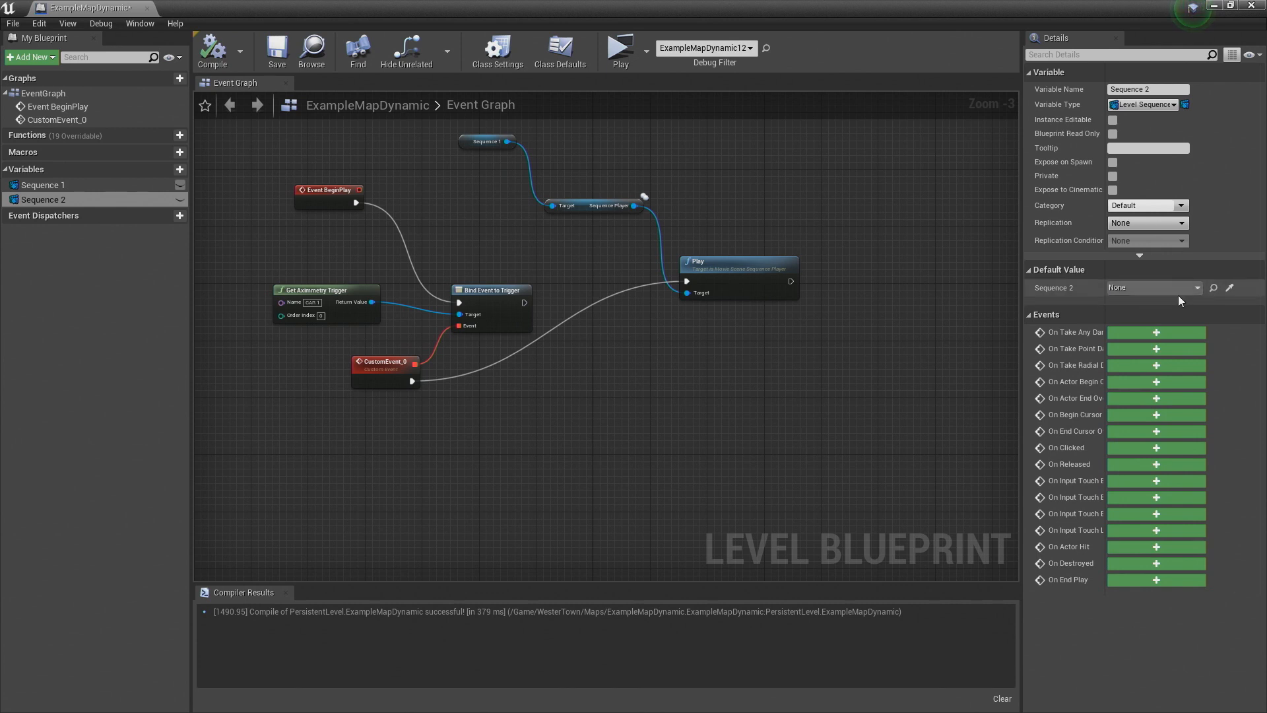
{"action": "left_click", "coordinate": [1153, 287]}
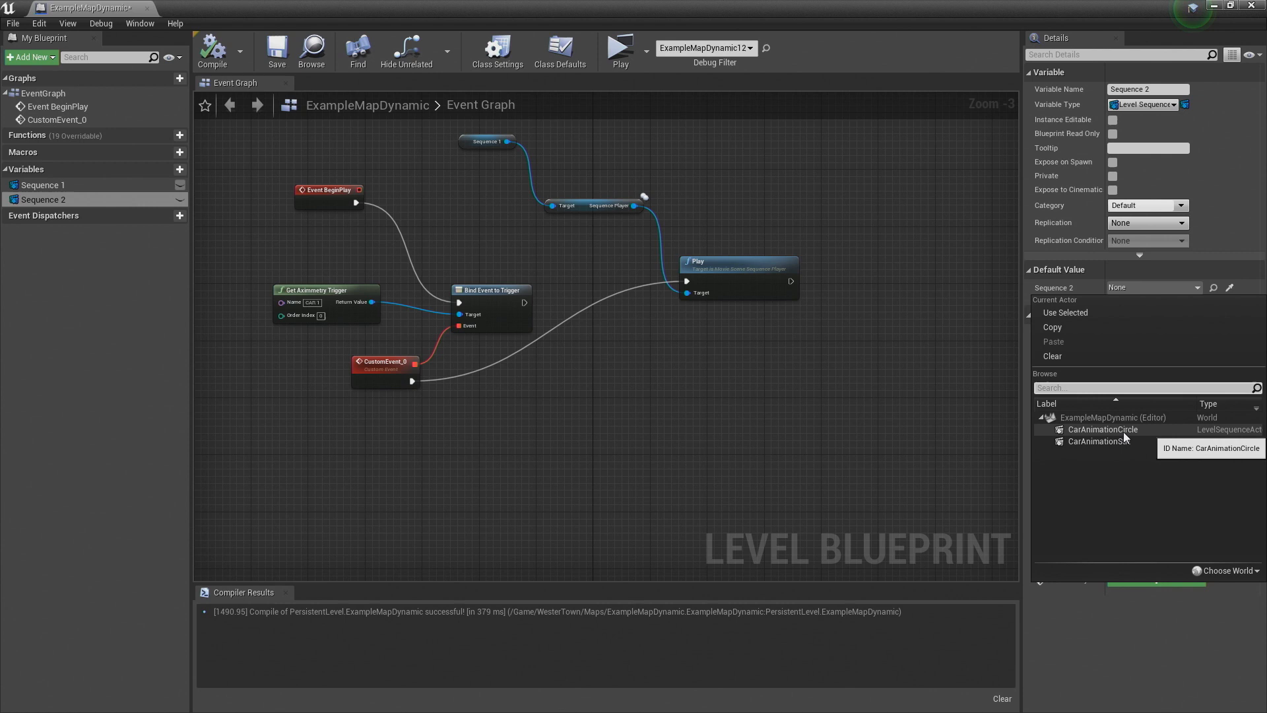
{"action": "left_click", "coordinate": [1102, 429]}
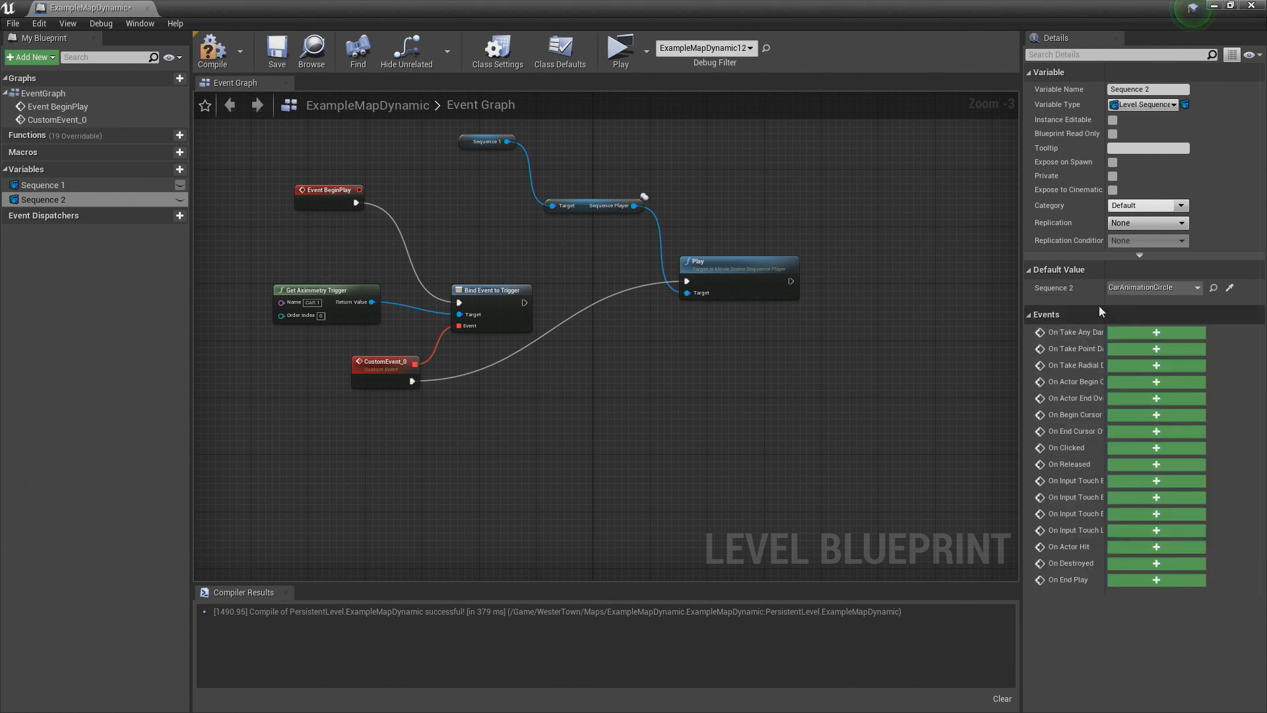
{"action": "left_click", "coordinate": [211, 50]}
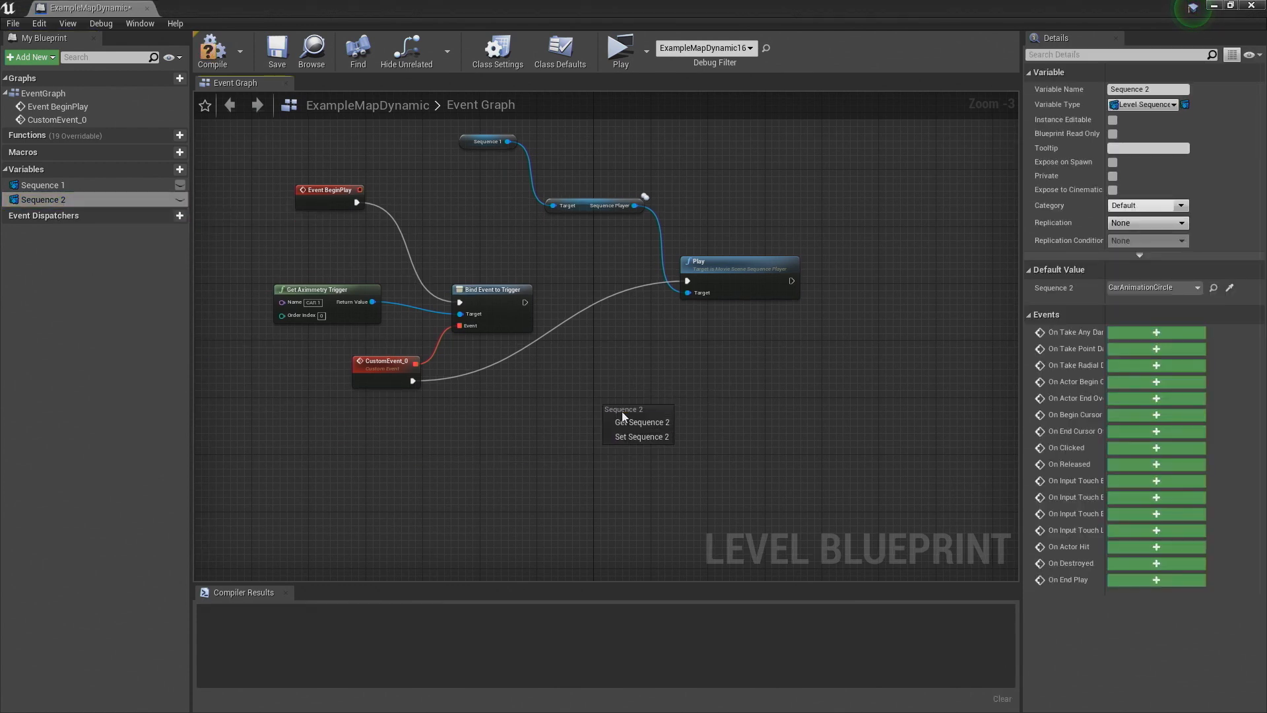
{"action": "left_click", "coordinate": [643, 421]}
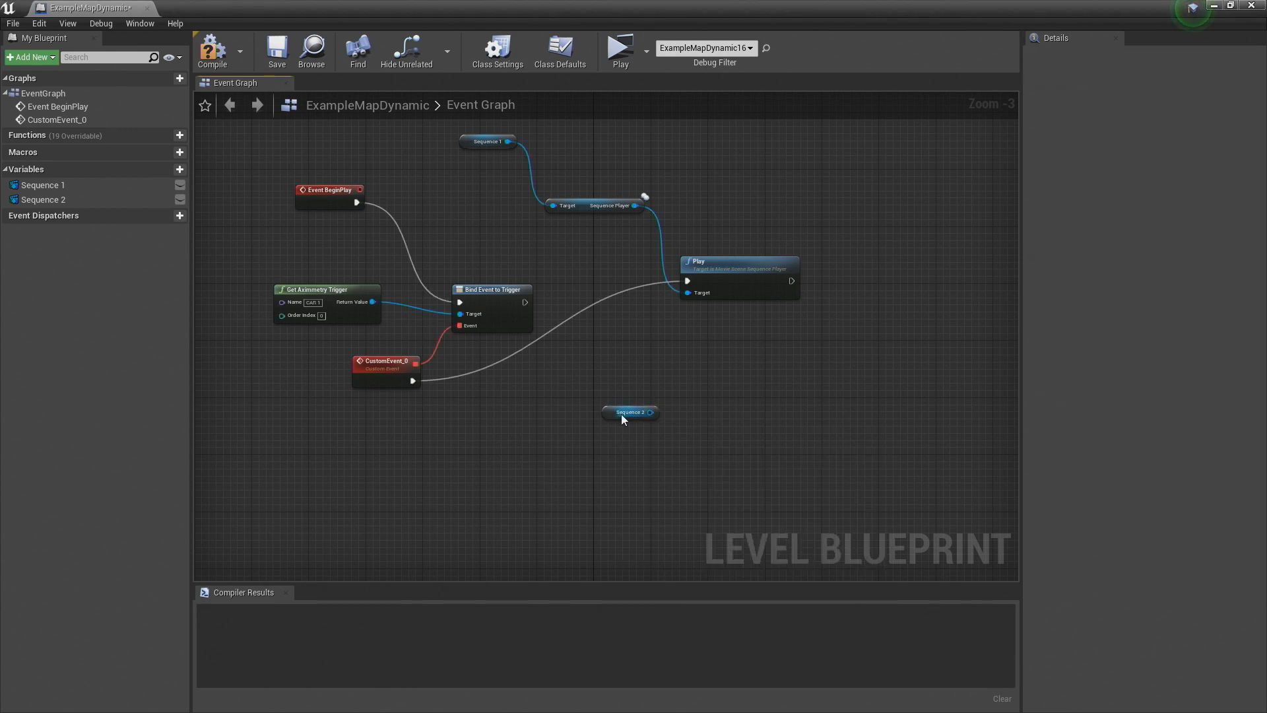
Wire Sequence 2 into its own Play node and chain a second Bind Event to Trigger node.
{"action": "left_click", "coordinate": [623, 411]}
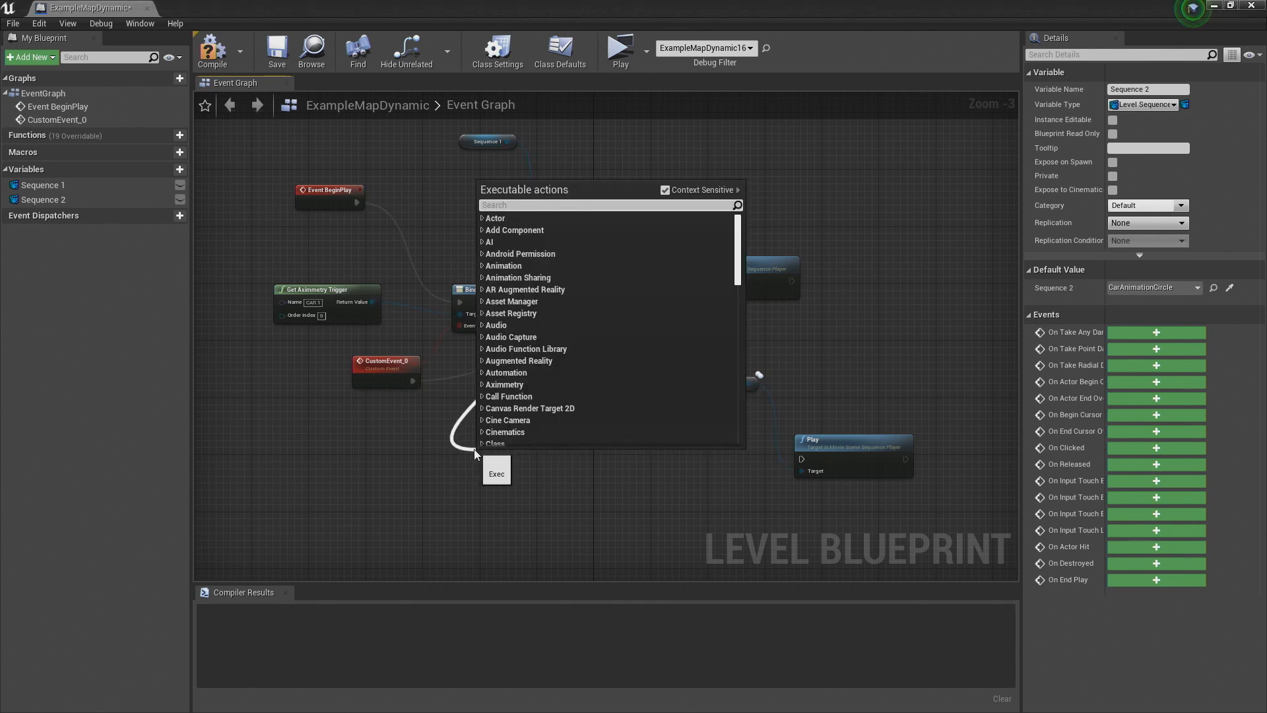
{"action": "type", "text": "bindeventtotrigger"}
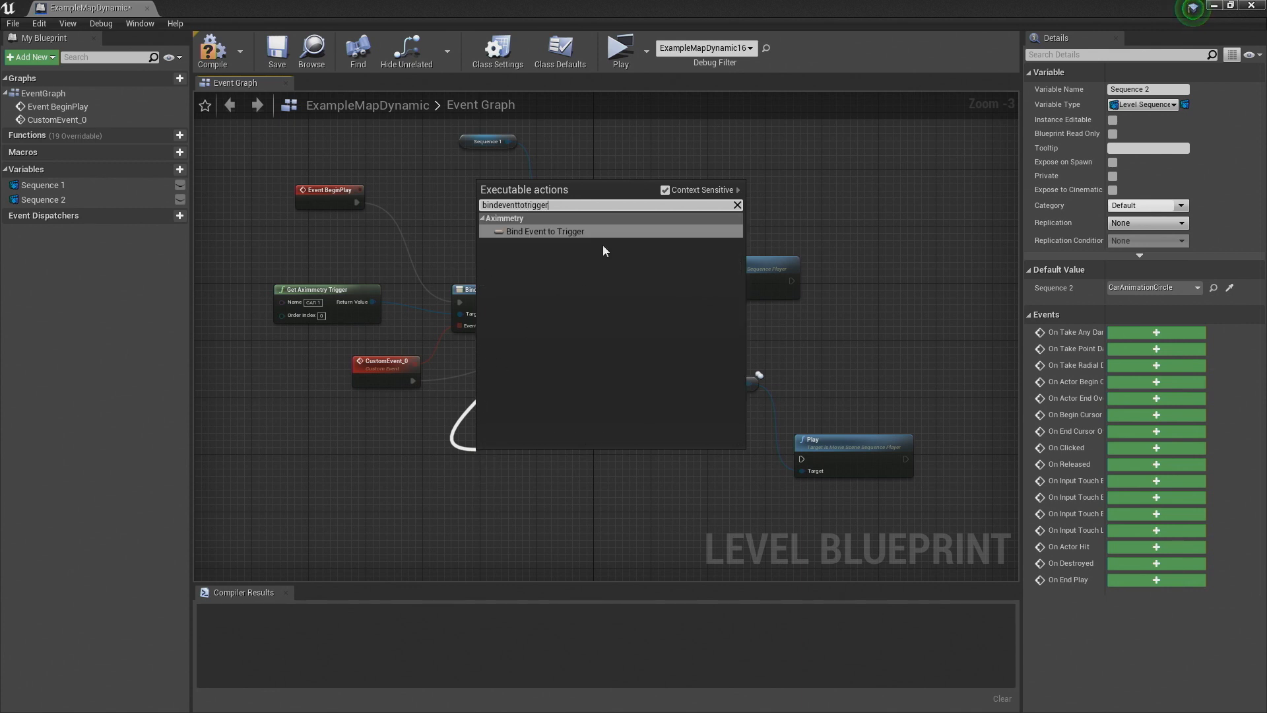
{"action": "left_click", "coordinate": [545, 231]}
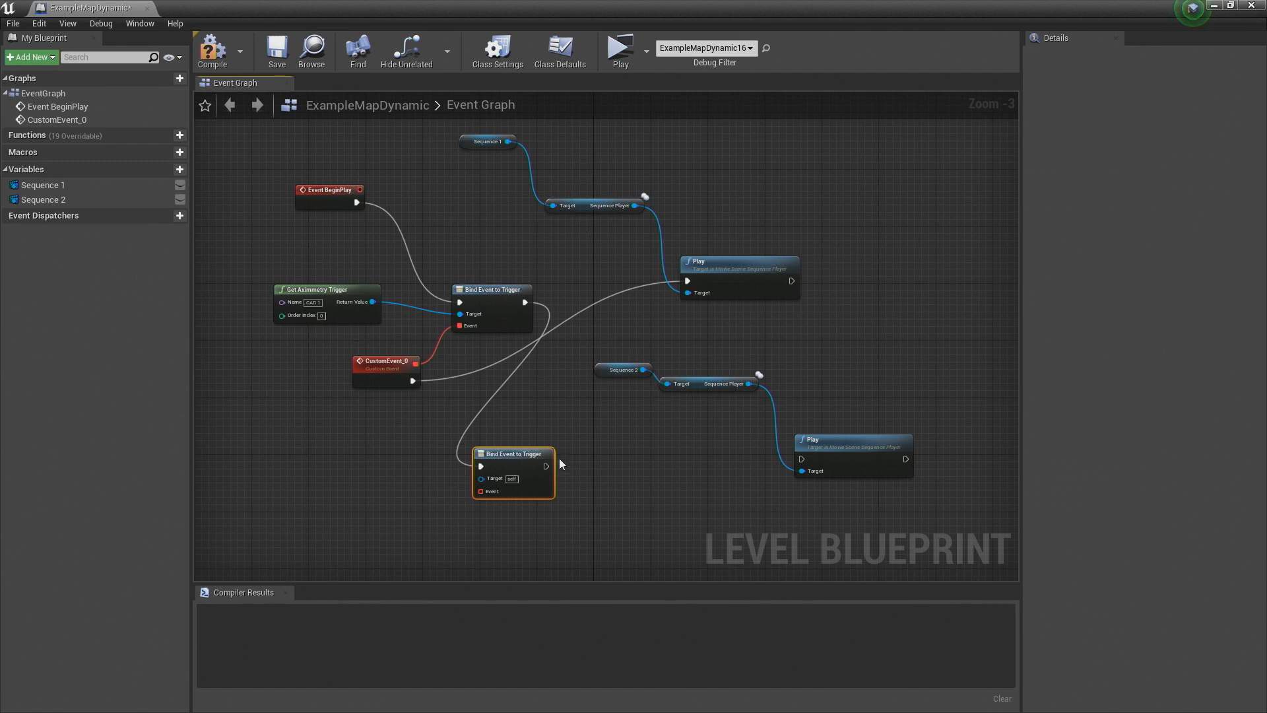
Give the second binding CustomEvent_2 as its event and a Get Aximmetry Trigger as its target.
{"action": "left_click_drag", "start_coordinate": [513, 473], "coordinate": [533, 465]}
{"action": "type", "text": "custom"}
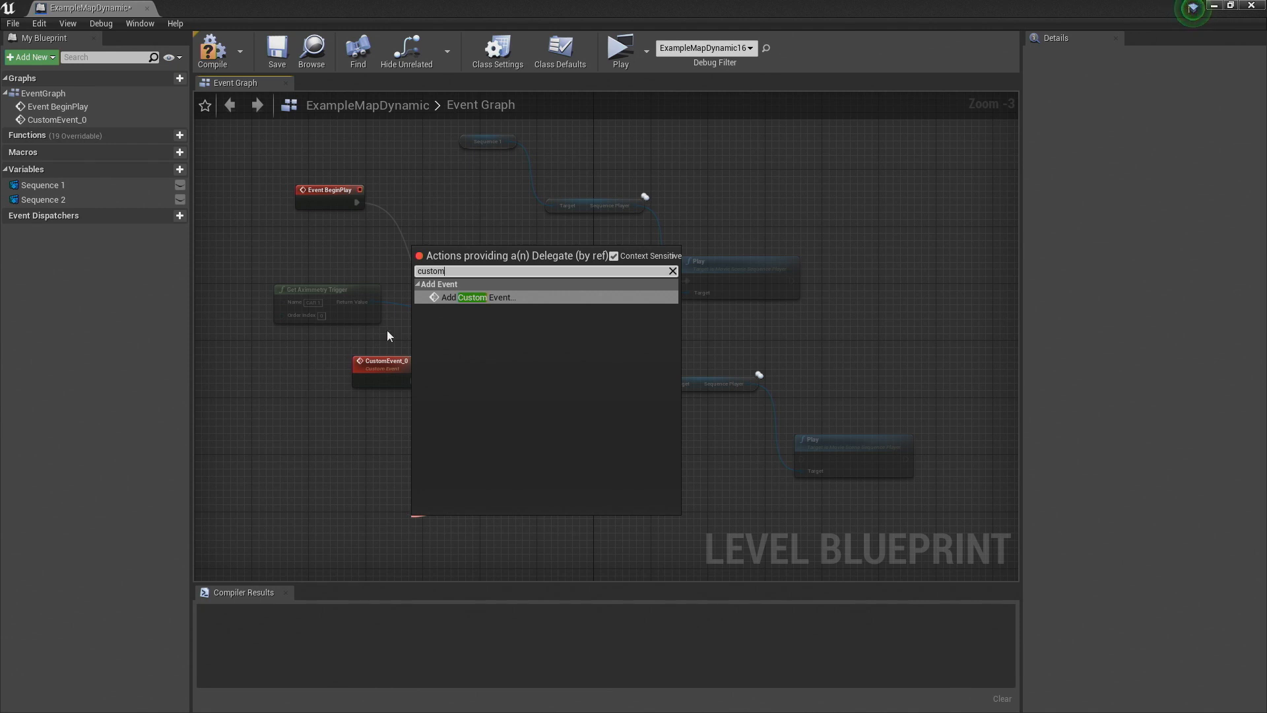
{"action": "left_click", "coordinate": [482, 297]}
{"action": "type", "text": "getax"}
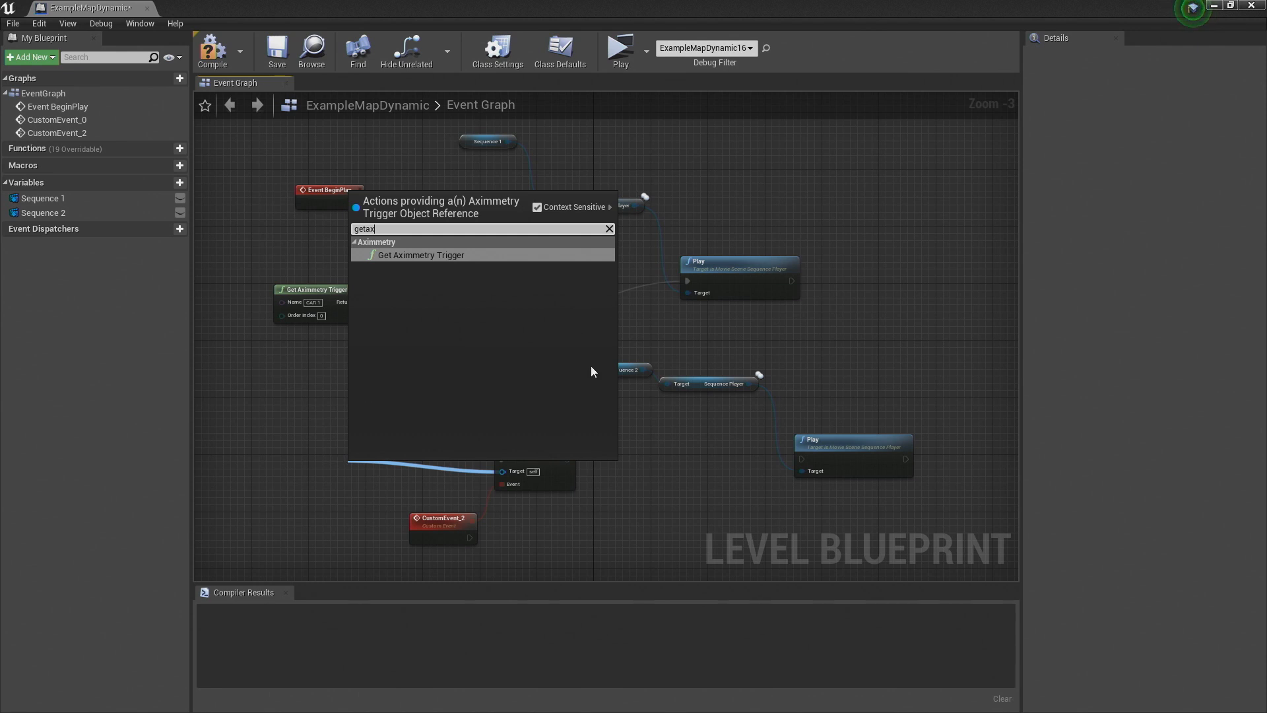
{"action": "left_click", "coordinate": [419, 254]}
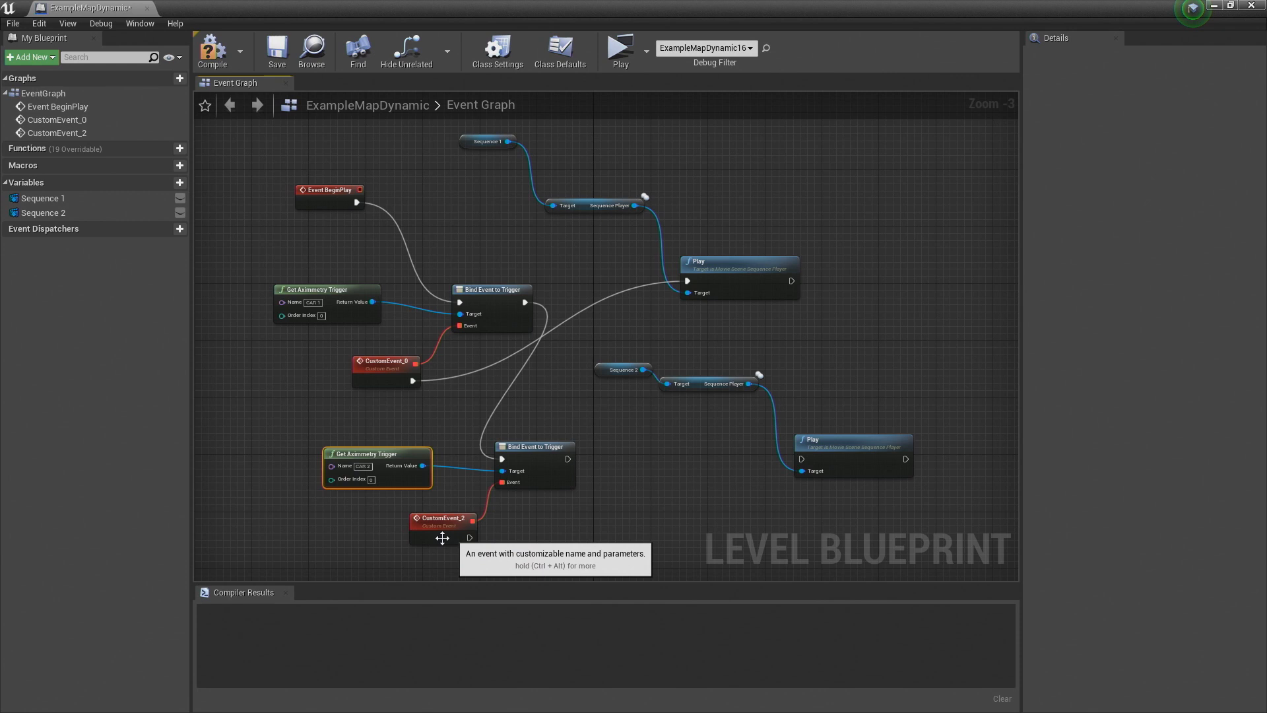
Wire CustomEvent_2 to the second Play node, then compile and save the blueprint.
{"action": "left_click", "coordinate": [443, 522]}
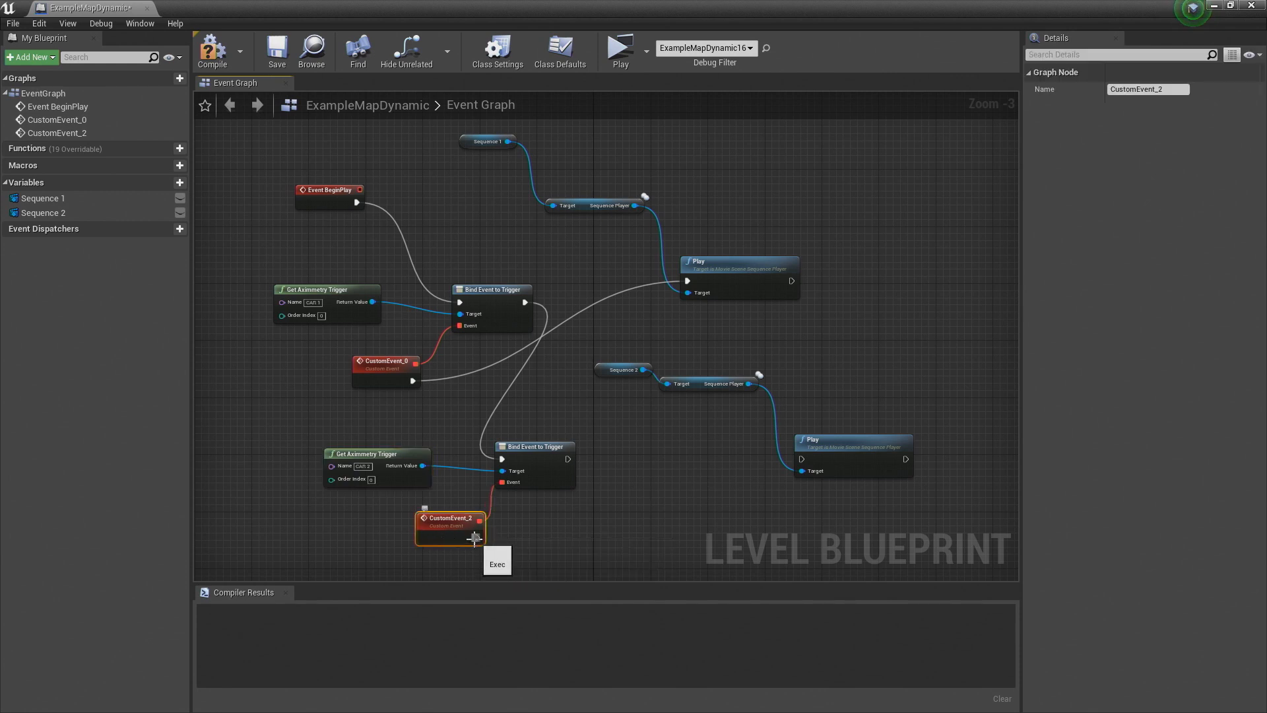
{"action": "left_click_drag", "start_coordinate": [477, 537], "coordinate": [801, 457]}
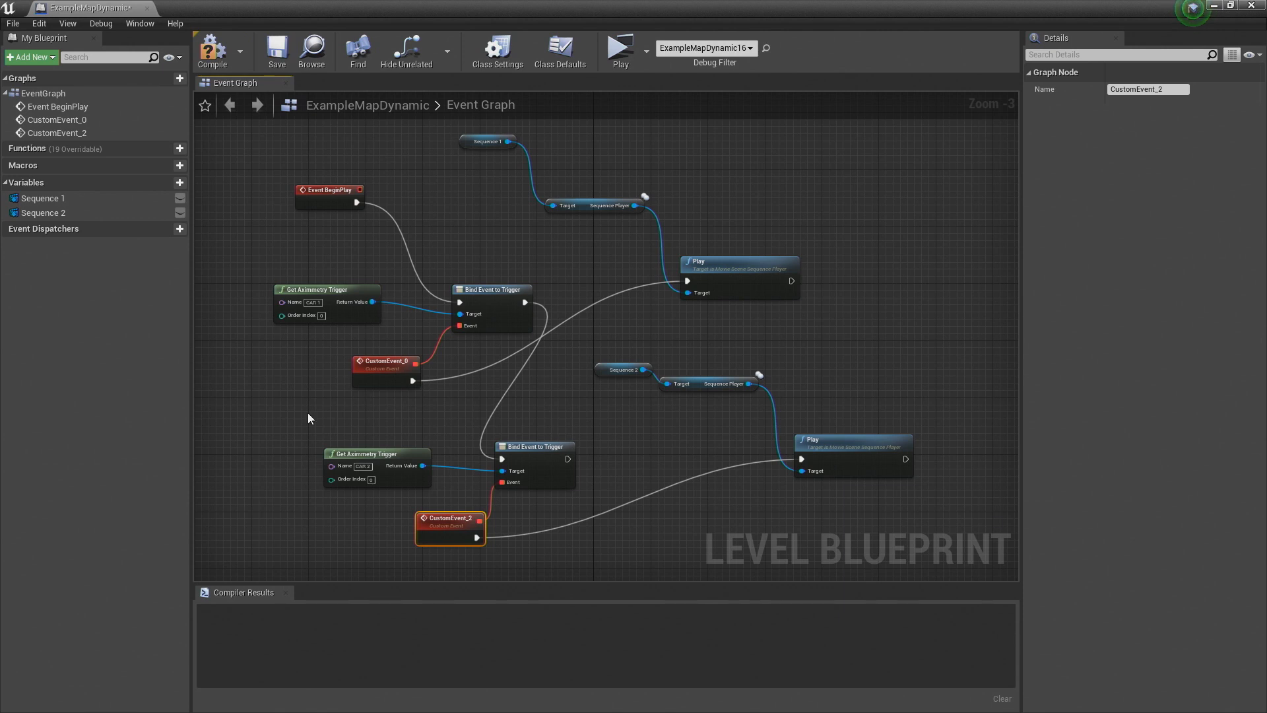
{"action": "mouse_move", "coordinate": [765, 237]}
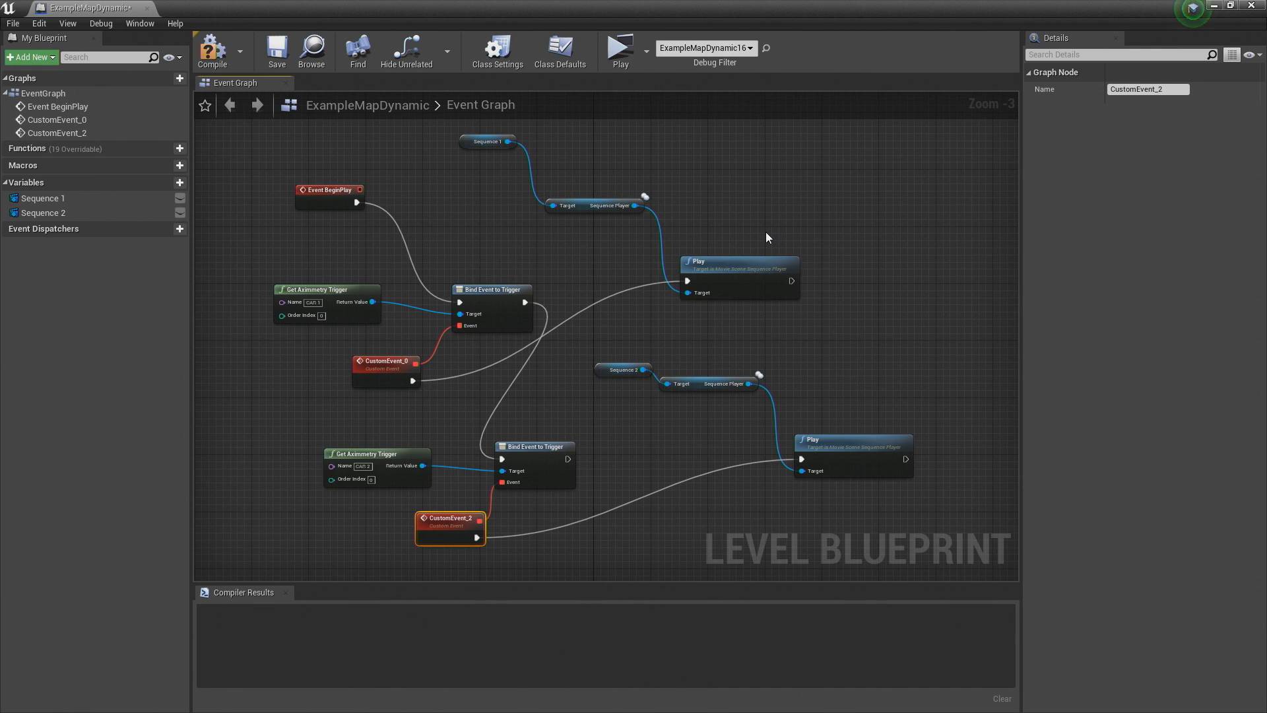
{"action": "mouse_move", "coordinate": [419, 74]}
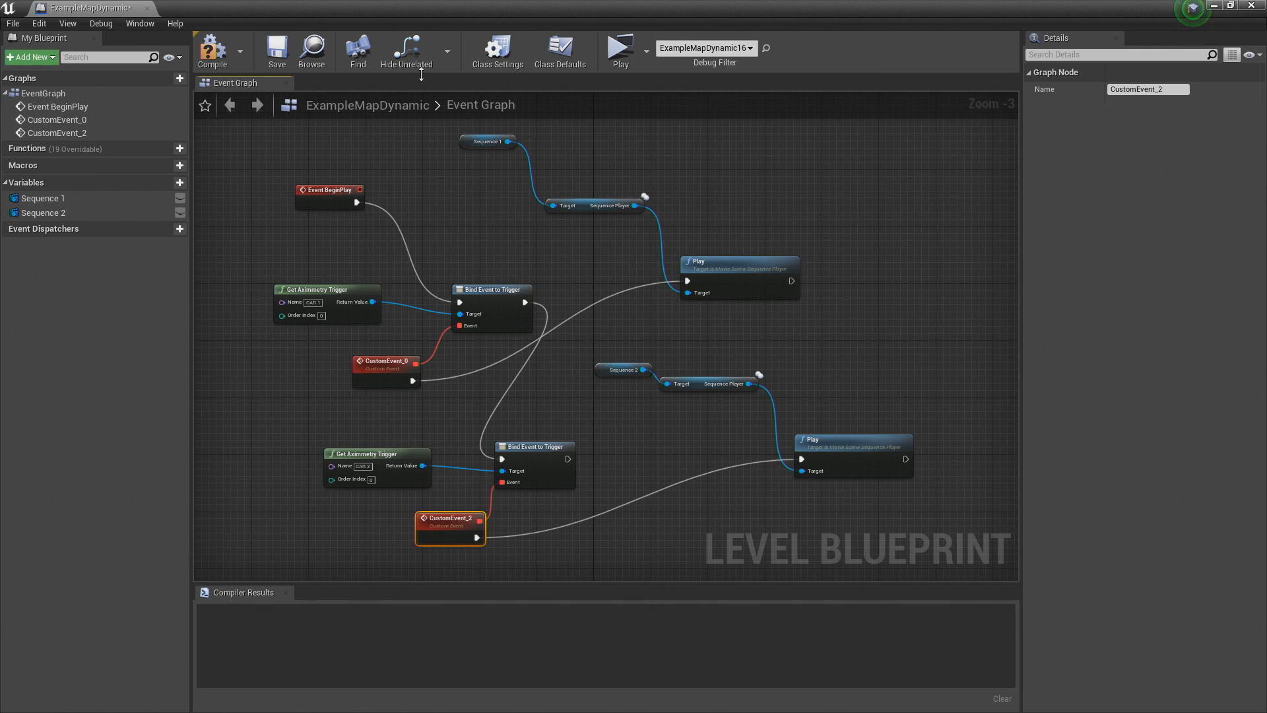
{"action": "left_click", "coordinate": [213, 50]}
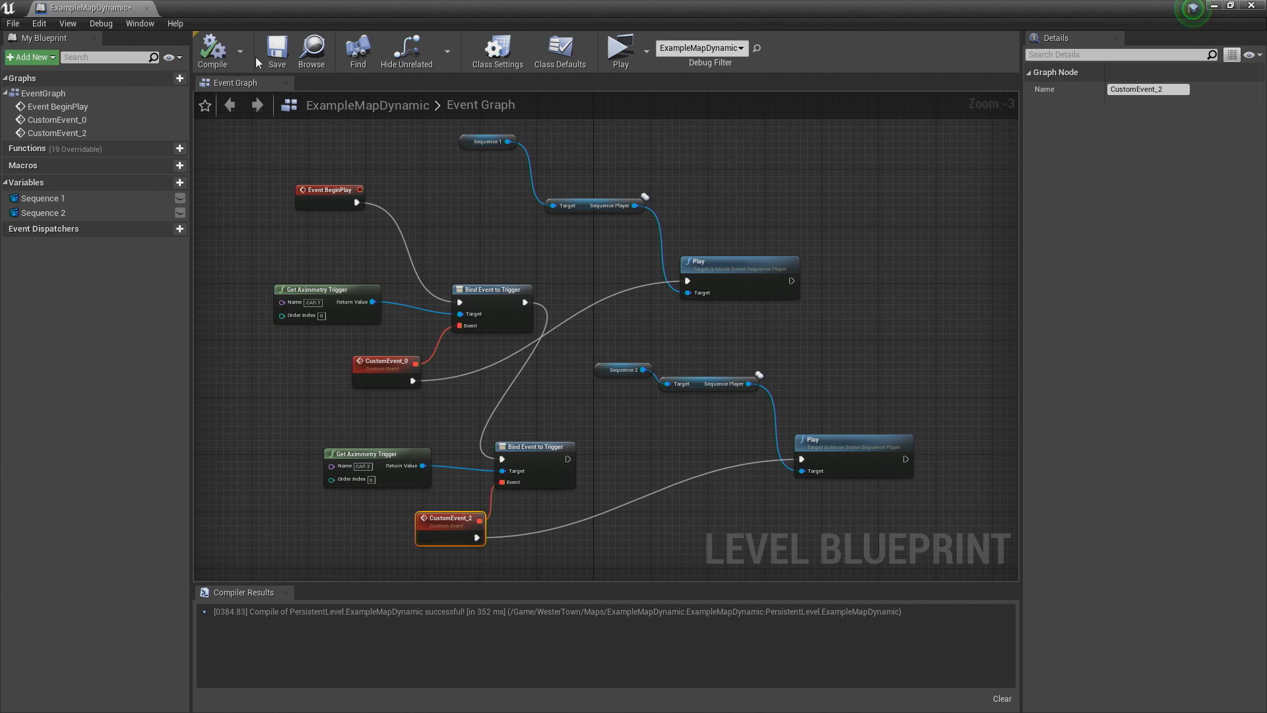
{"action": "left_click", "coordinate": [276, 50]}
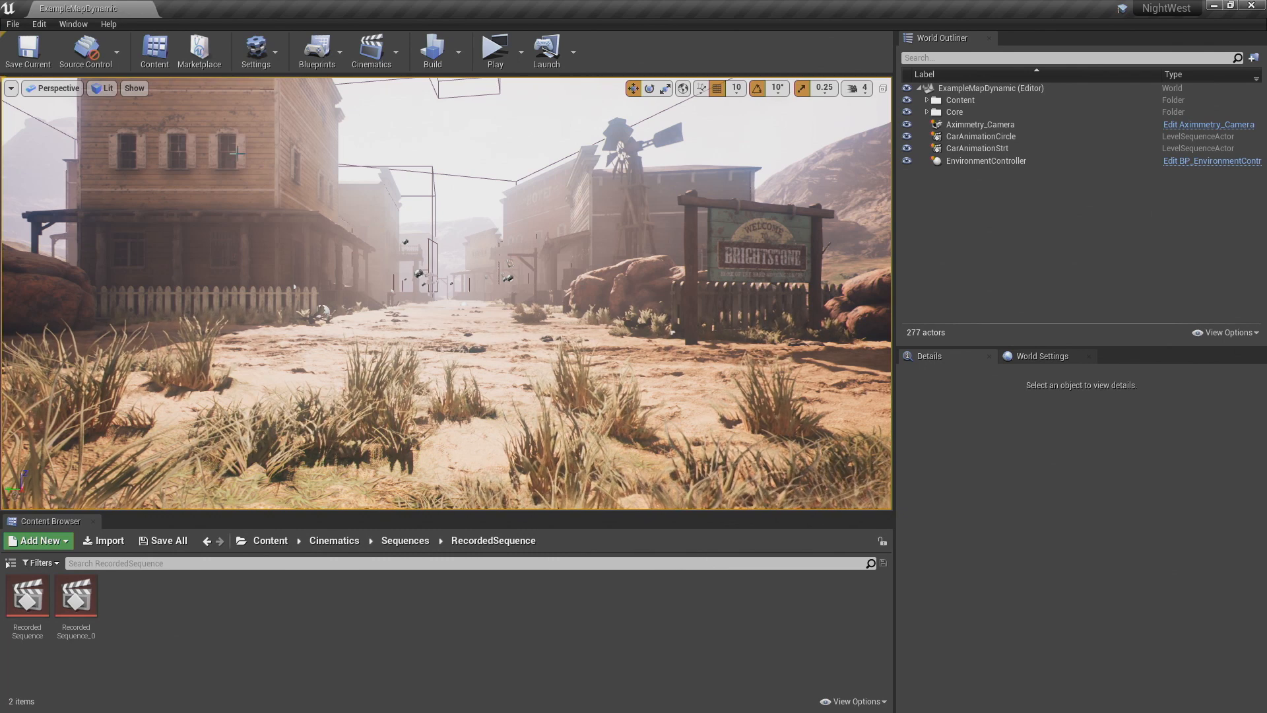
Cook the NightWest project's content for Windows from the File menu.
{"action": "left_click", "coordinate": [12, 24]}
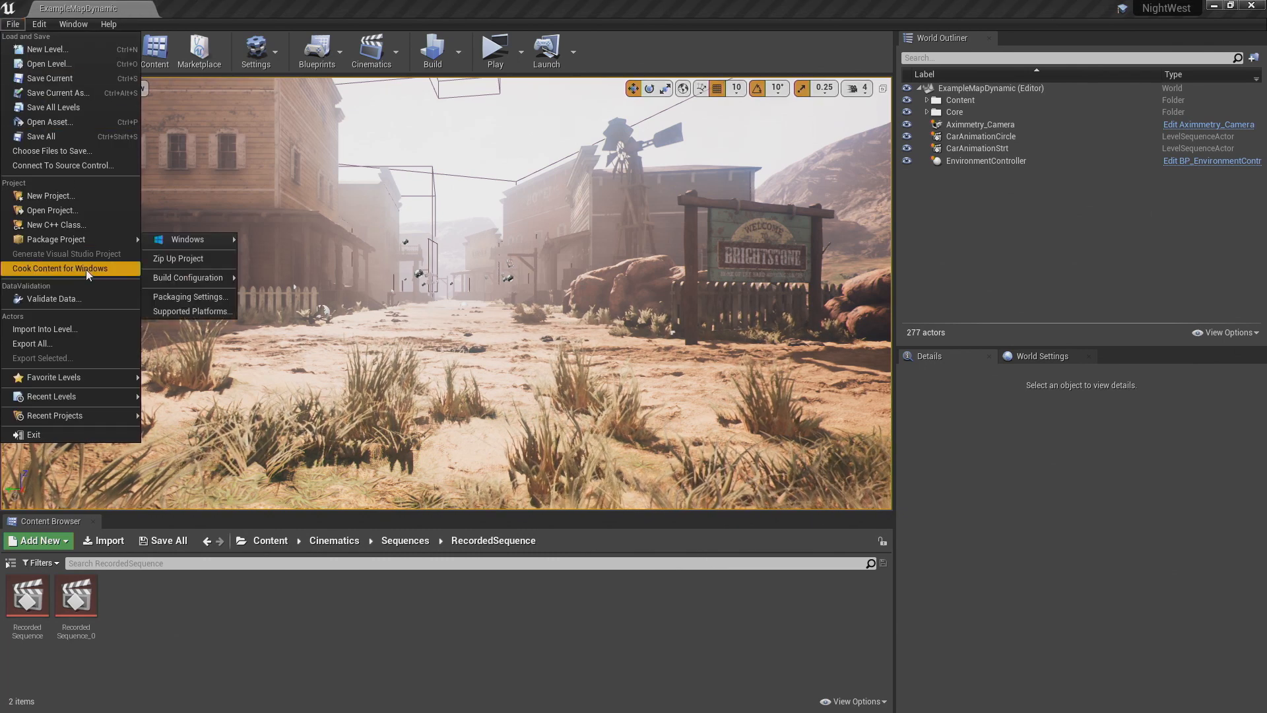
{"action": "left_click", "coordinate": [60, 268]}
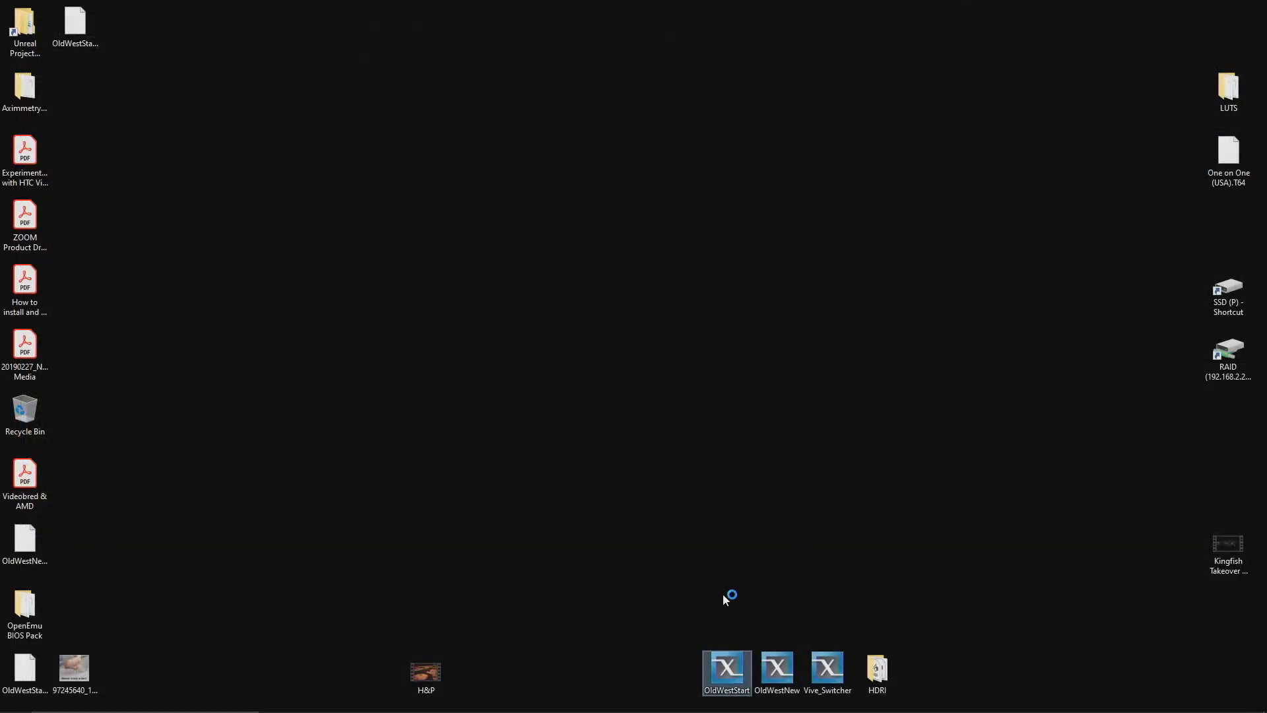
Launch the OldWestStart scene from the desktop and start Composer with the current outputs.
{"action": "double_click", "coordinate": [726, 668]}
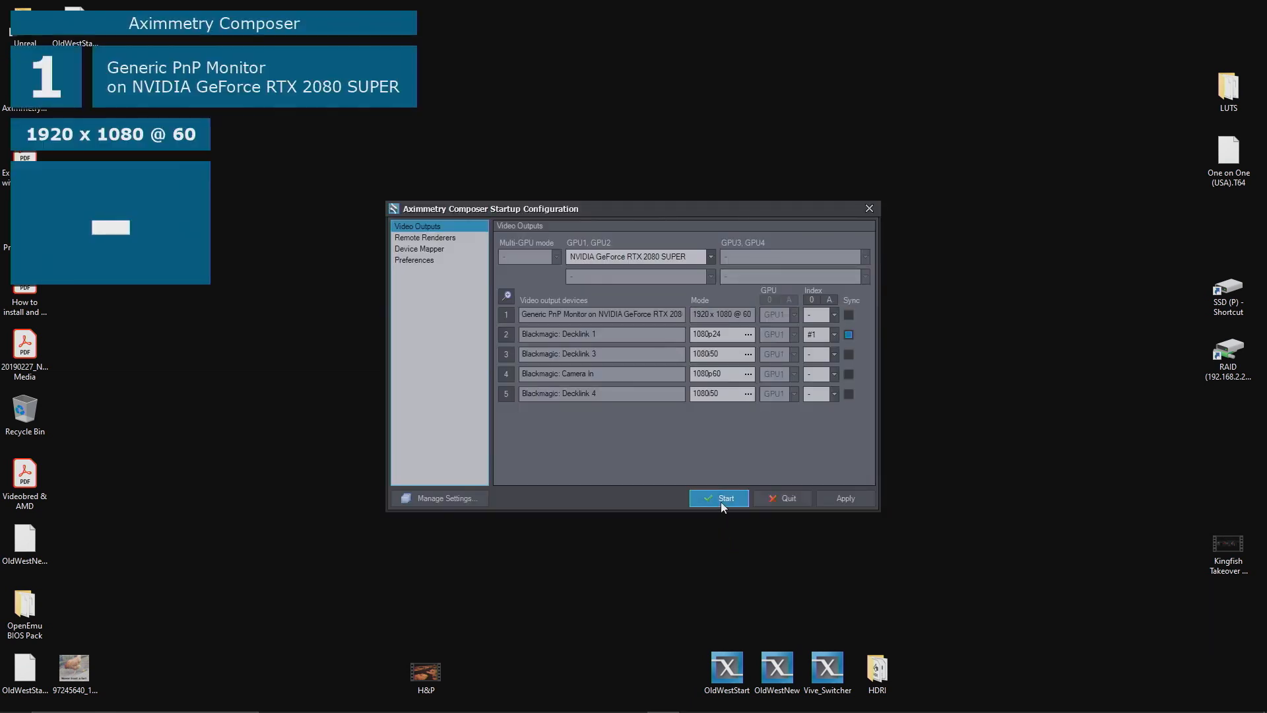
{"action": "left_click", "coordinate": [718, 498]}
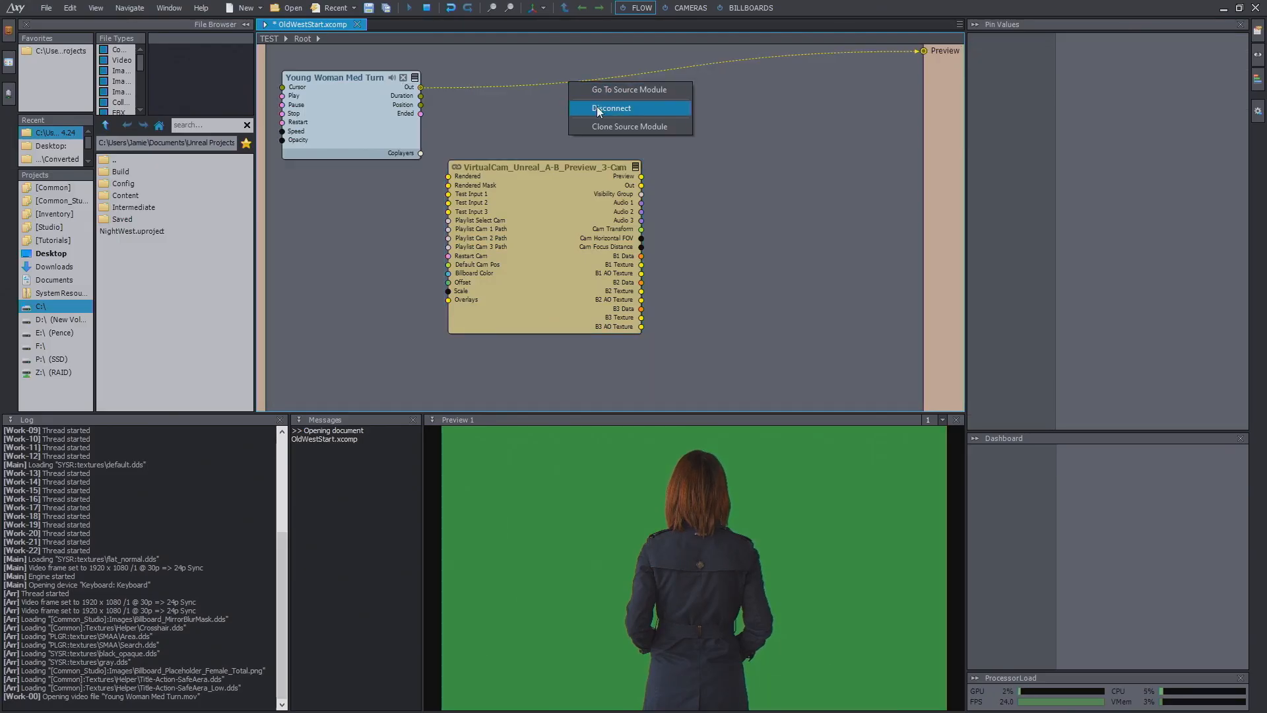
Disconnect the video from the preview and add the cooked NightWest project exposing CAR 1 and CAR 2 triggers.
{"action": "left_click", "coordinate": [612, 107]}
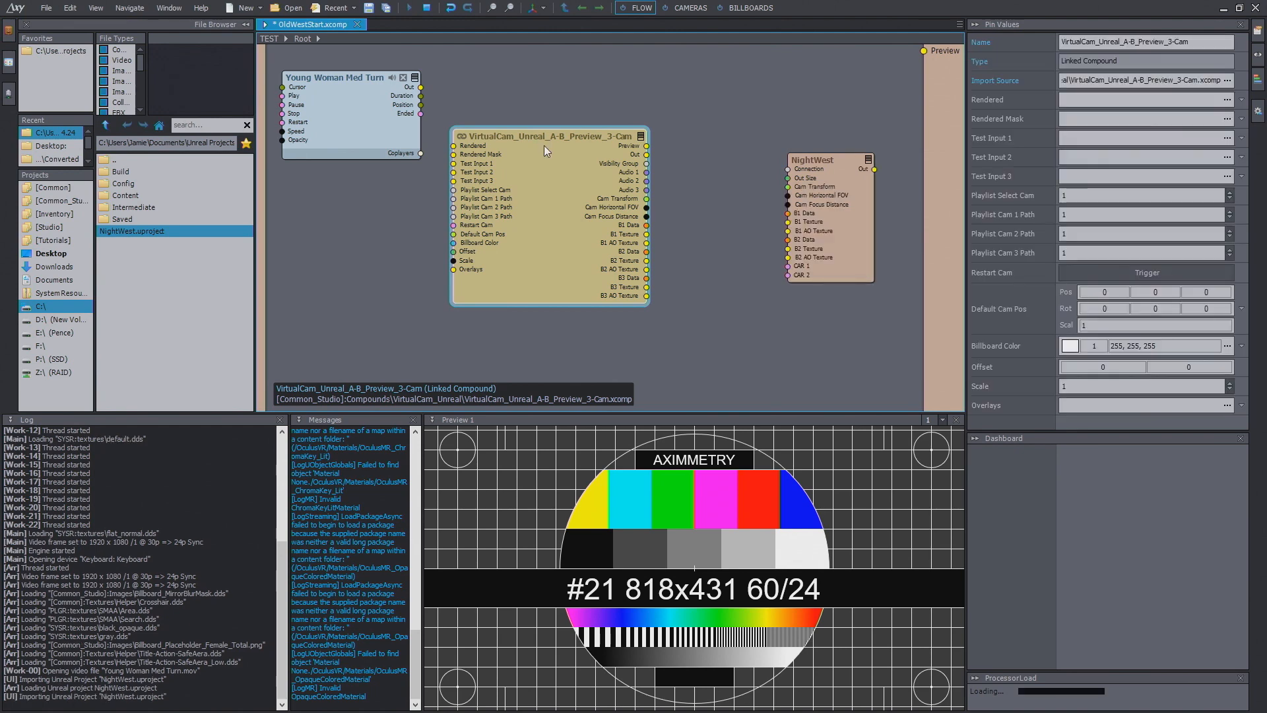
{"action": "left_click", "coordinate": [808, 135]}
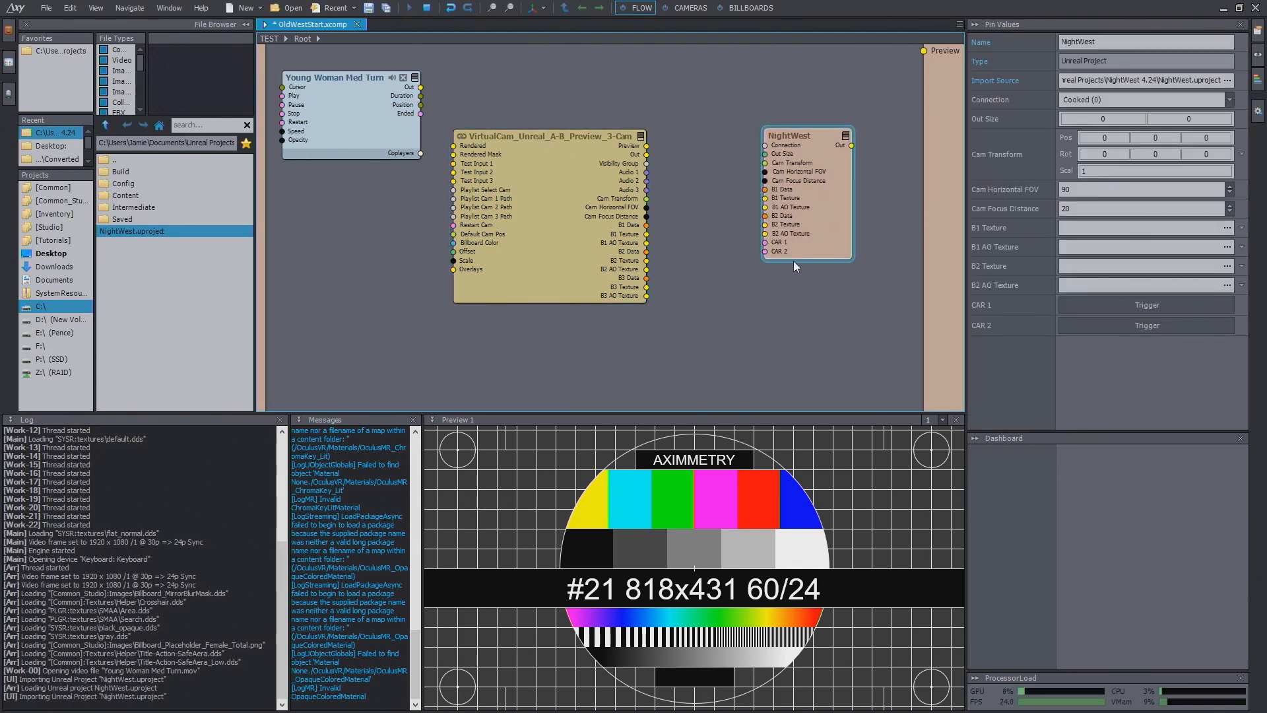
{"action": "mouse_move", "coordinate": [792, 233]}
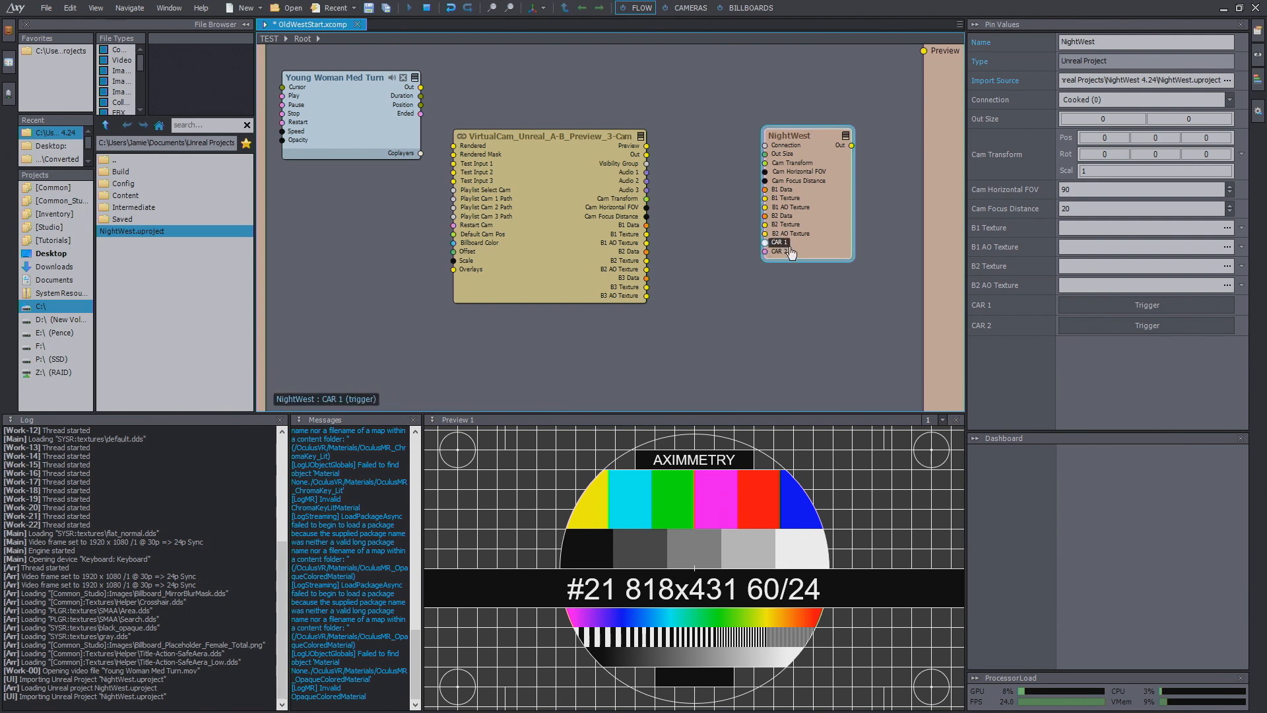
{"action": "left_click", "coordinate": [777, 250]}
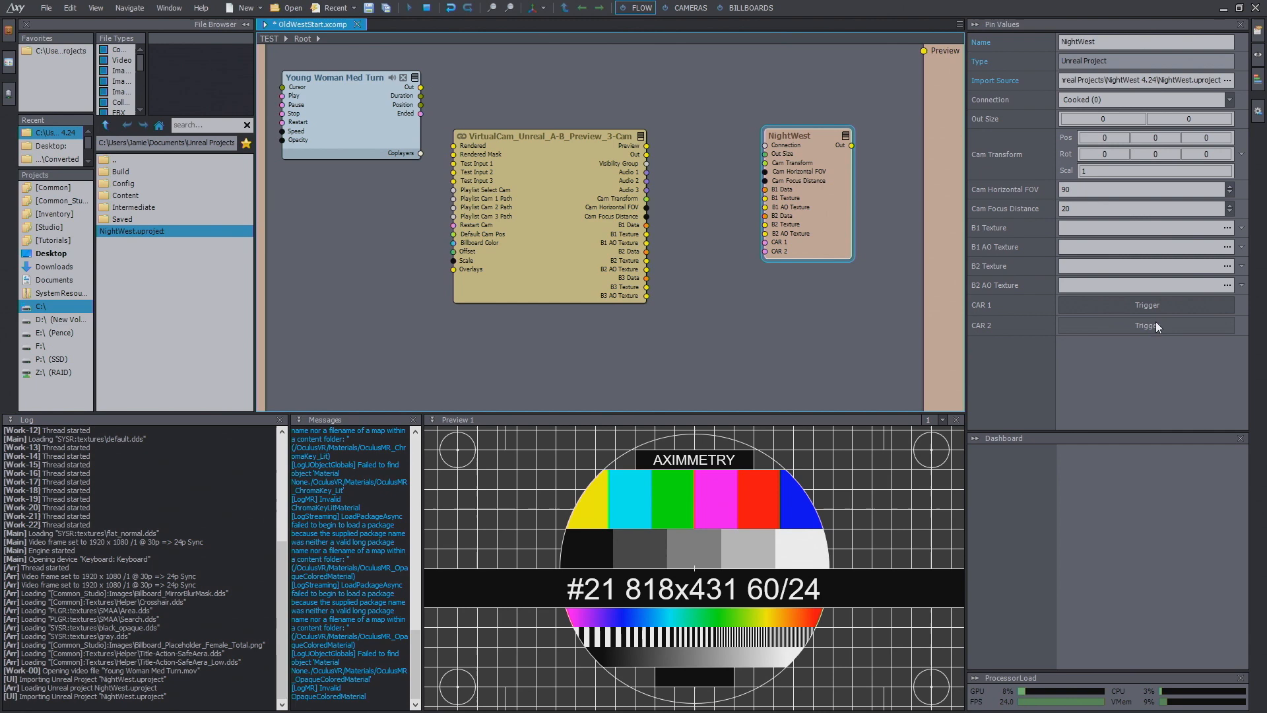
{"action": "left_click", "coordinate": [549, 117]}
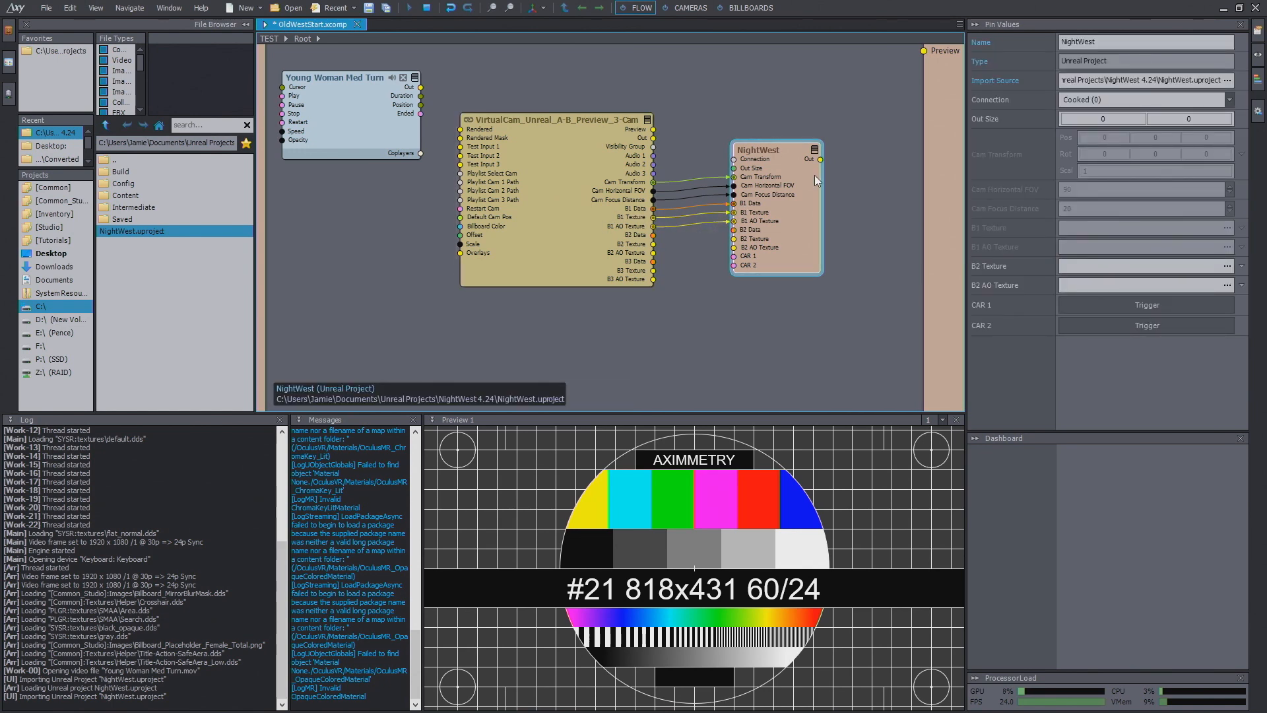
{"action": "mouse_move", "coordinate": [814, 158]}
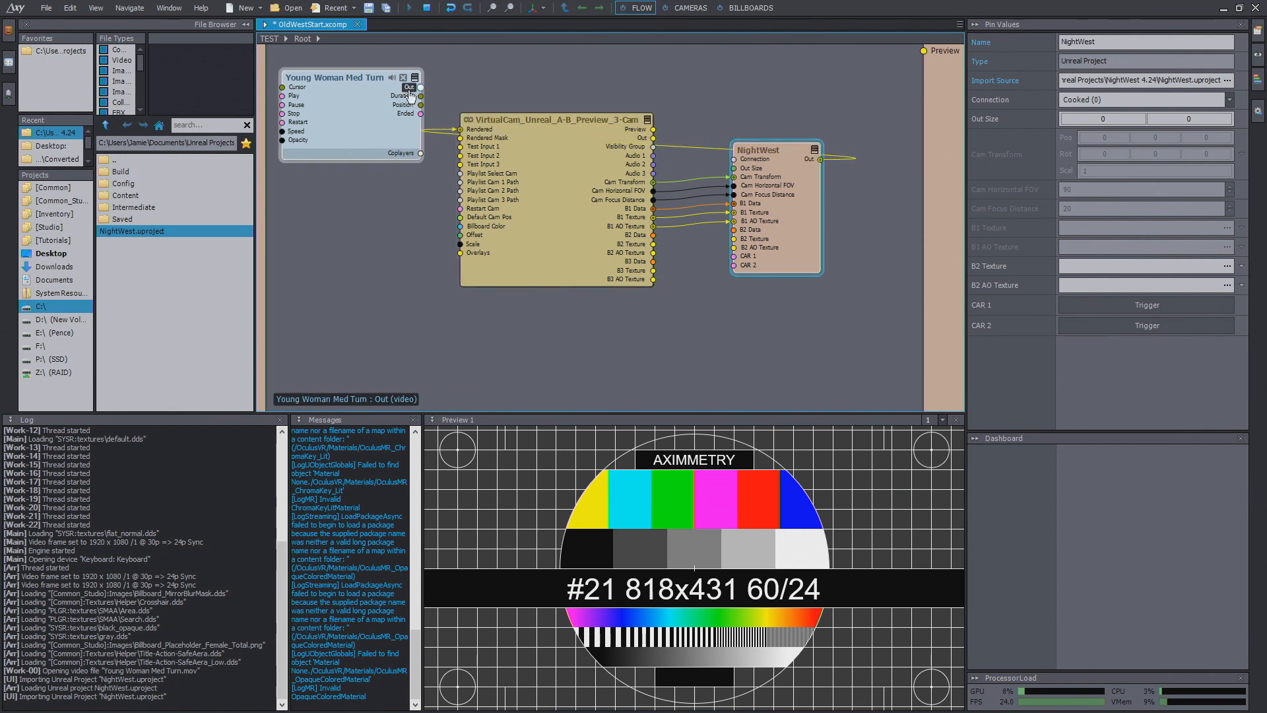
Wire the green-screen woman video into the virtual camera so she appears in the night town.
{"action": "left_click_drag", "start_coordinate": [411, 87], "coordinate": [461, 146]}
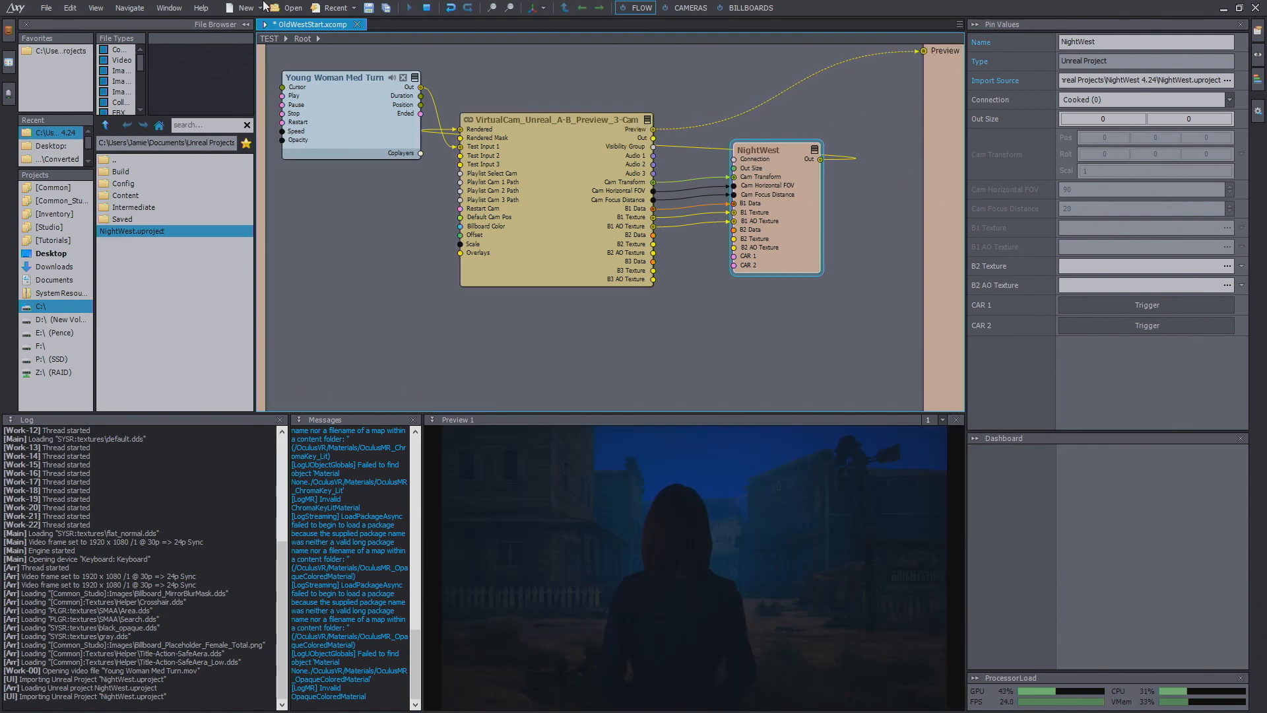
{"action": "left_click", "coordinate": [690, 7]}
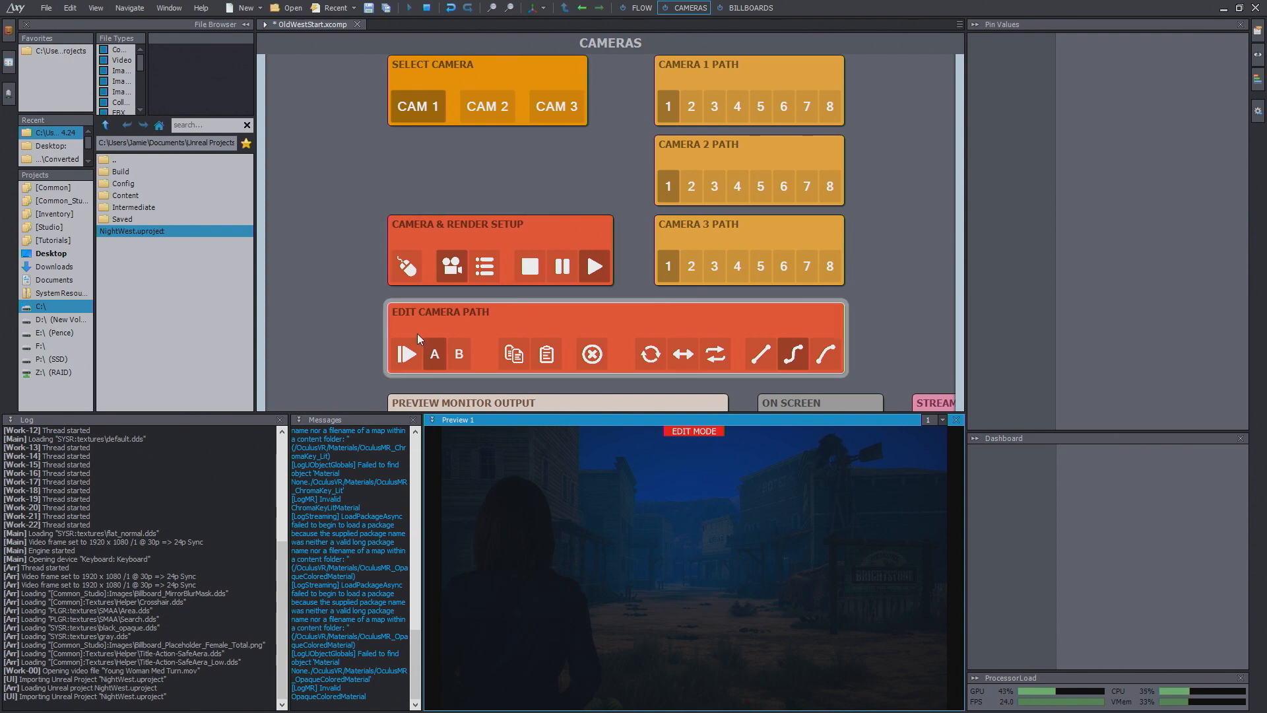
{"action": "left_click", "coordinate": [547, 354]}
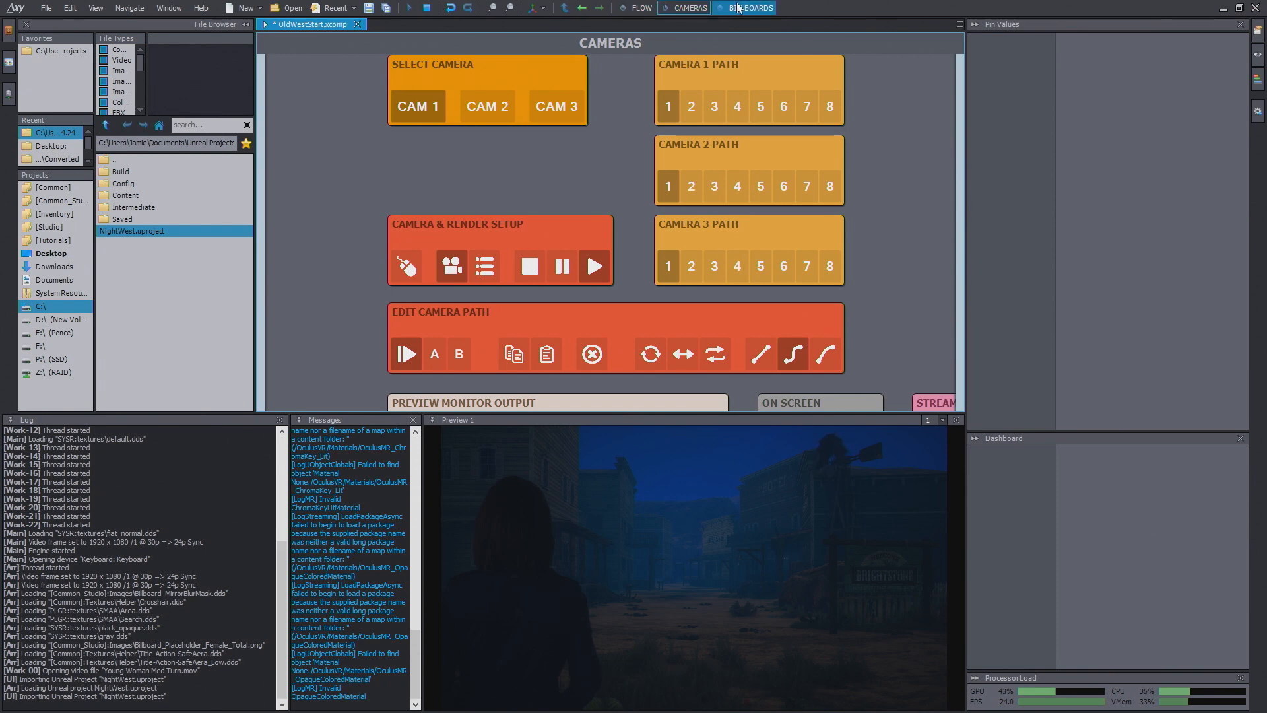
{"action": "left_click", "coordinate": [639, 8]}
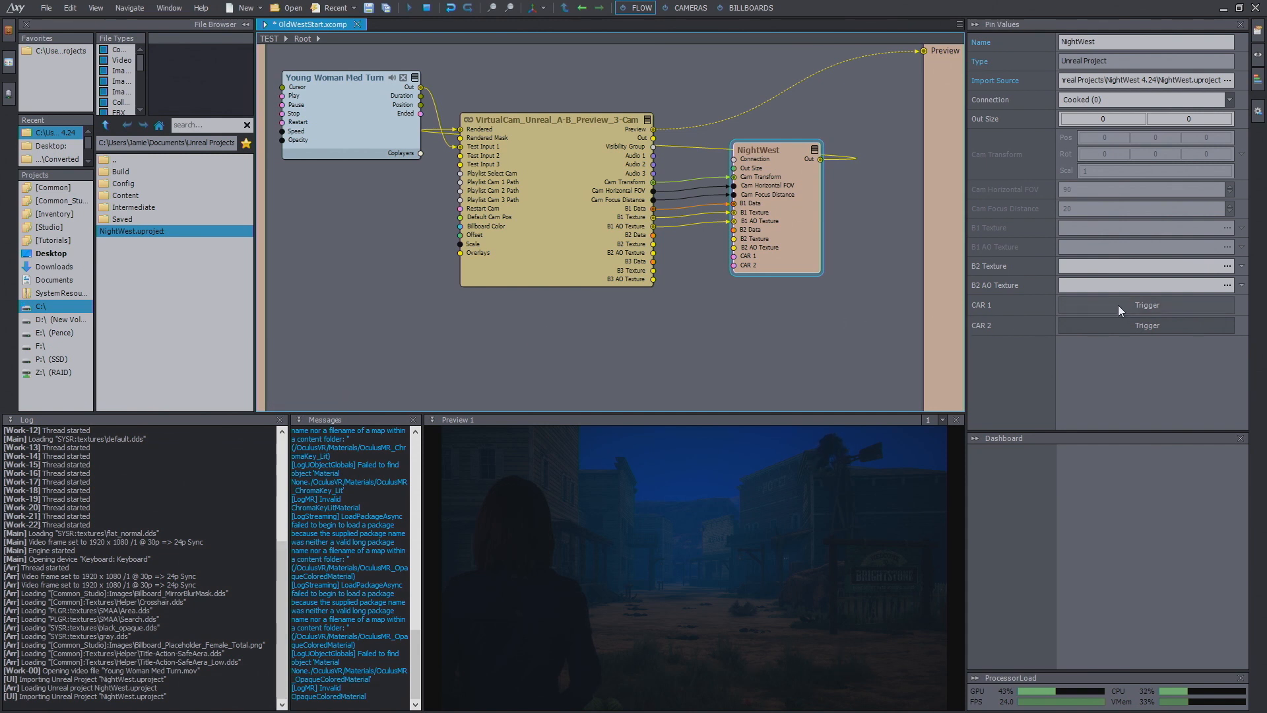
Fire the CAR 1 trigger twice so the first car sequence plays with headlight glare.
{"action": "left_click", "coordinate": [1146, 305]}
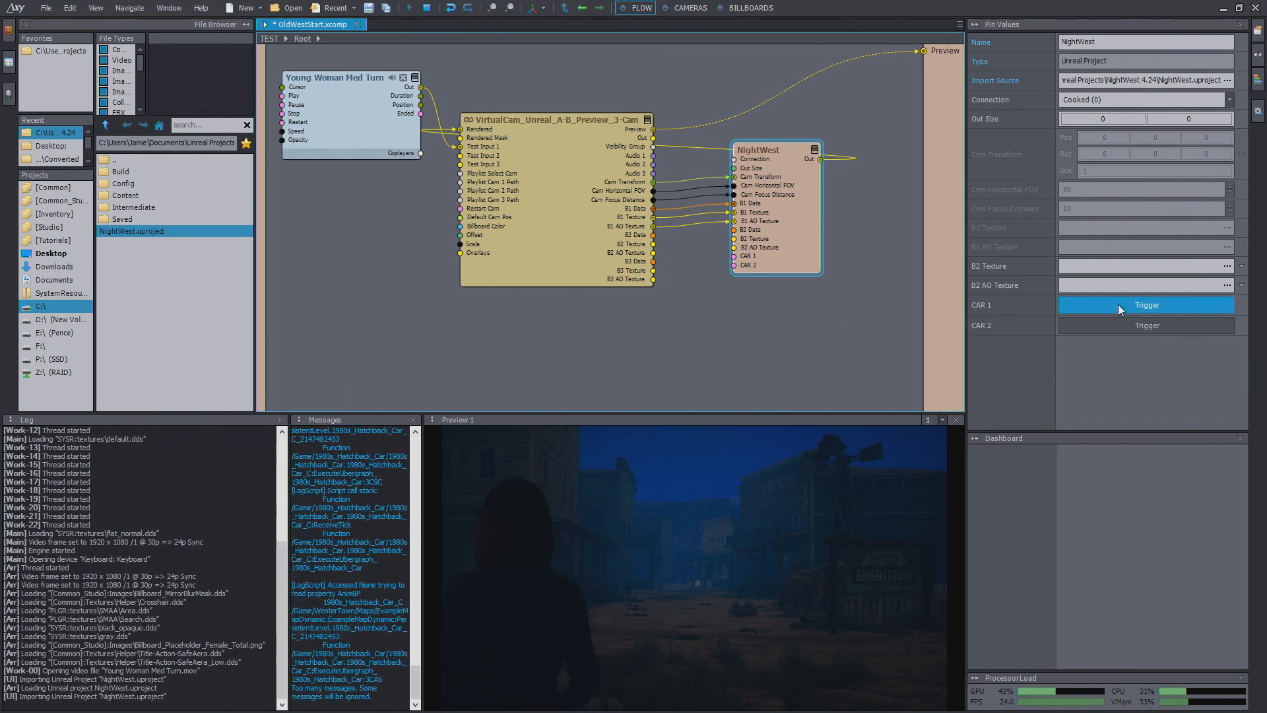
{"action": "left_click", "coordinate": [1146, 305]}
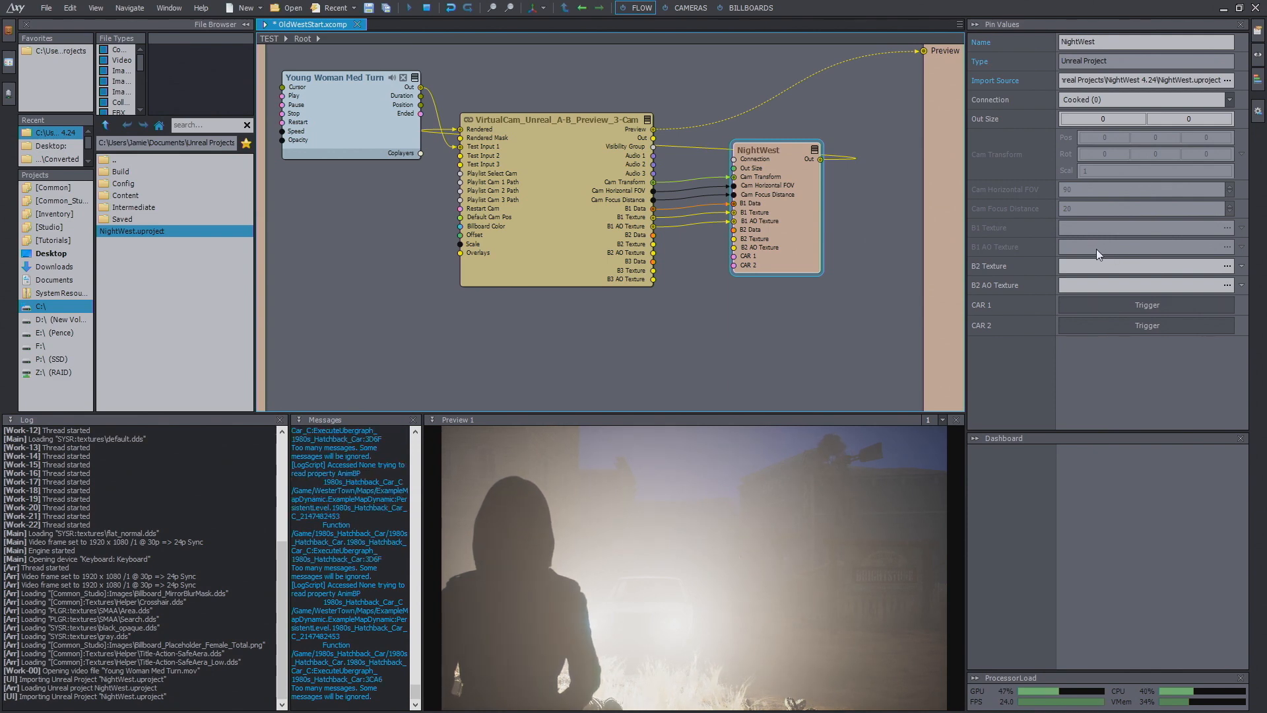
Visit the BILLBOARDS panel, return to FLOW and fire the CAR 2 trigger for the second car sequence.
{"action": "left_click", "coordinate": [692, 8]}
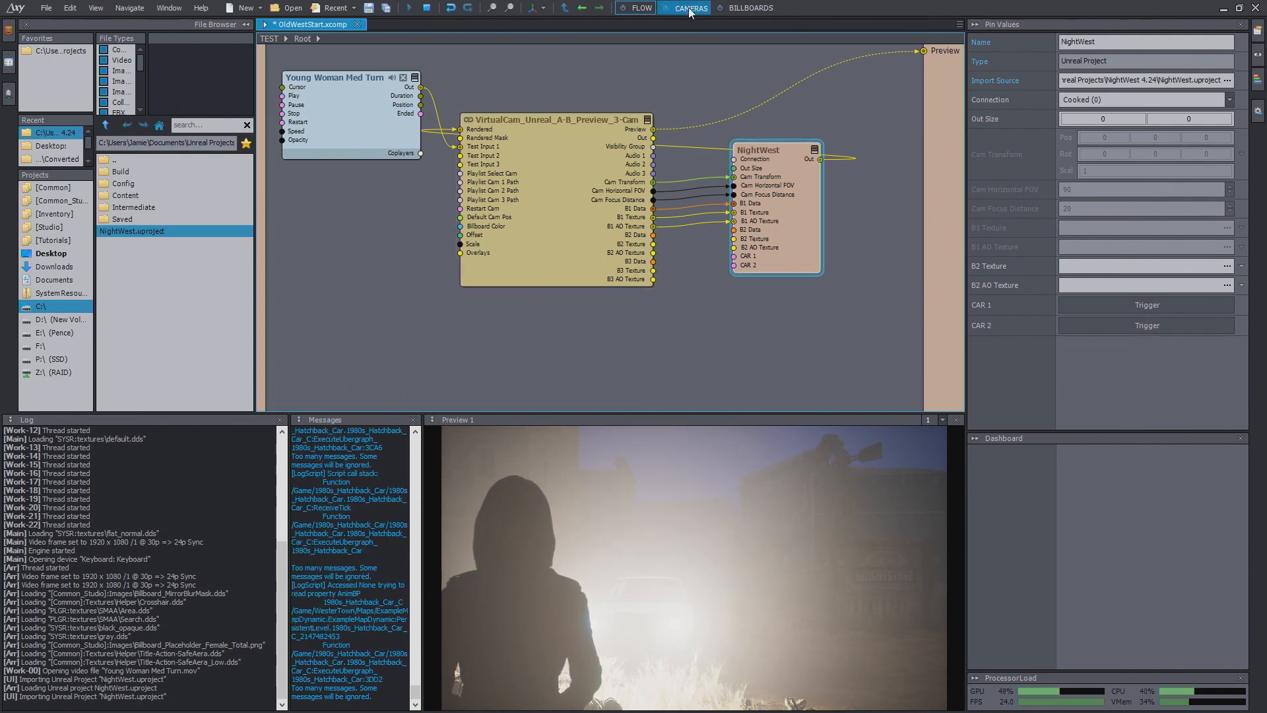
{"action": "left_click", "coordinate": [691, 8]}
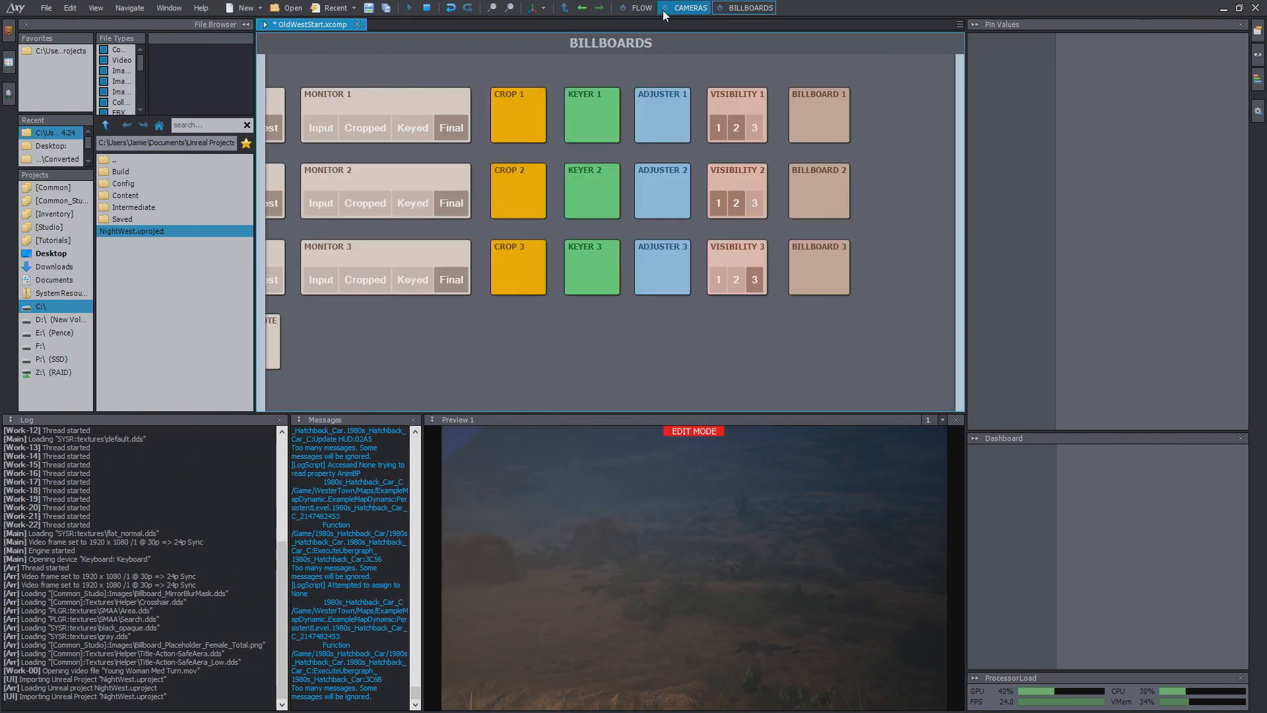
{"action": "left_click", "coordinate": [642, 8]}
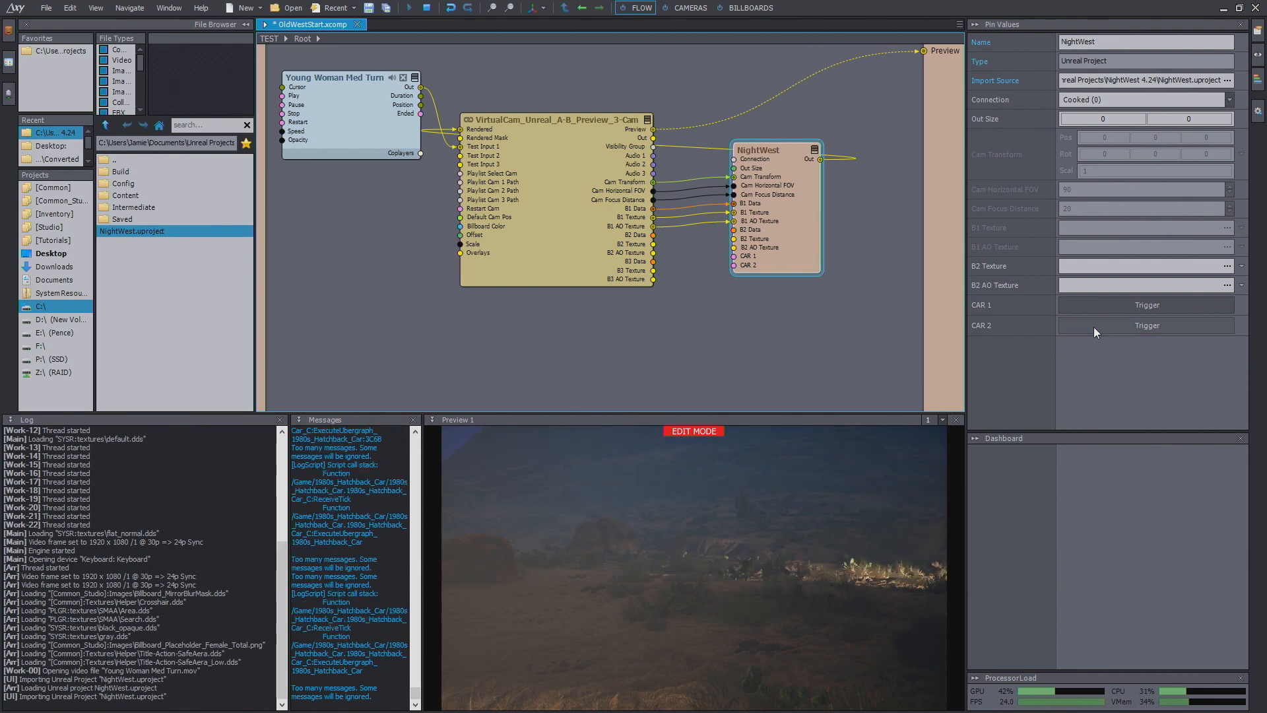
{"action": "left_click", "coordinate": [1146, 324]}
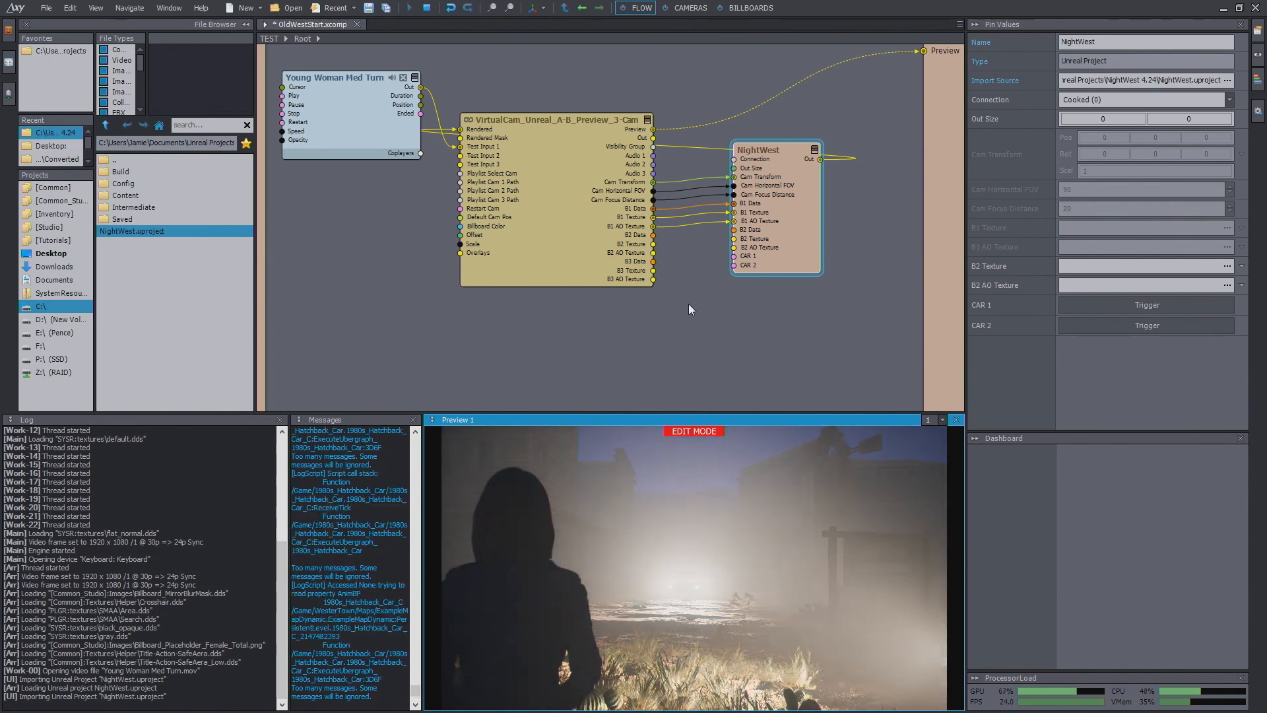
{"action": "left_click", "coordinate": [691, 8]}
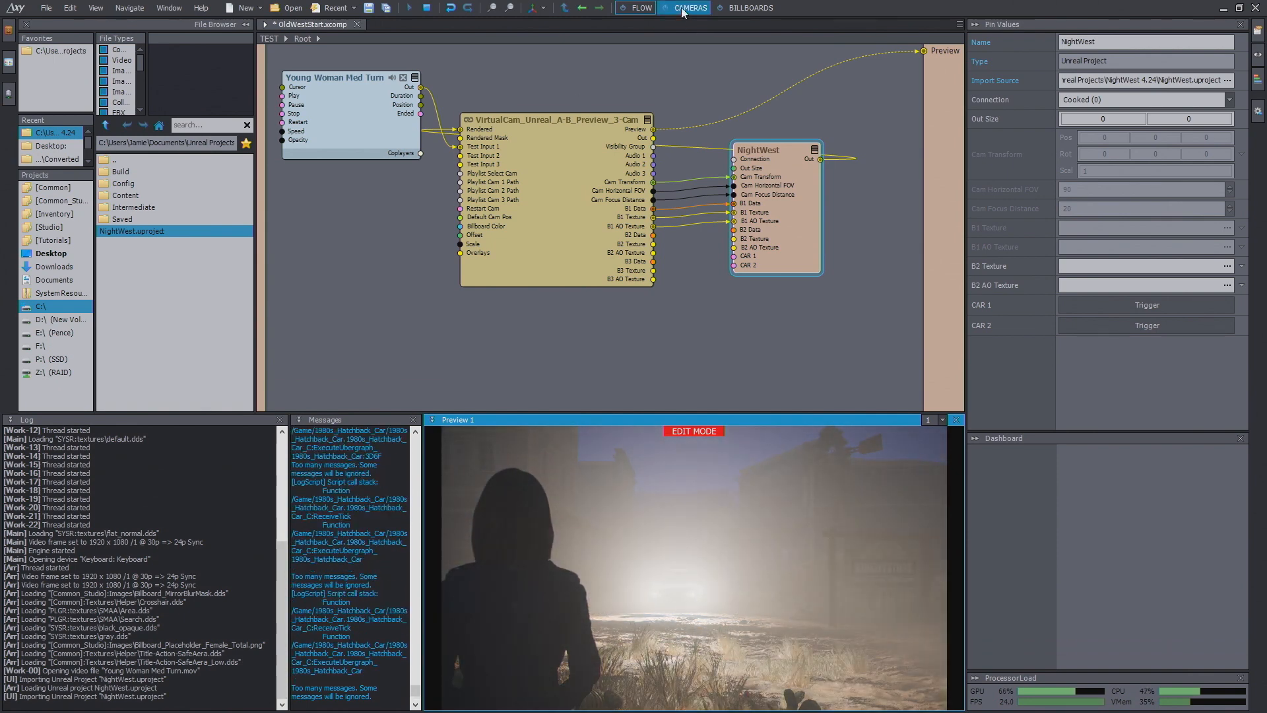
{"action": "mouse_move", "coordinate": [689, 8]}
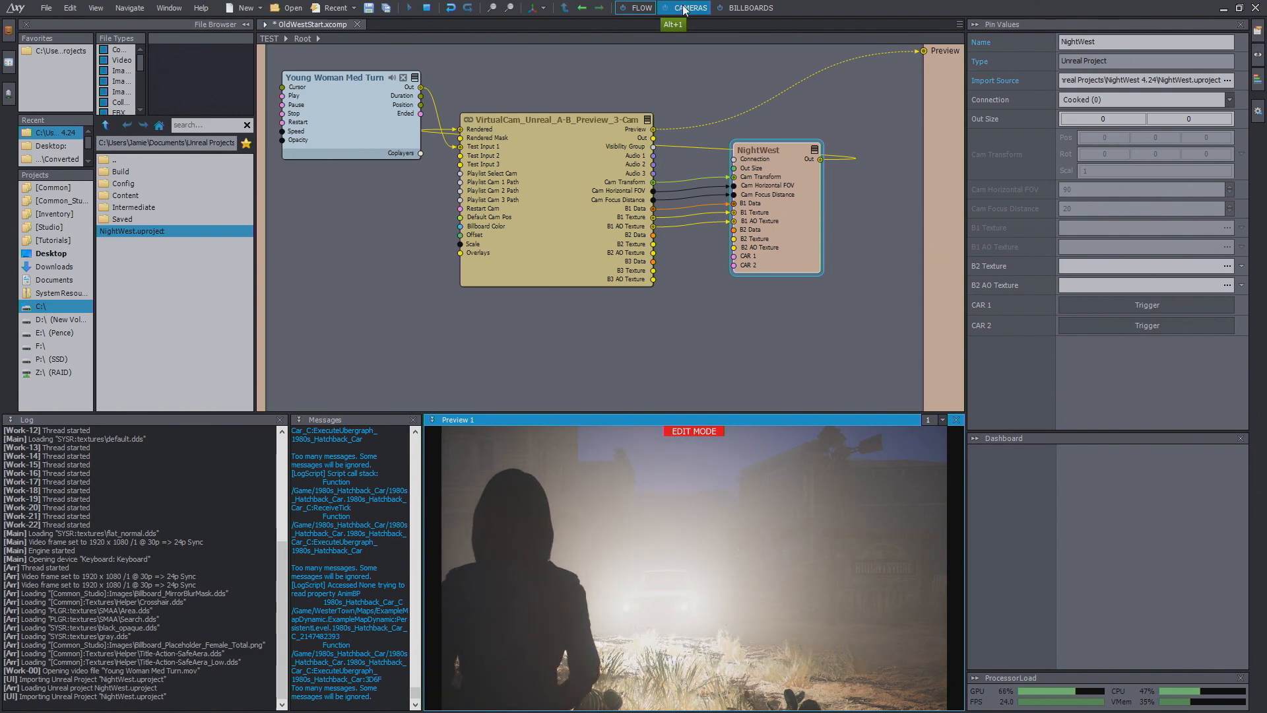